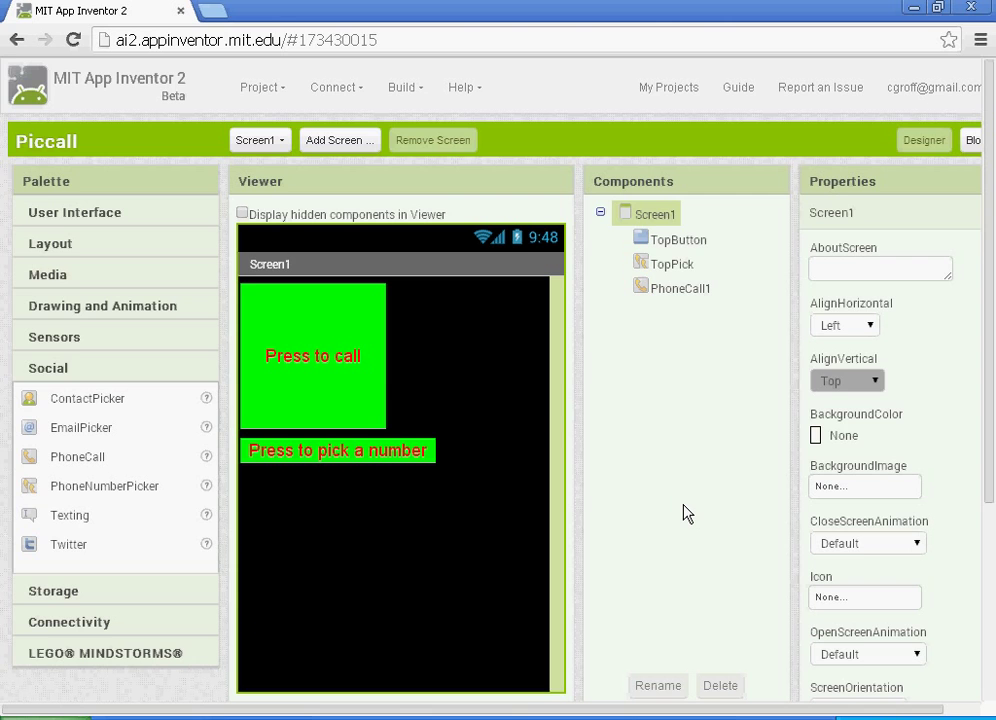
mouse_move(420, 488)
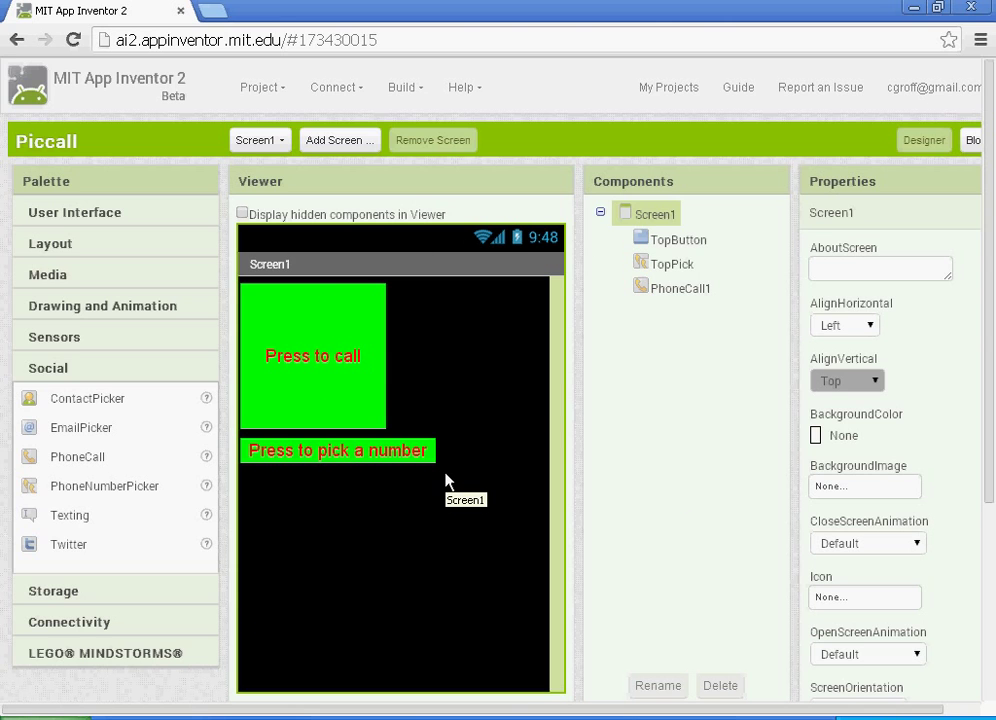
mouse_move(678, 380)
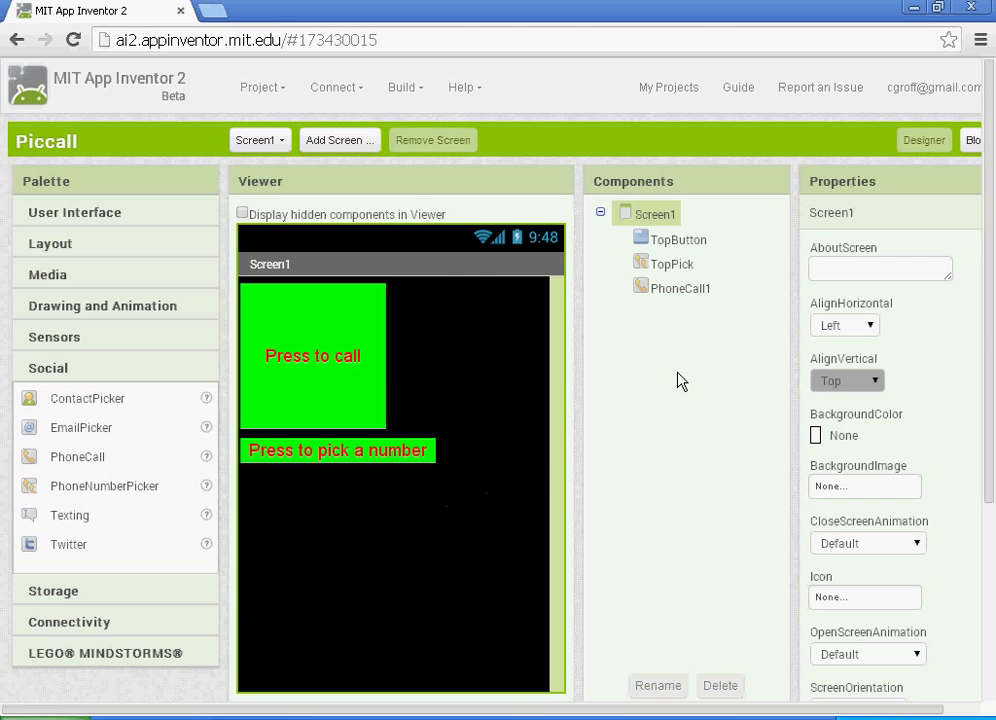
mouse_move(672, 380)
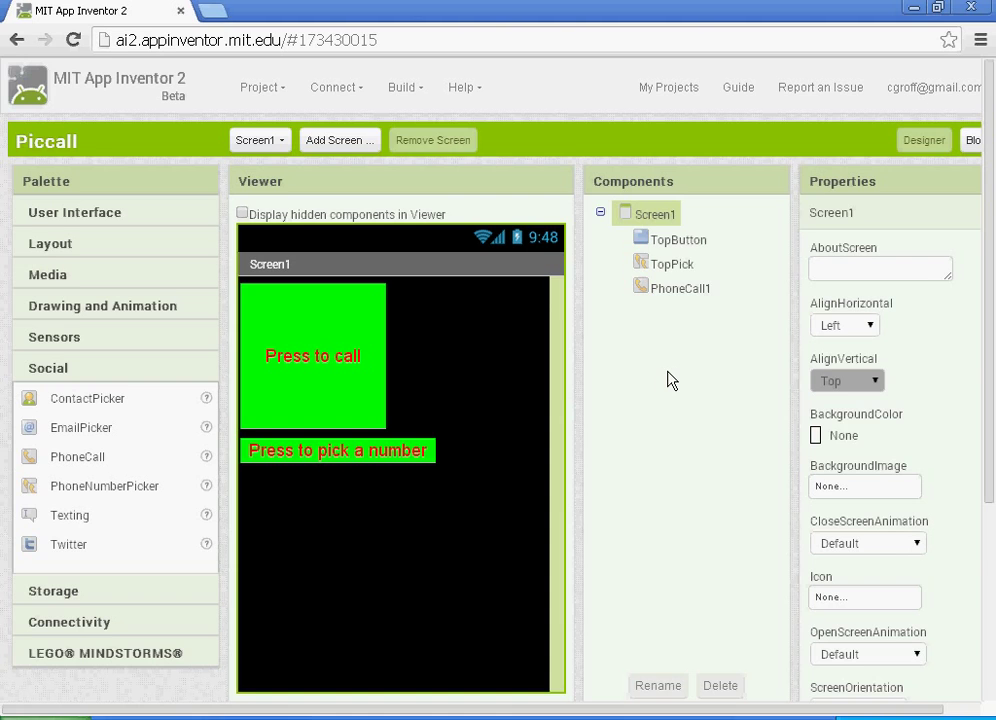
mouse_move(650, 198)
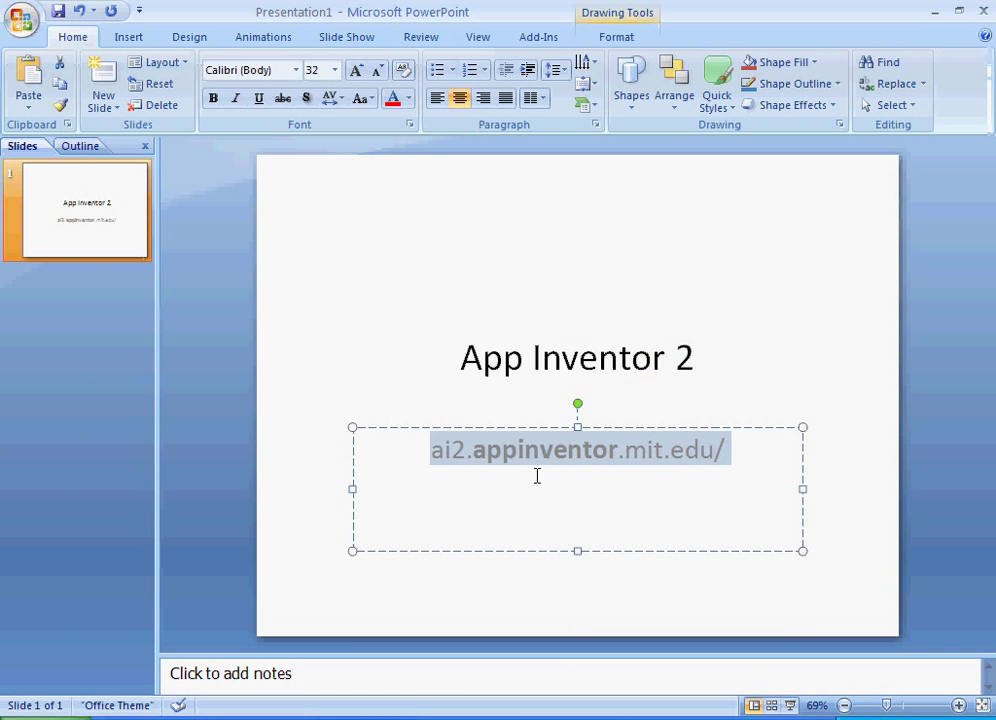
mouse_move(658, 472)
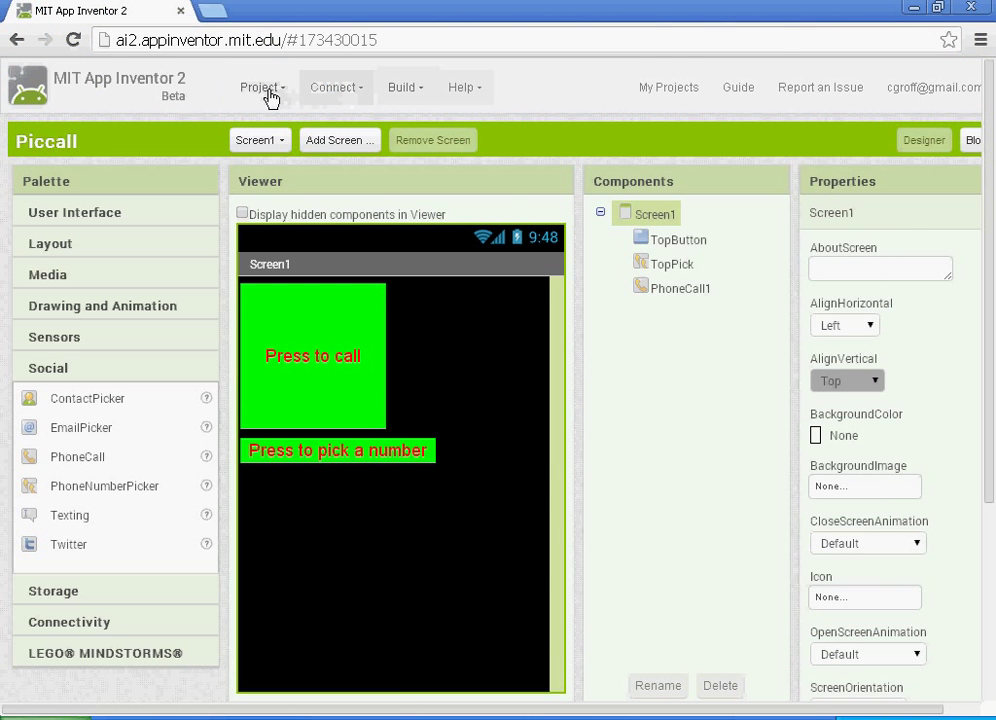
Start a new project named Paintpot.
left_click(260, 88)
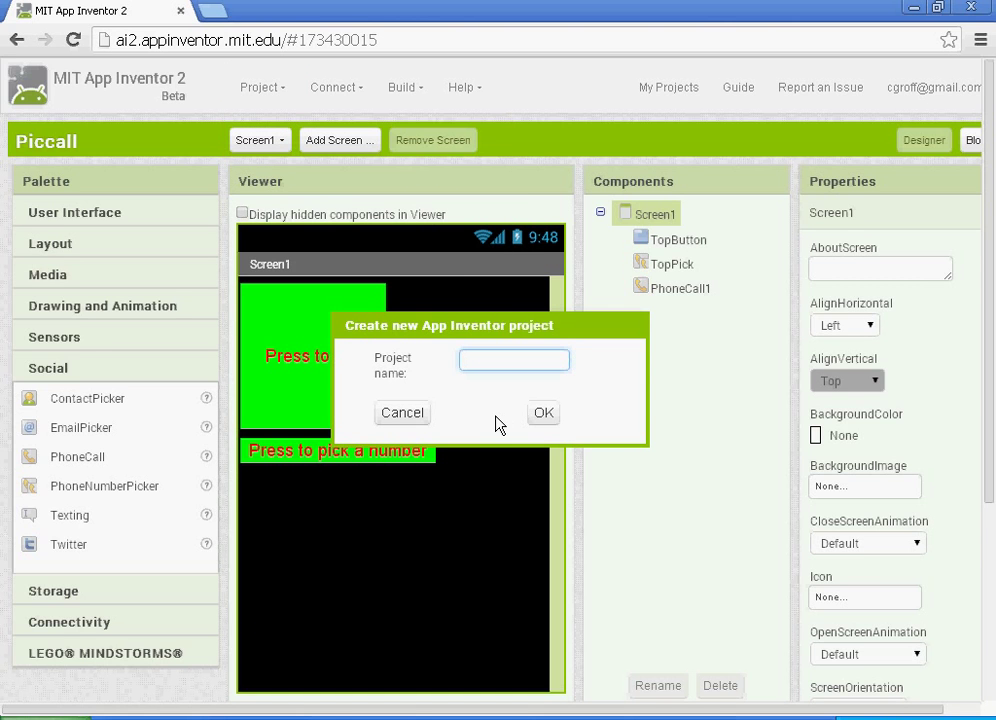
type("Pi")
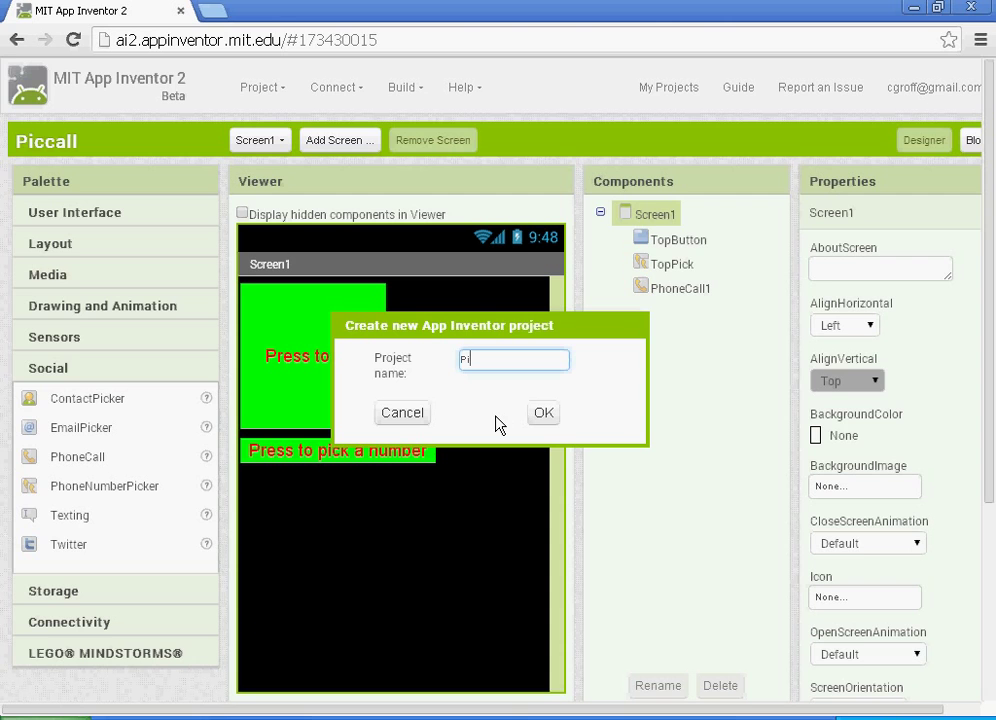
type("aint")
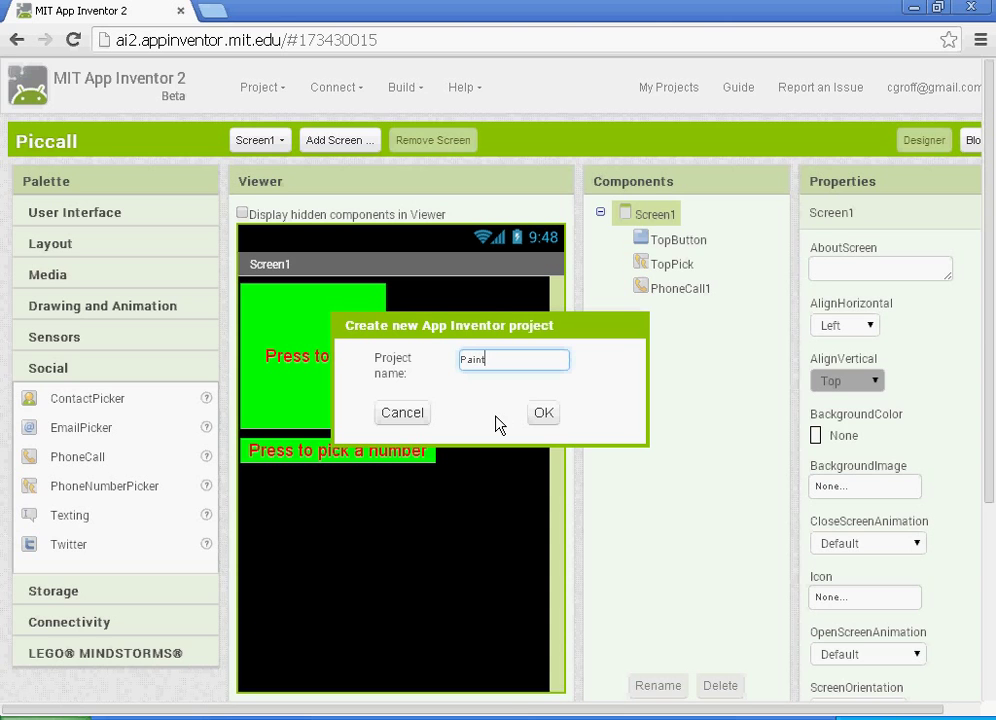
type("pot")
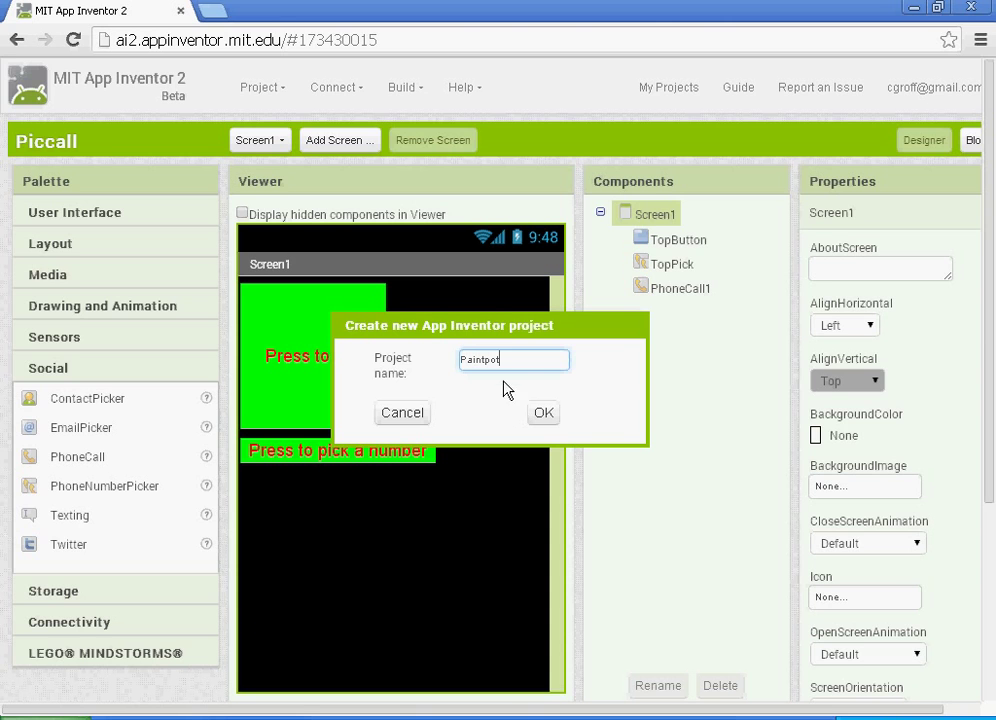
mouse_move(448, 368)
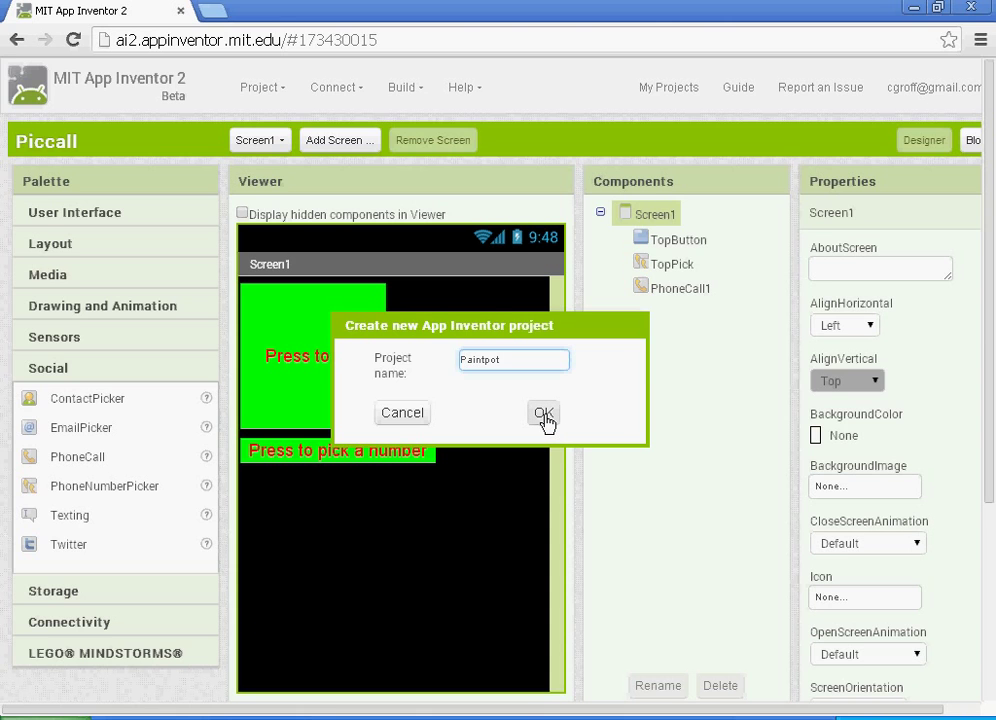
left_click(544, 414)
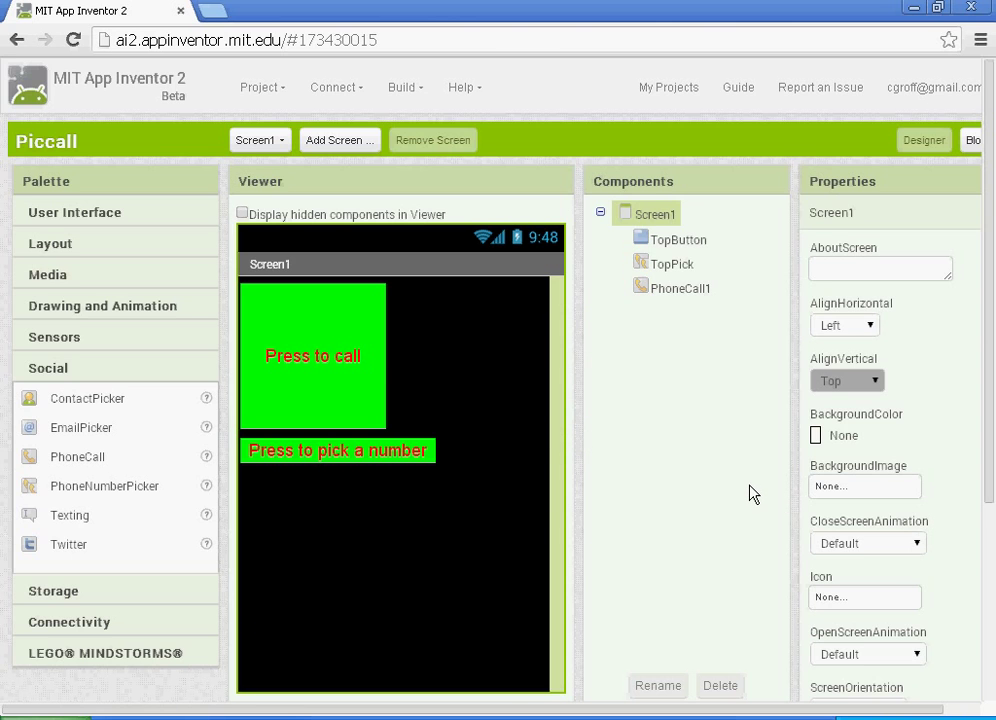
mouse_move(490, 460)
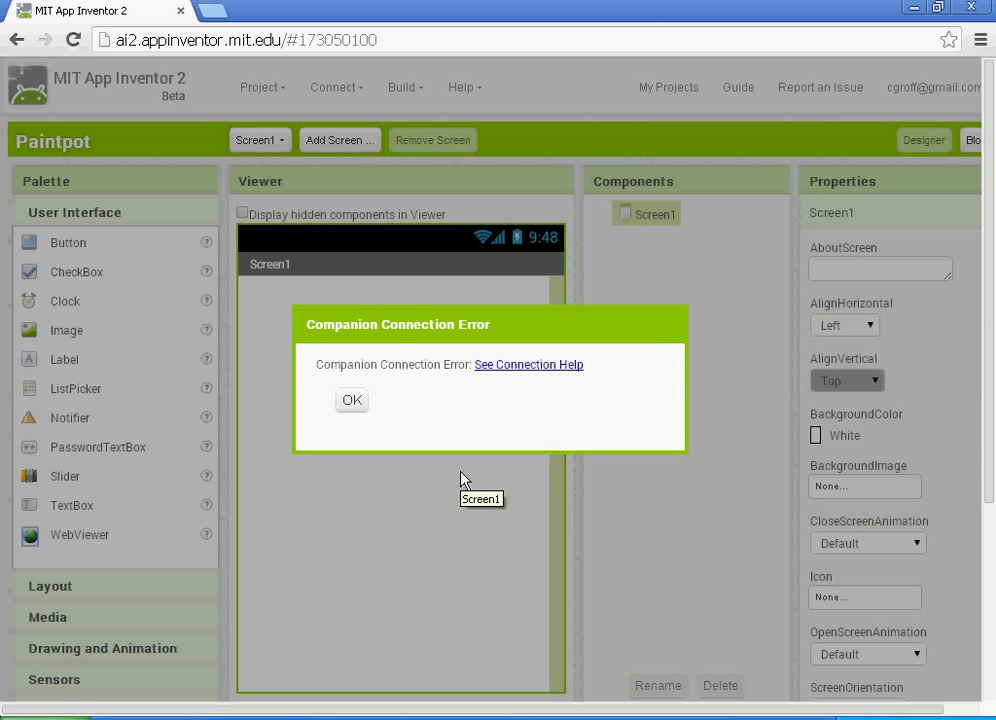
mouse_move(352, 400)
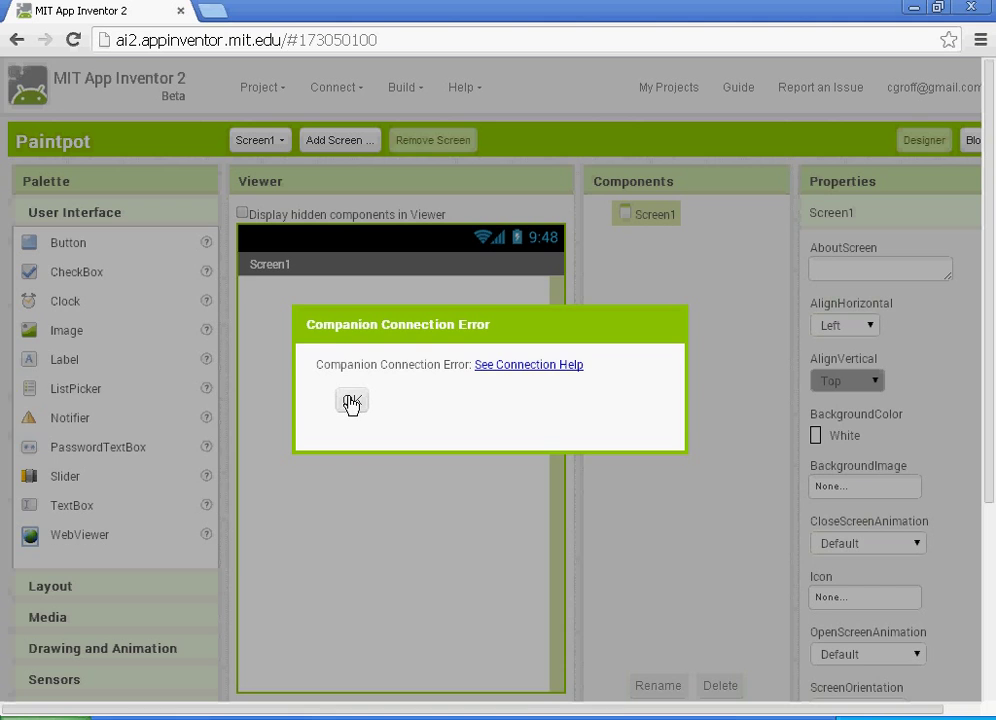
Dismiss the Companion error and set Screen1's Title property to Paint Pot.
left_click(352, 402)
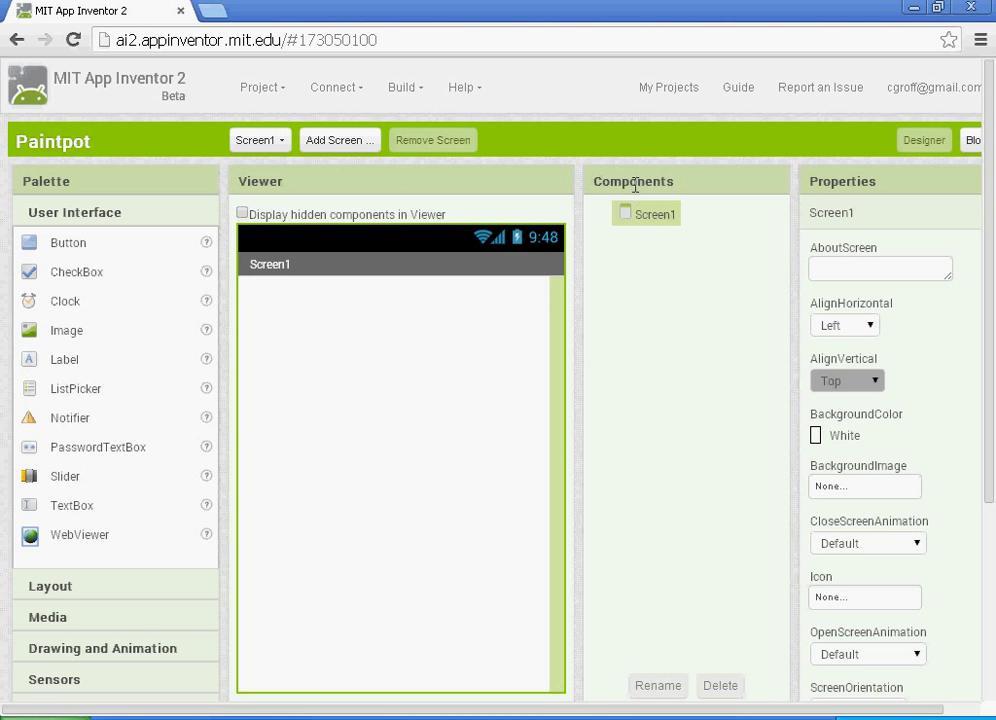
mouse_move(644, 222)
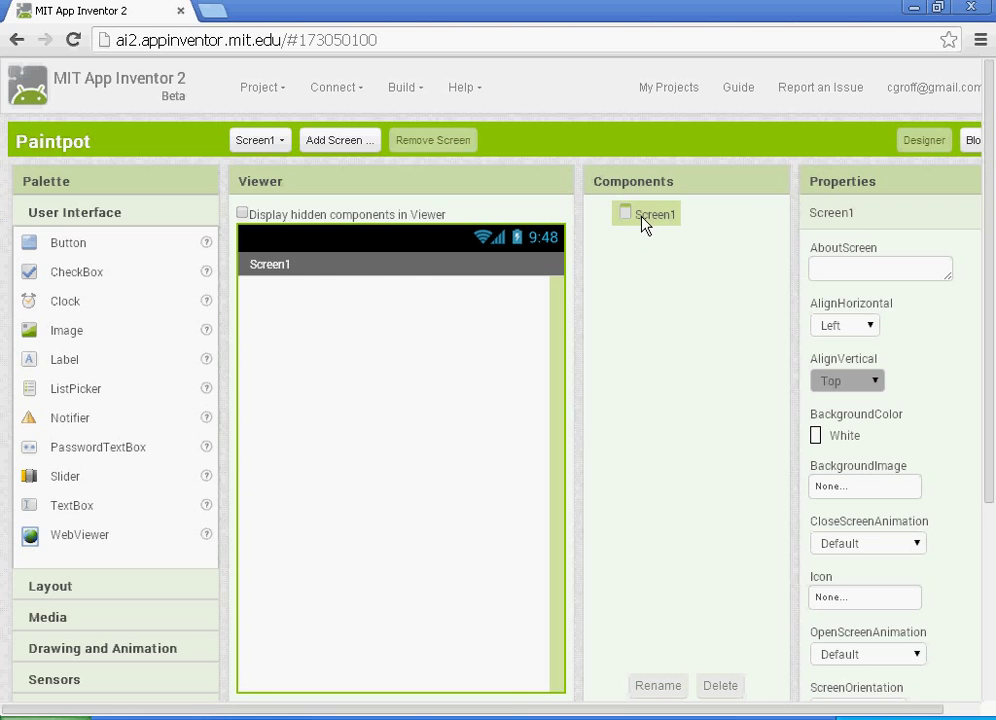
mouse_move(310, 272)
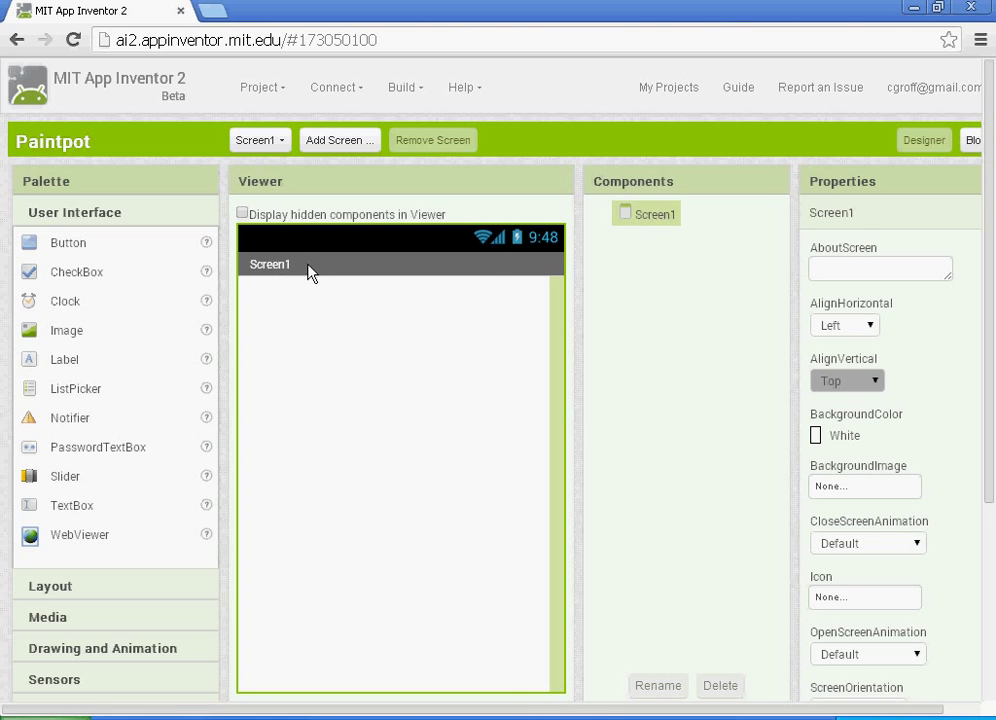
mouse_move(876, 538)
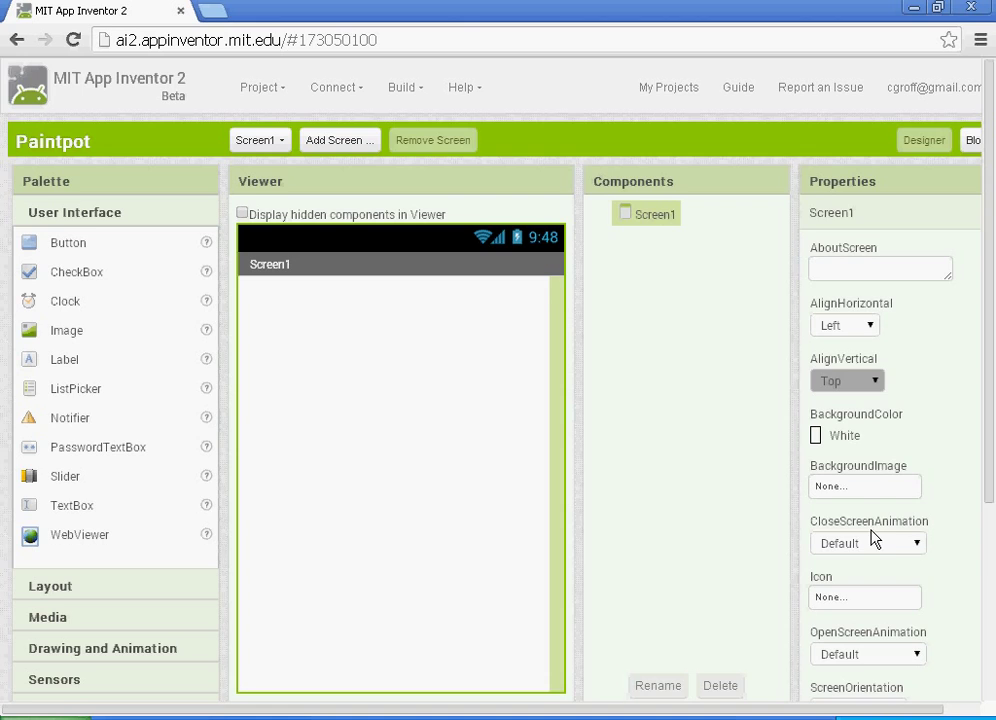
scroll("down", 3)
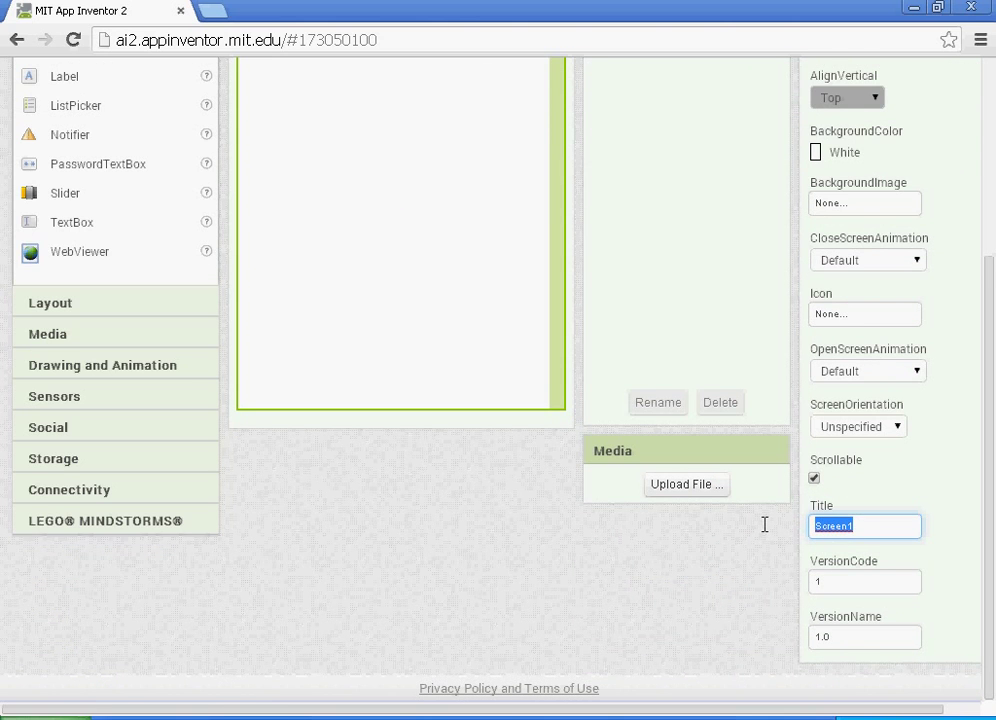
type("Paint Po")
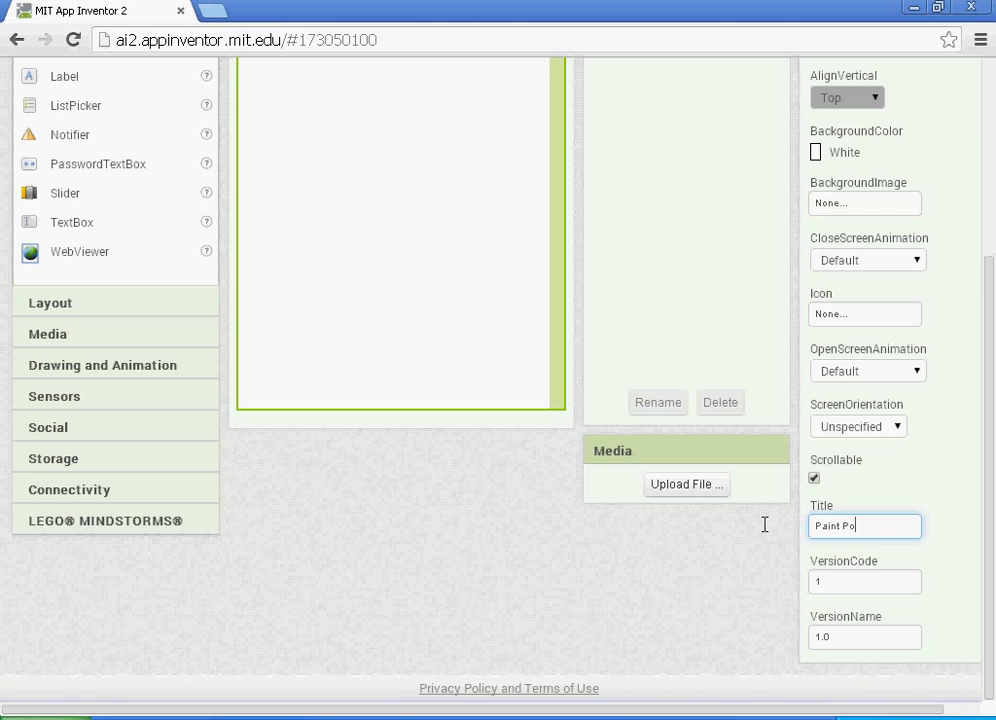
type("t")
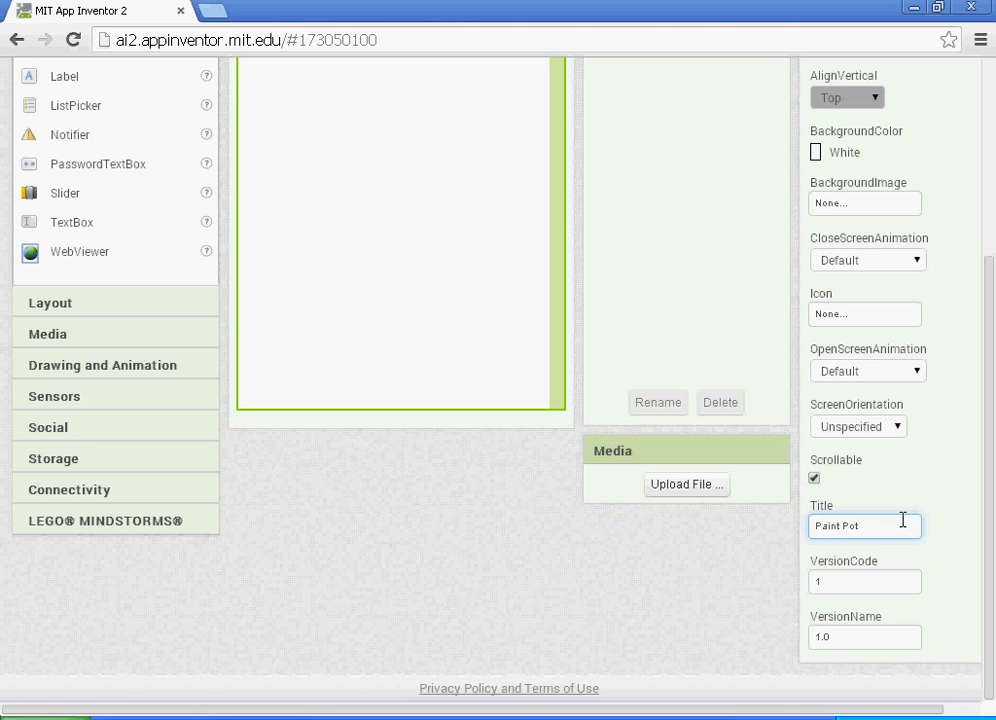
scroll("up", 3)
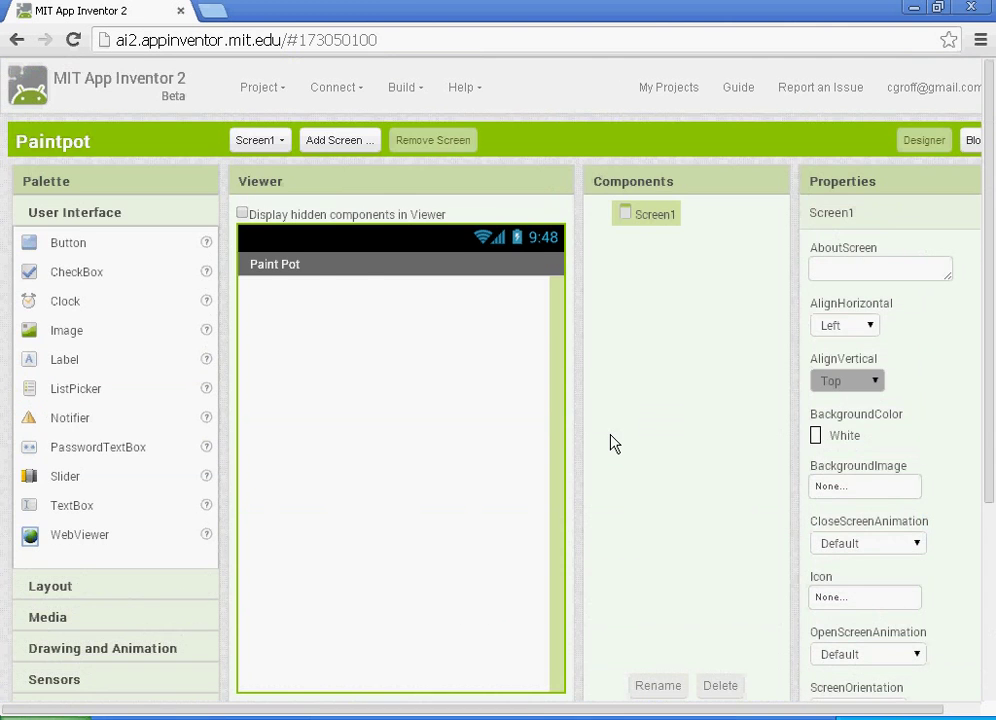
mouse_move(872, 540)
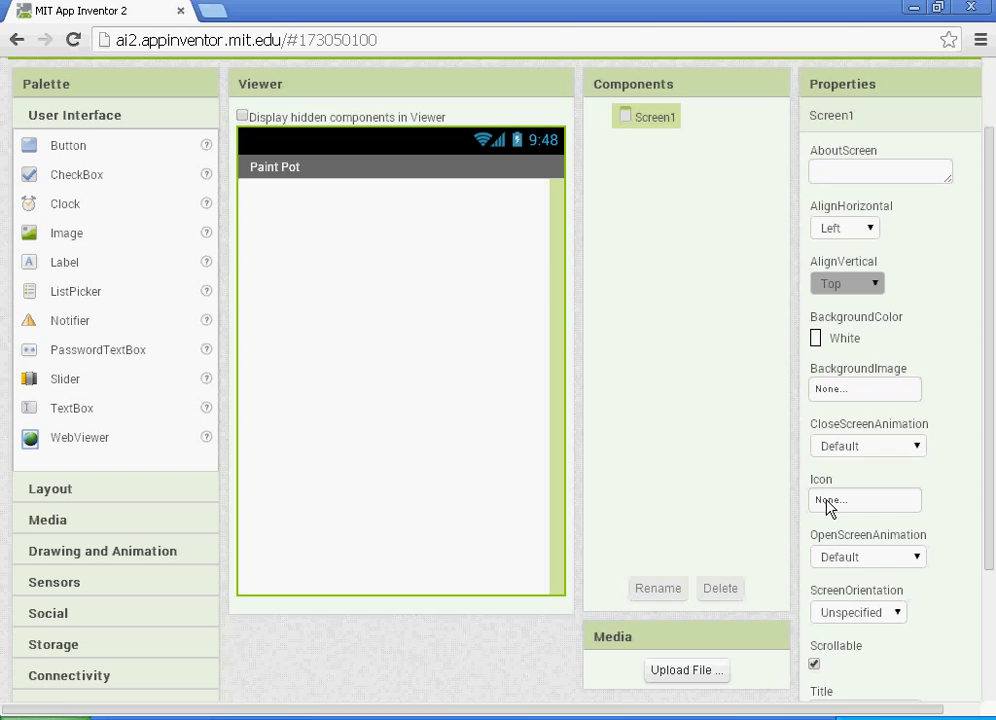
Choose Upload File for the screen's Icon property.
left_click(864, 500)
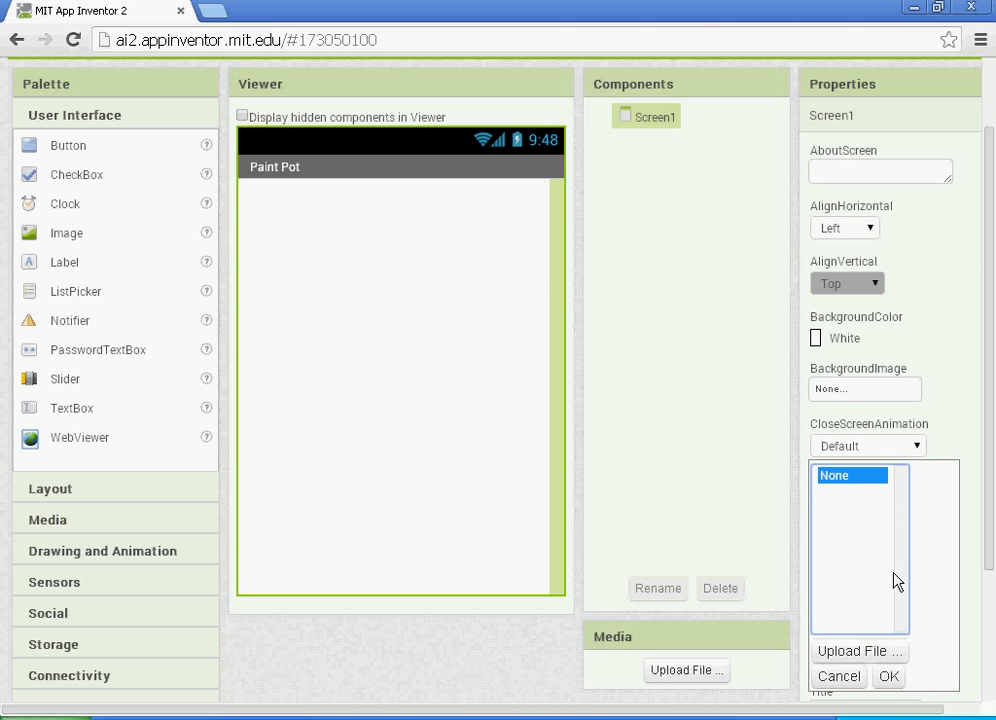
left_click(838, 676)
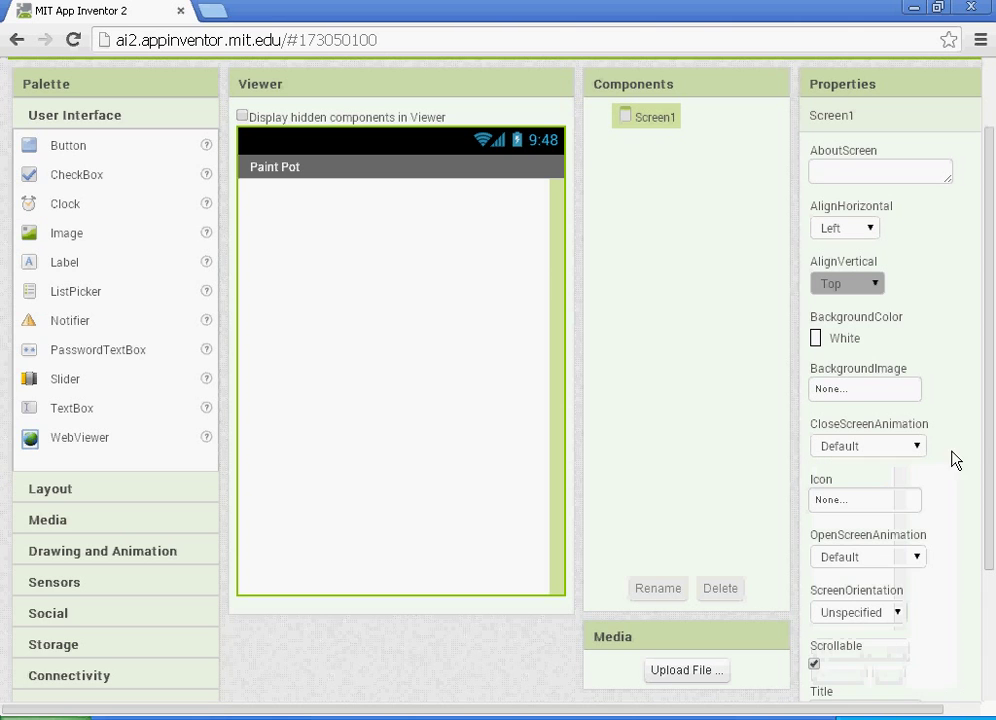
left_click(864, 388)
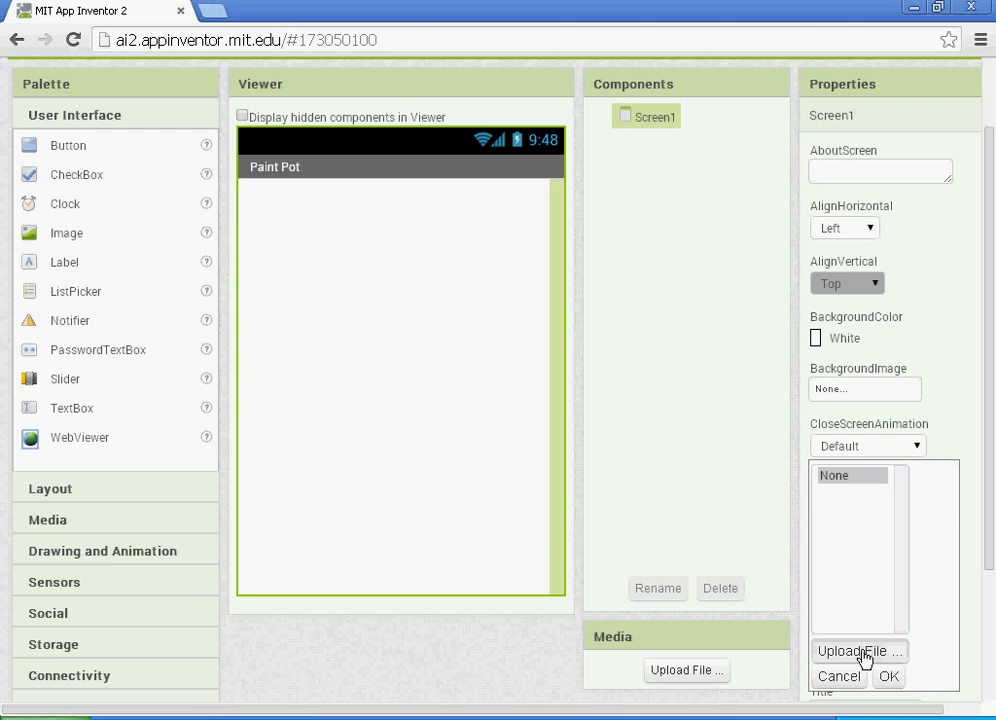
left_click(858, 652)
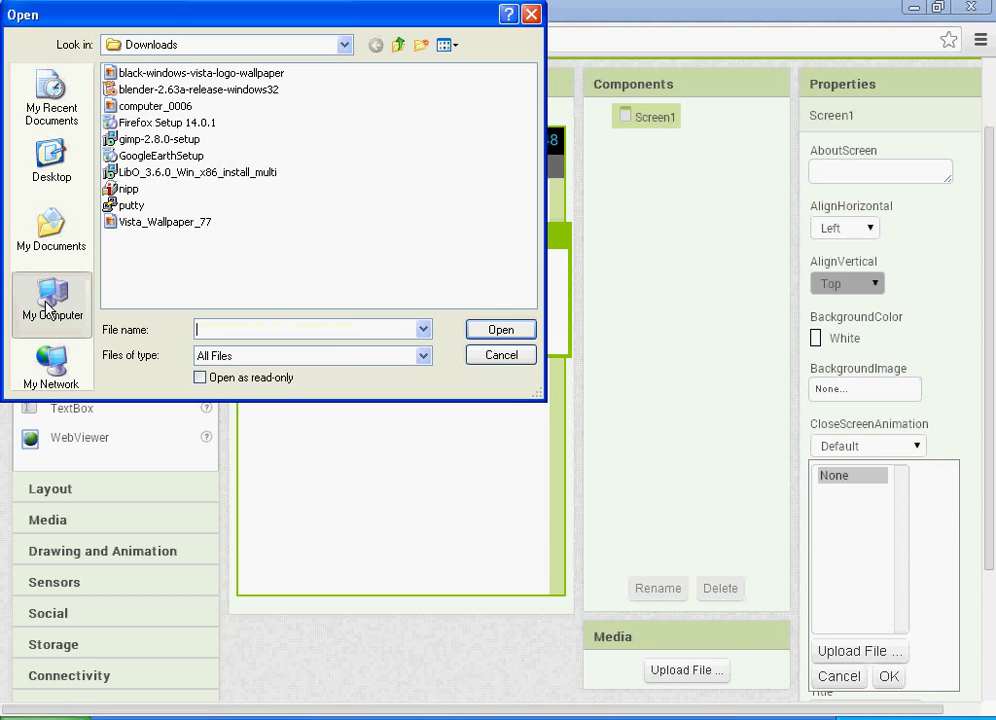
Upload the paint pot icon from network drive > Google App Inventor > Paint Pot as the icon.
left_click(52, 304)
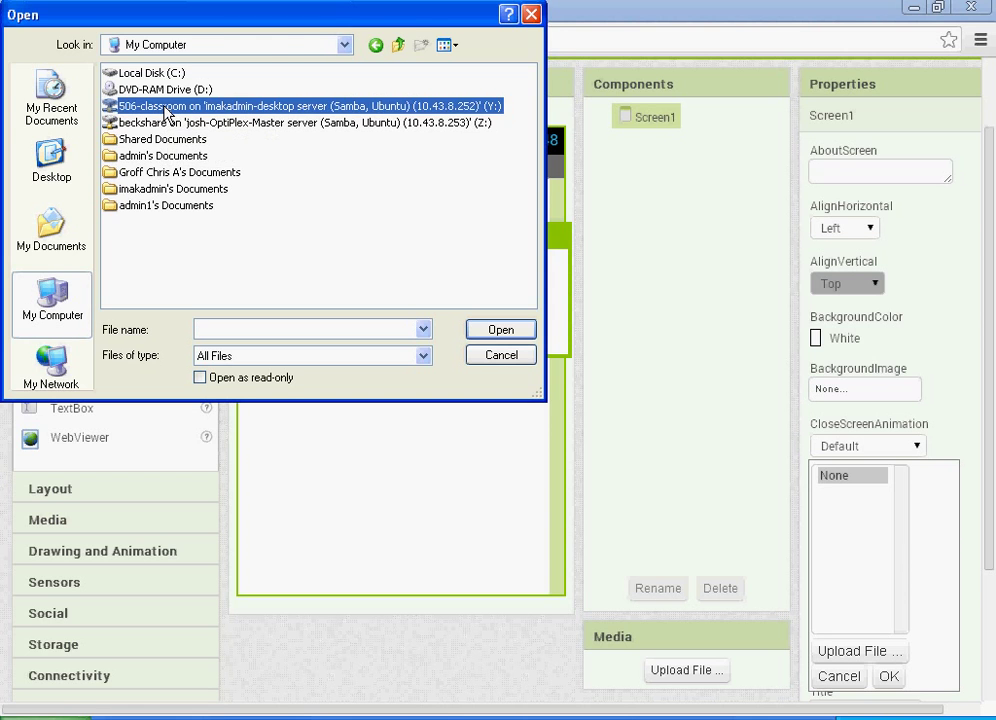
double_click(304, 104)
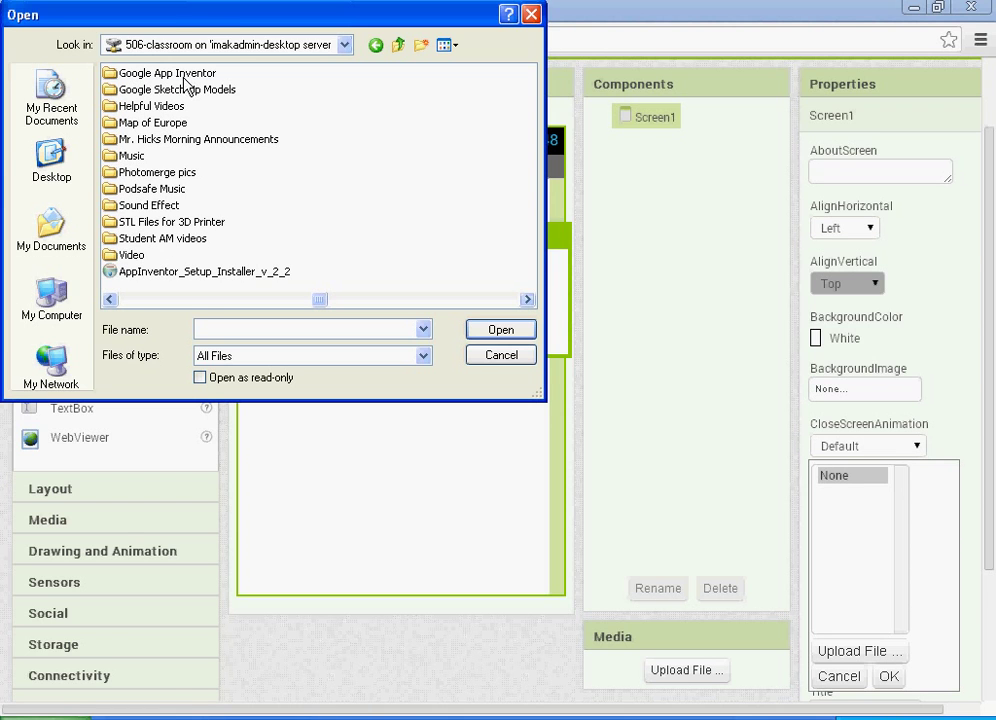
double_click(166, 72)
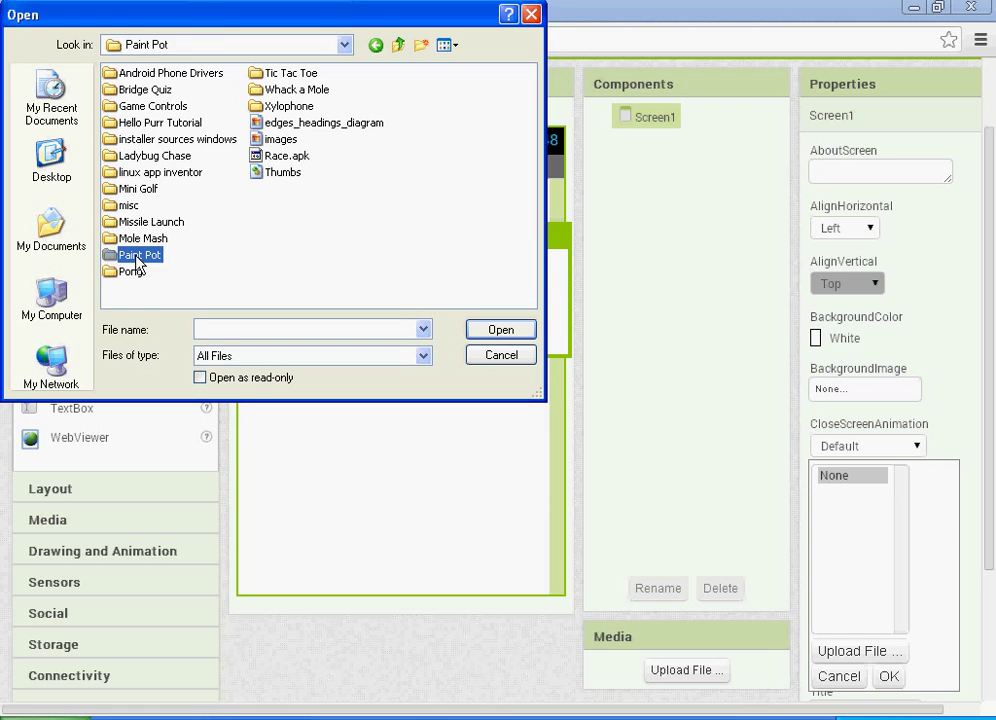
double_click(138, 254)
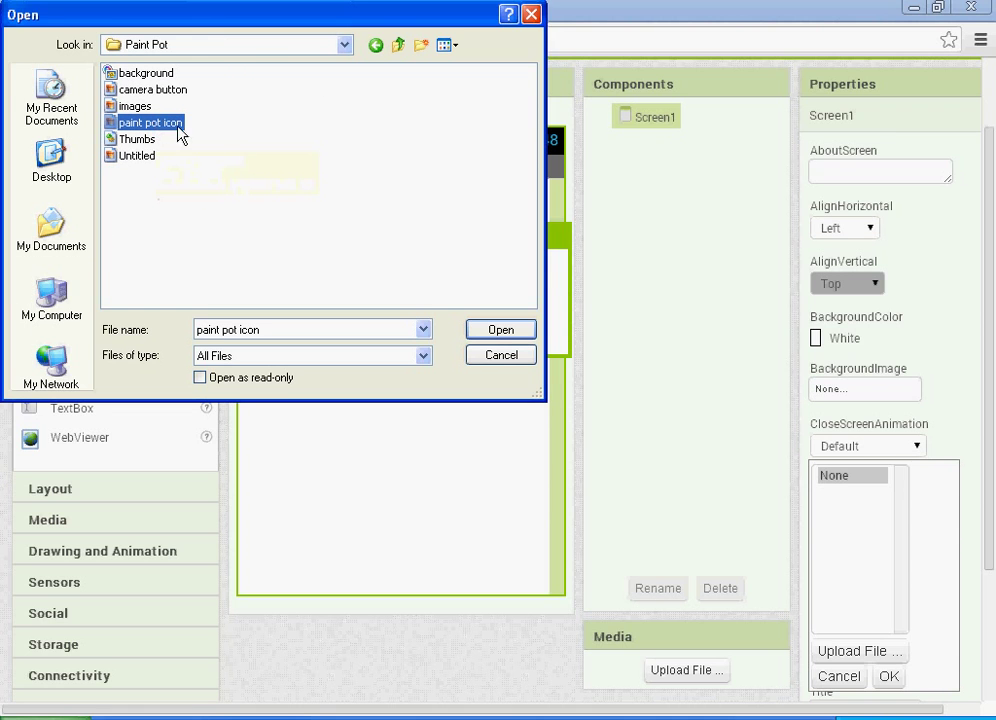
mouse_move(500, 330)
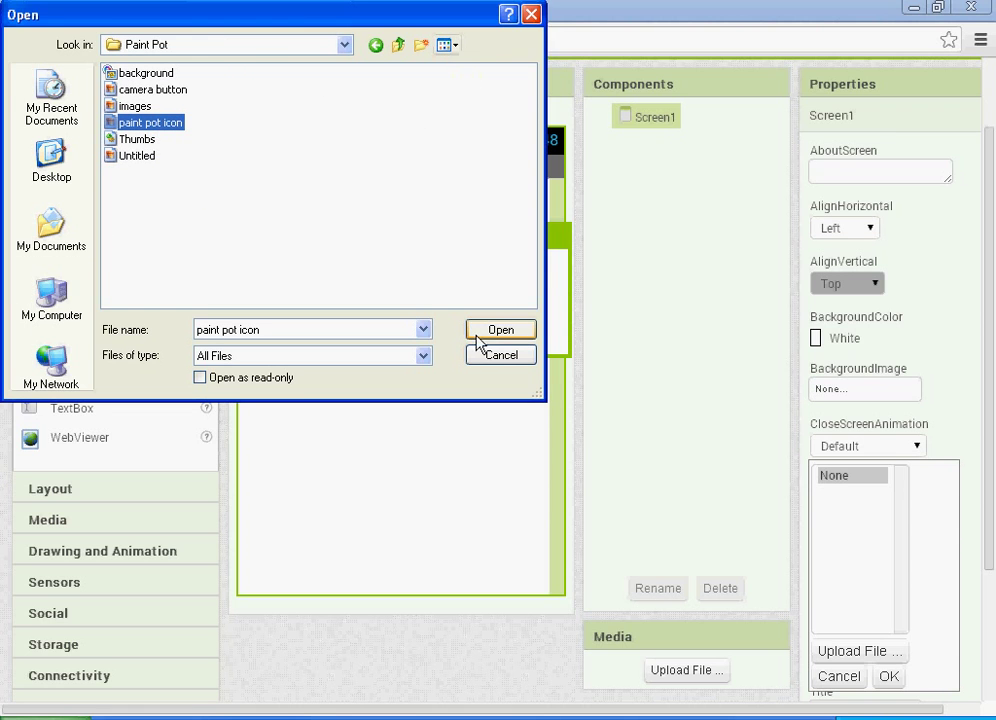
left_click(500, 330)
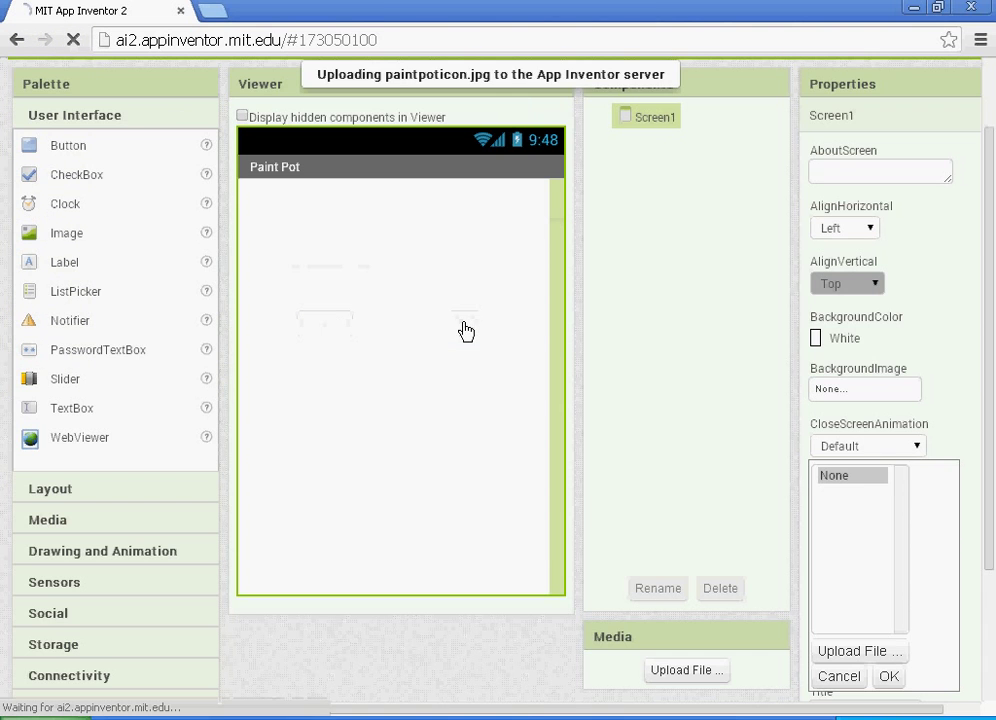
left_click(888, 676)
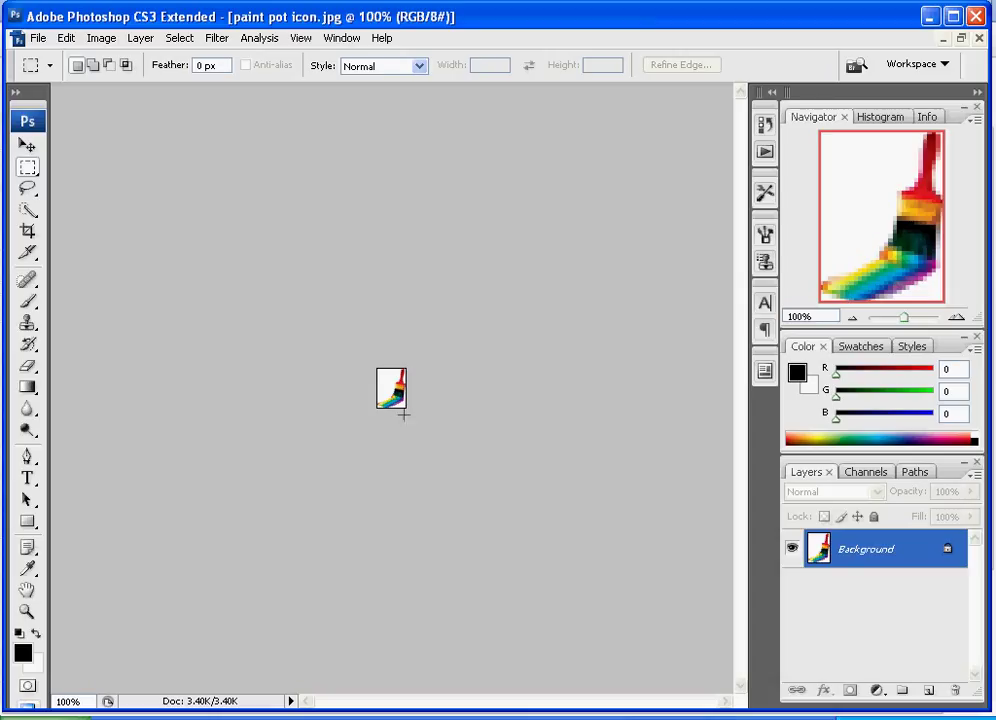
mouse_move(500, 548)
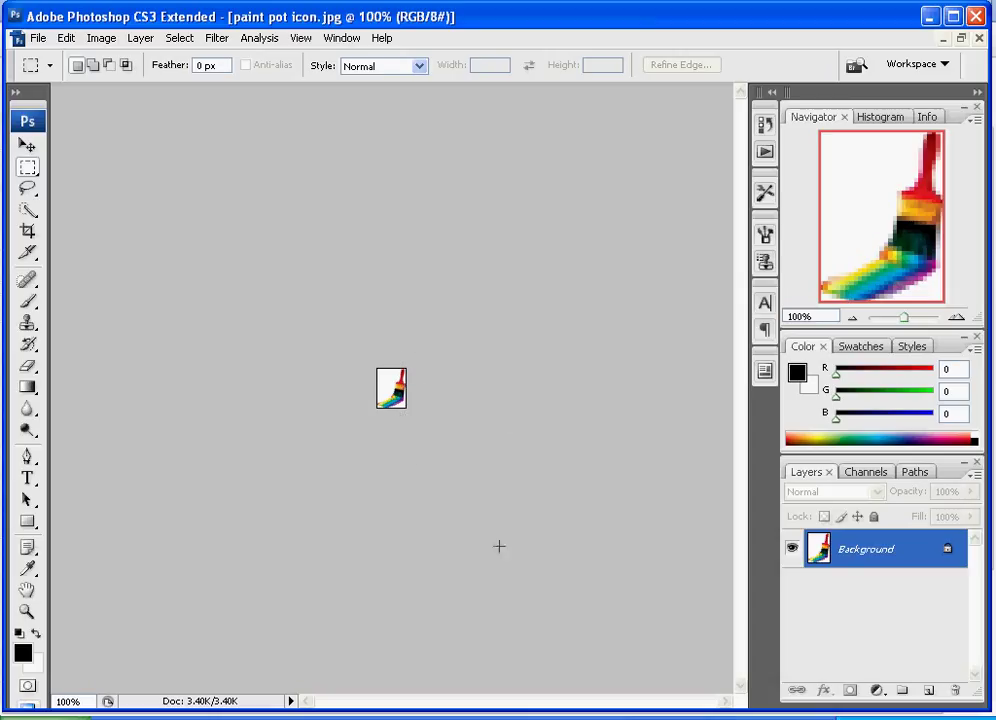
mouse_move(392, 418)
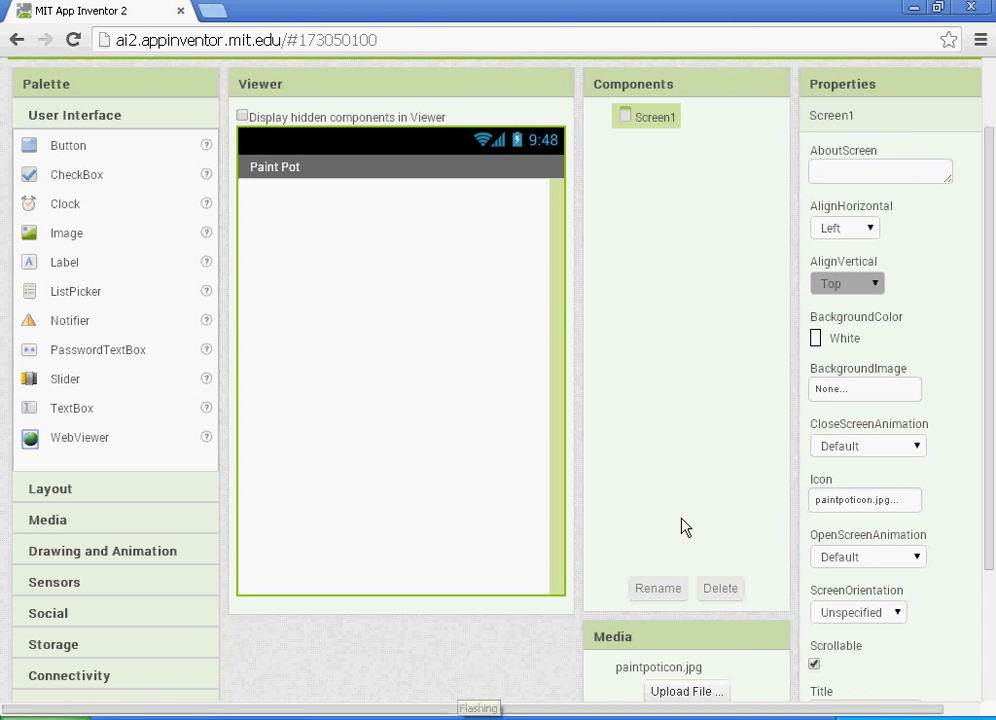
mouse_move(758, 436)
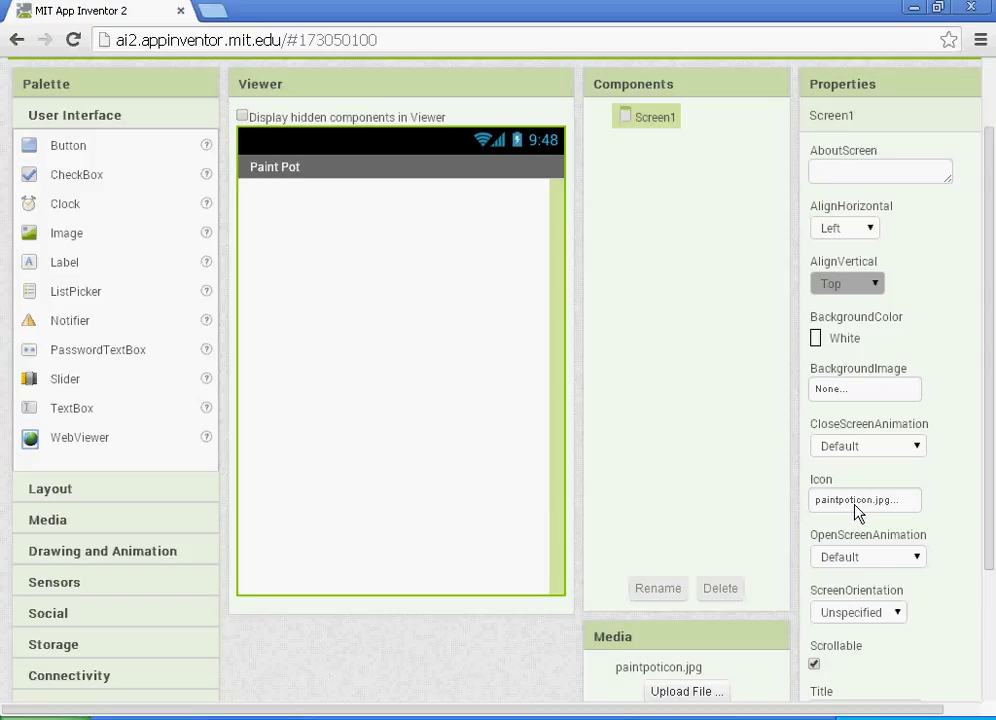
mouse_move(878, 492)
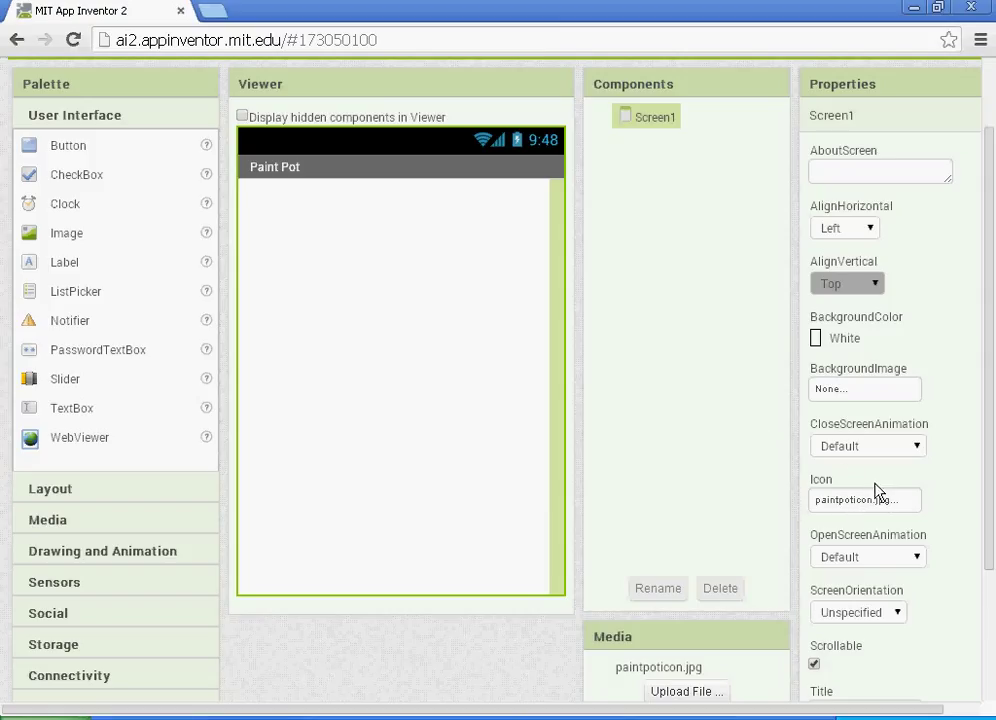
mouse_move(740, 448)
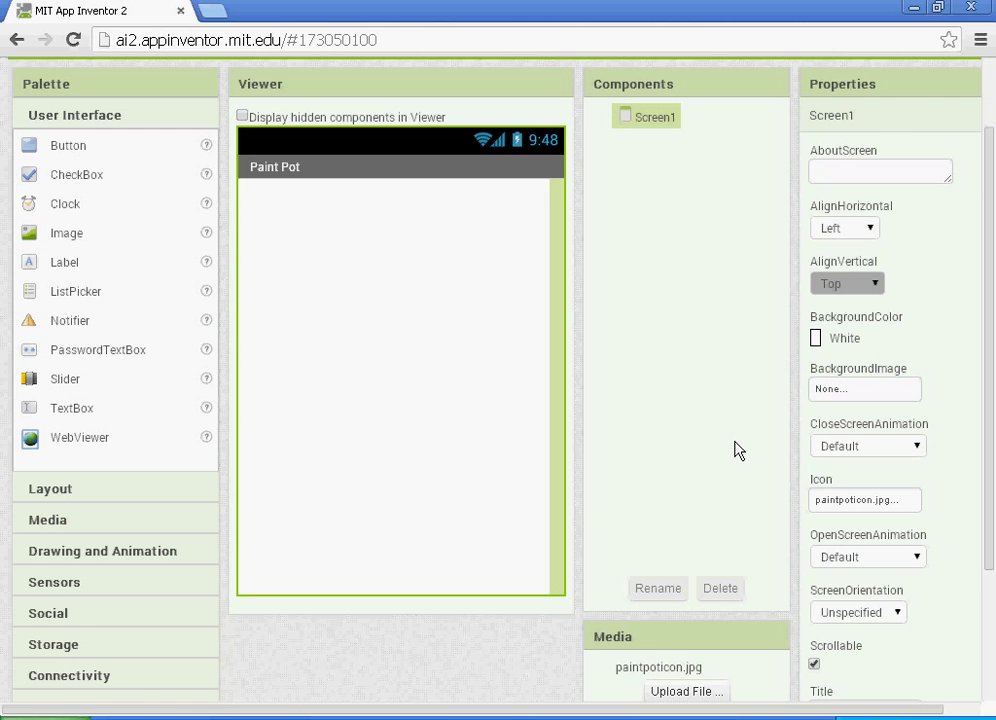
scroll("down", 3)
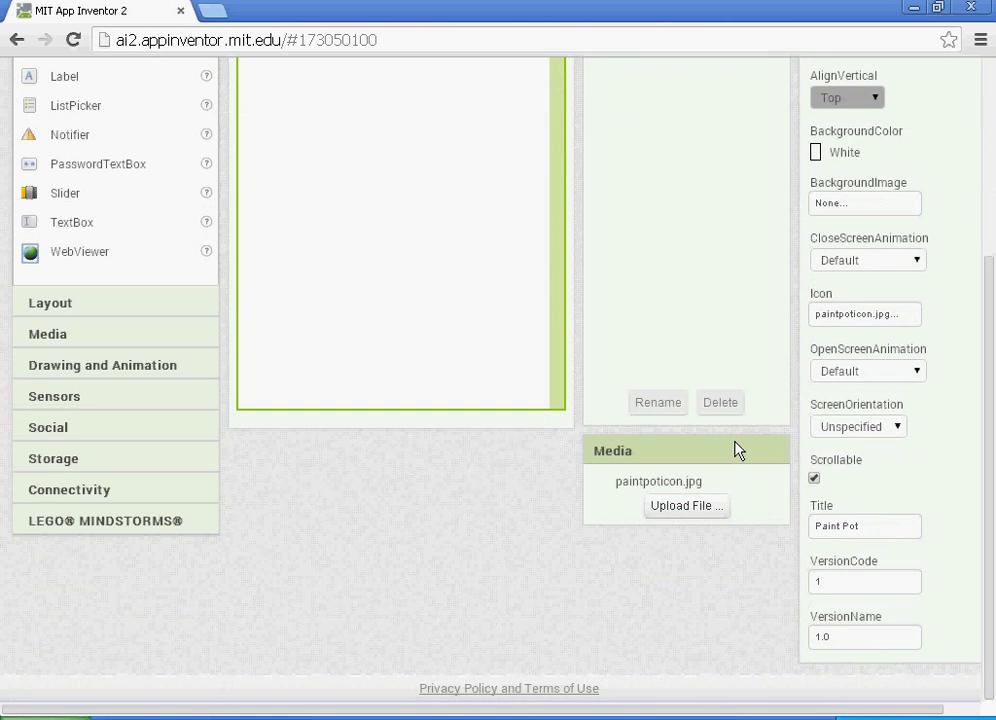
scroll("up", 3)
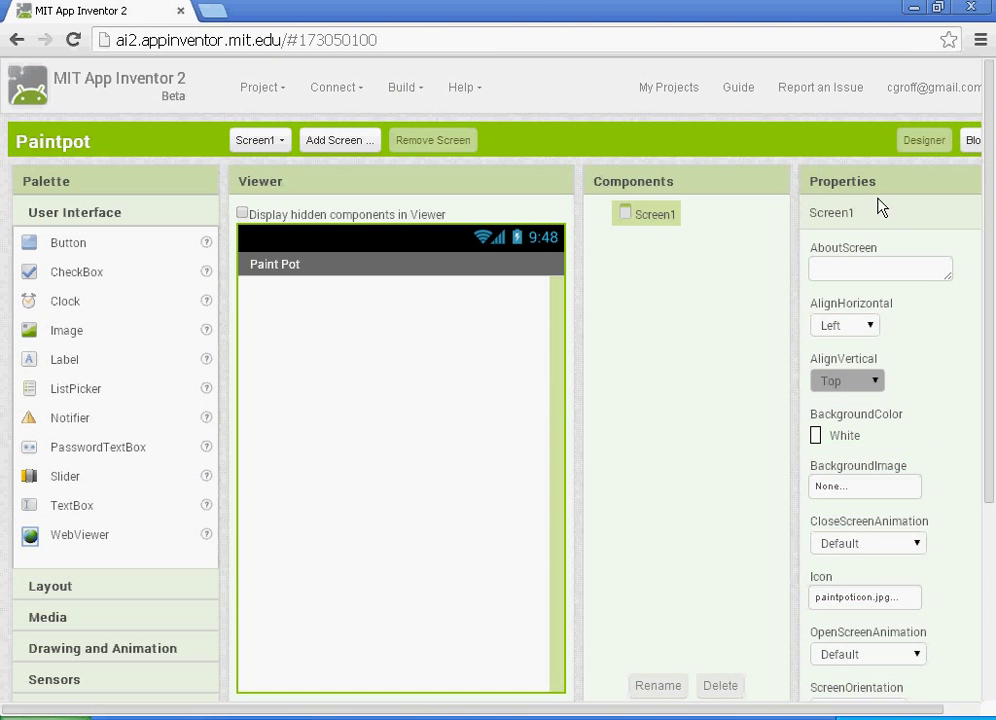
mouse_move(476, 452)
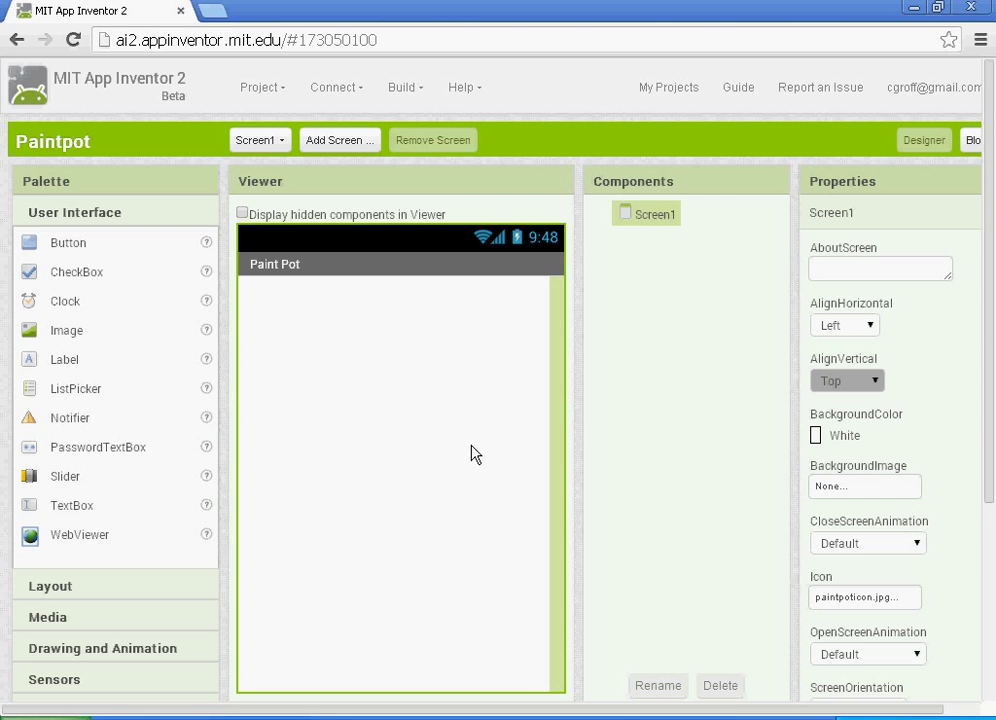
mouse_move(62, 248)
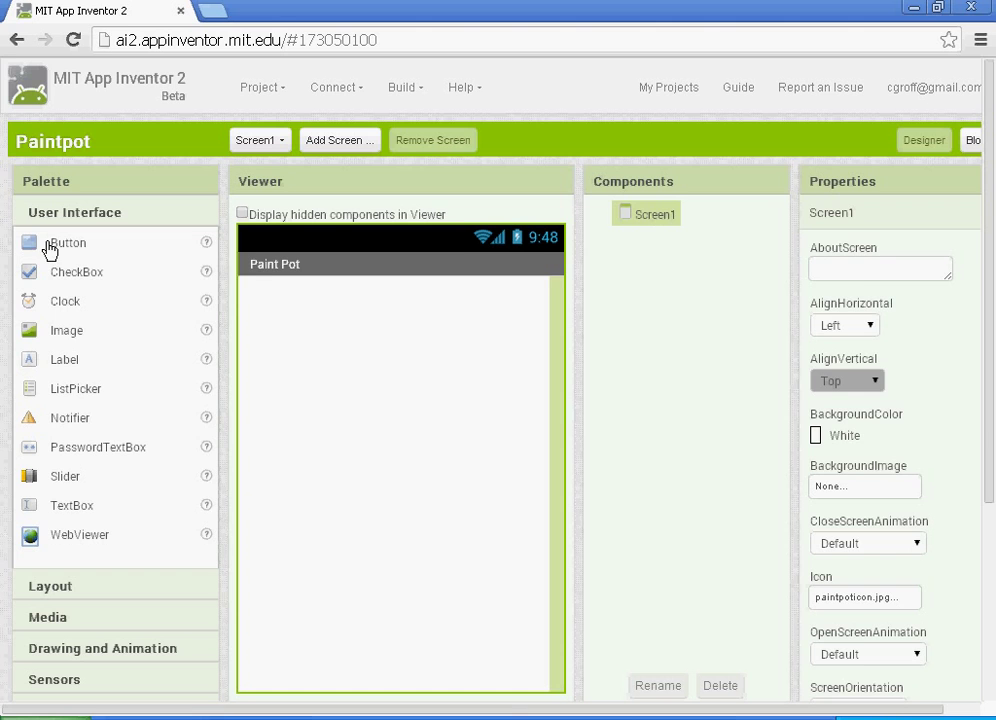
Add three buttons to the screen and rename the first one ButtonRed.
left_click_drag(68, 242, 290, 296)
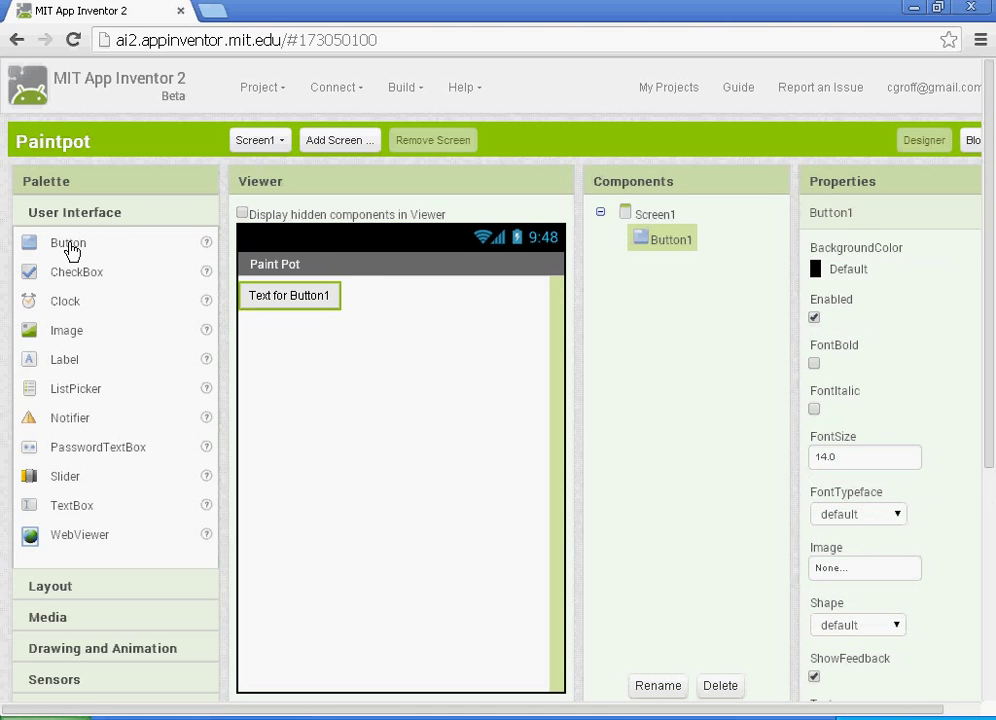
left_click_drag(68, 242, 356, 380)
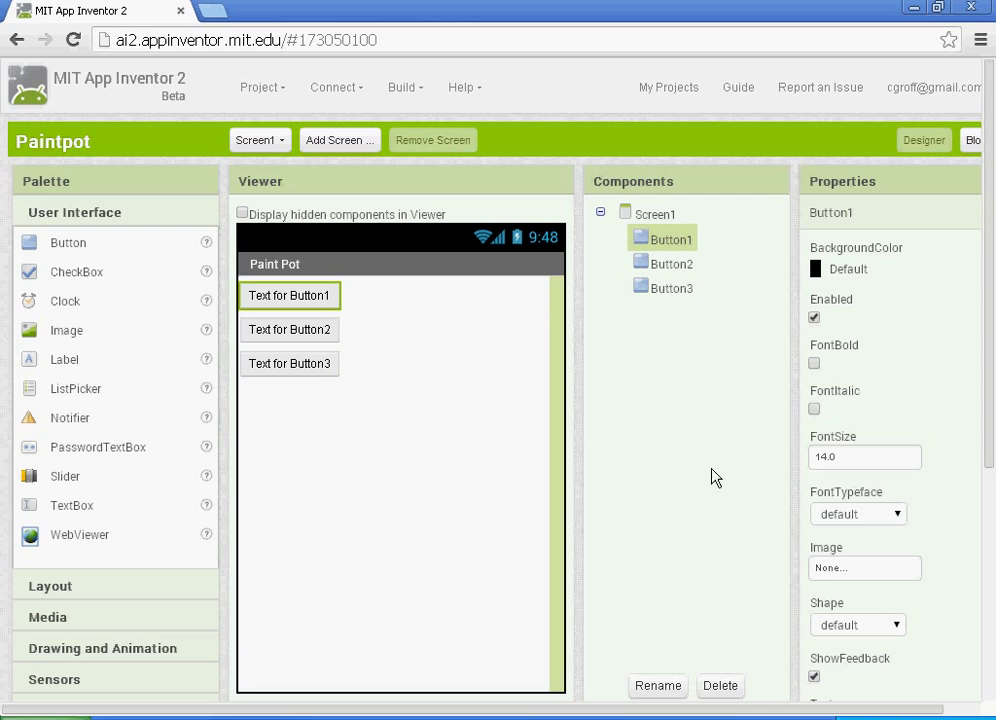
left_click(656, 686)
type("ButtonRed")
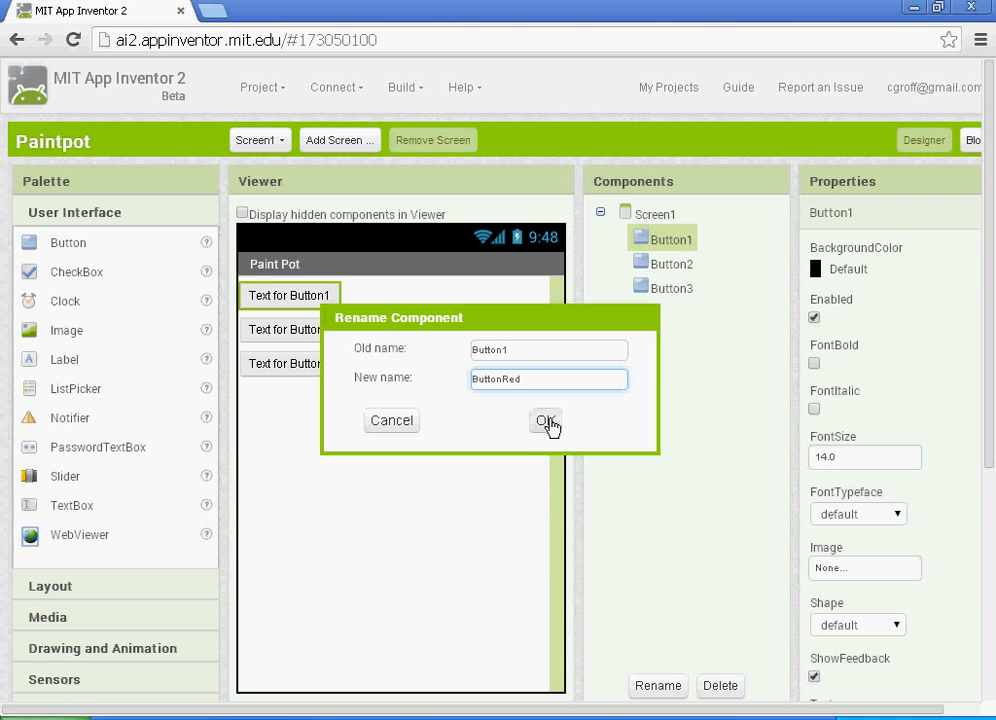
left_click(546, 420)
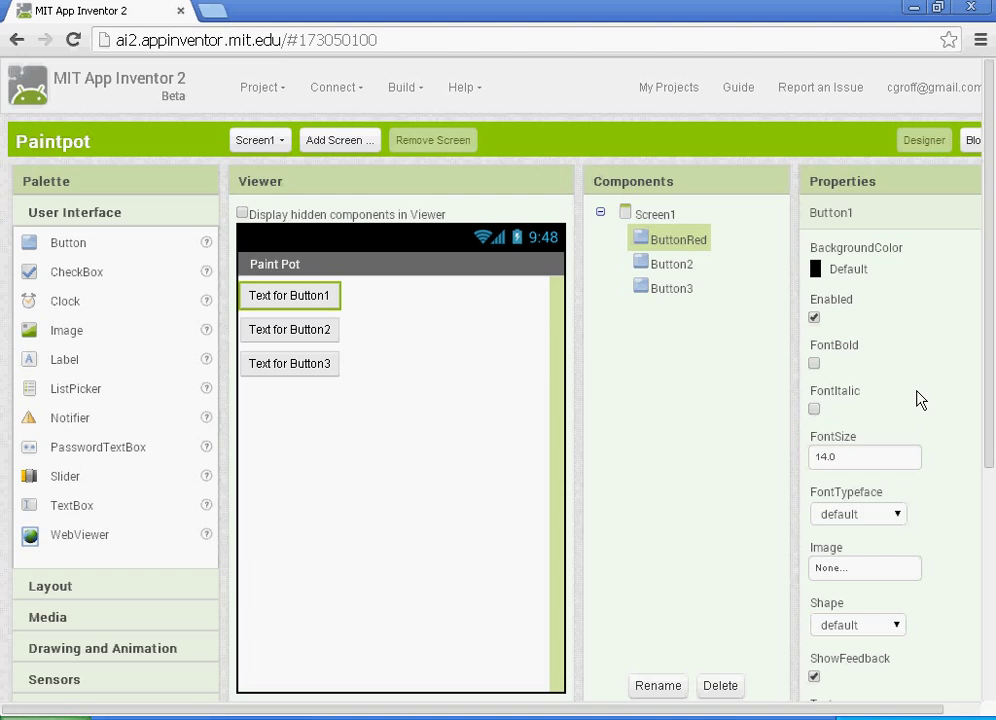
Give ButtonRed a red BackgroundColor and the text Red.
scroll("down", 3)
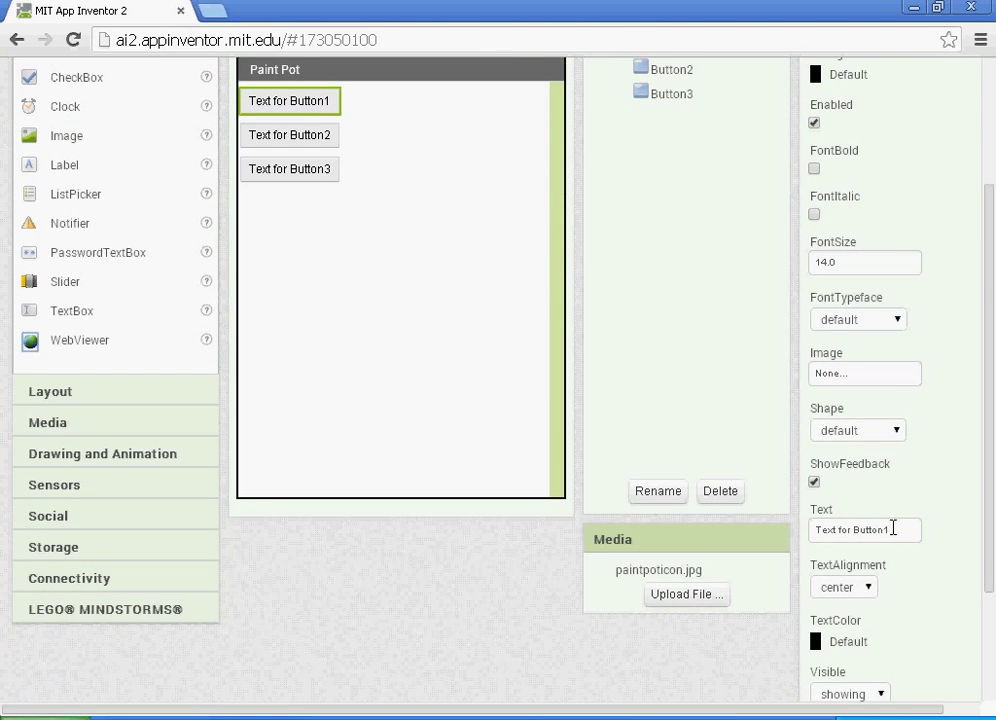
left_click(816, 172)
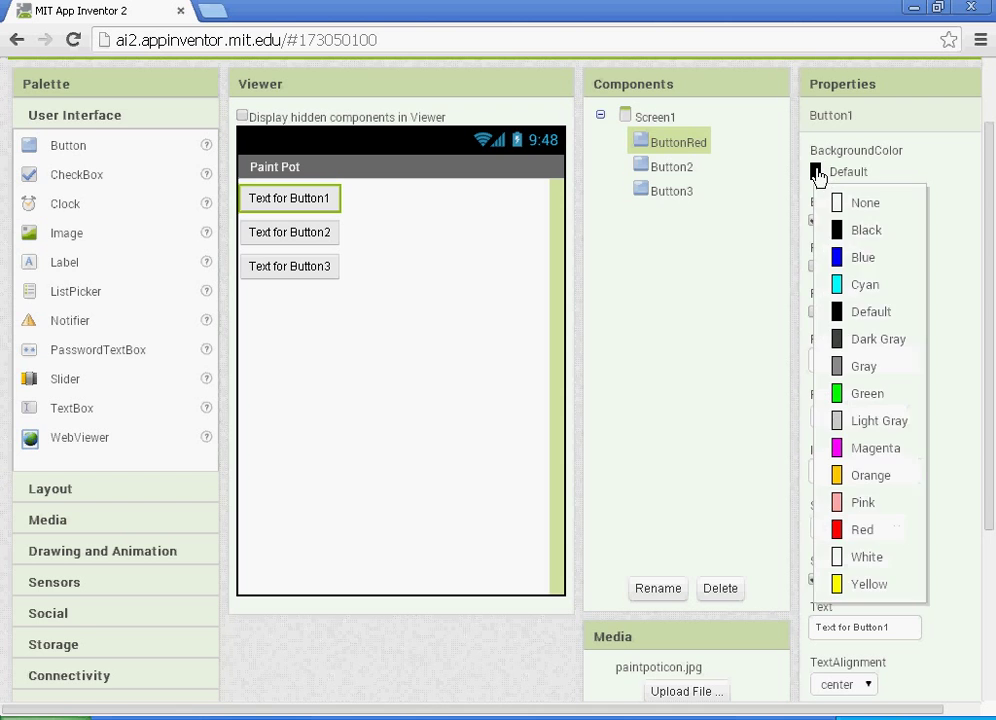
left_click(860, 528)
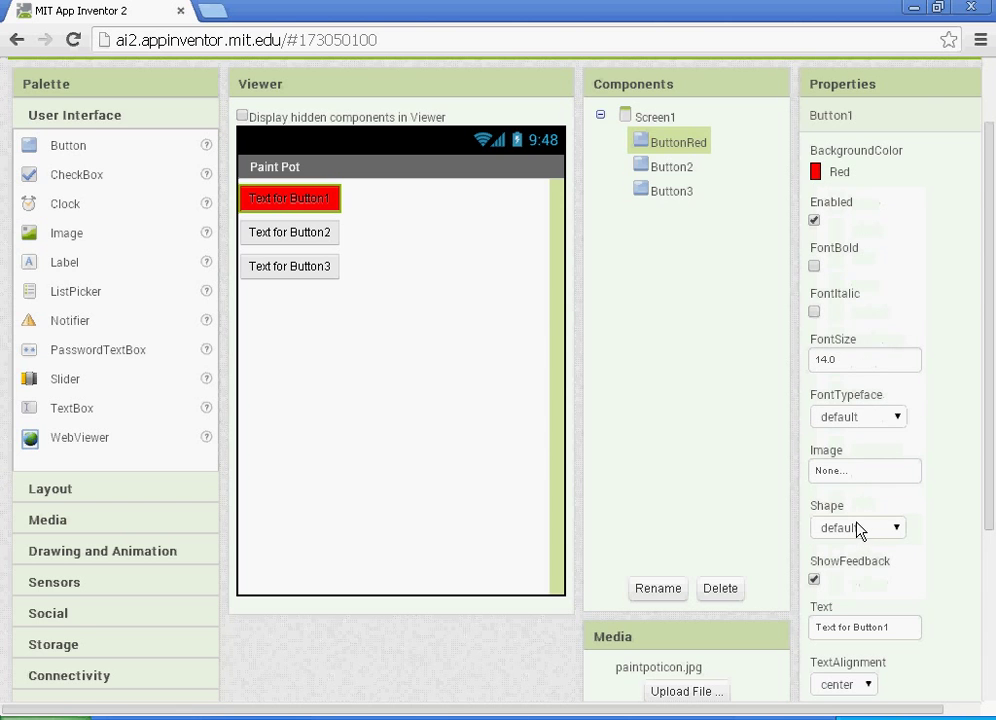
scroll("down", 3)
type("Red")
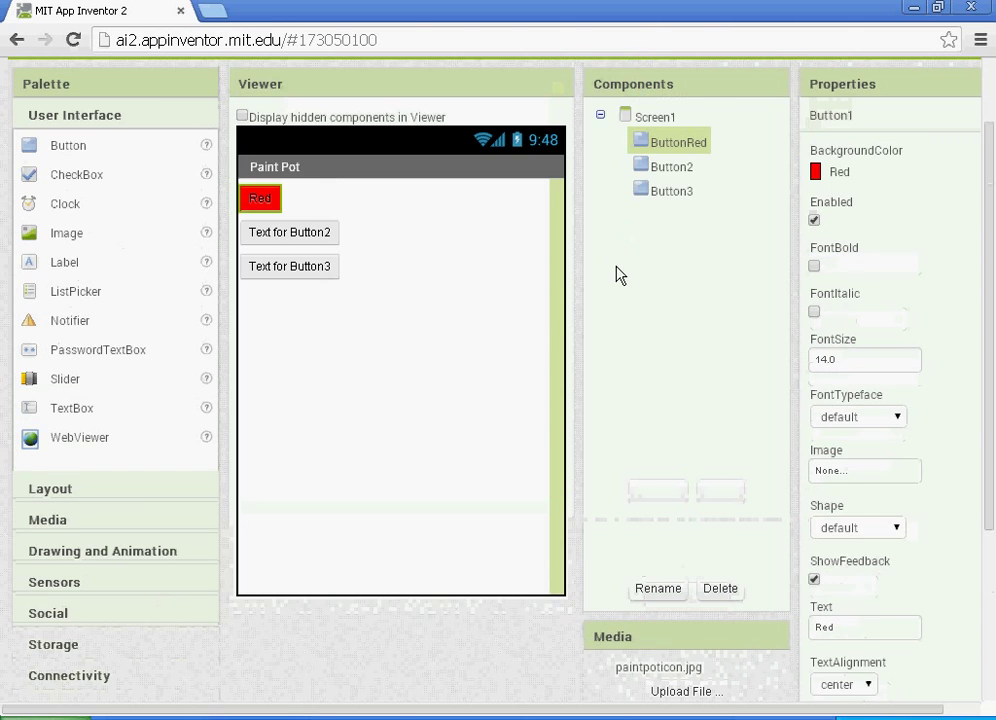
Rename the second button ButtonGreen.
left_click(672, 166)
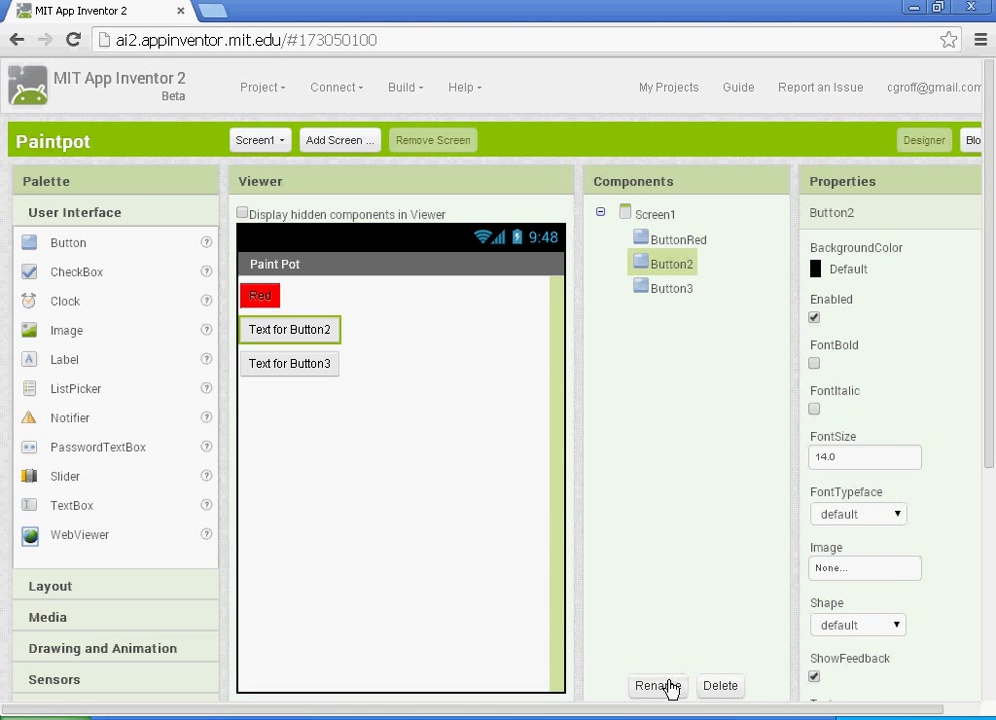
left_click(658, 686)
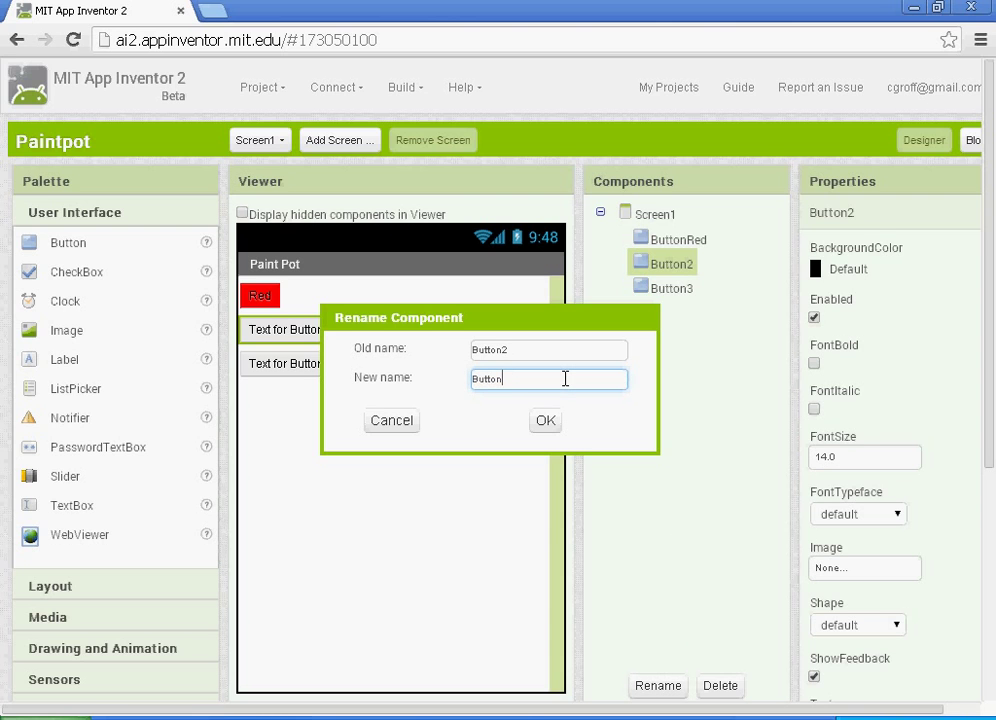
type("Green")
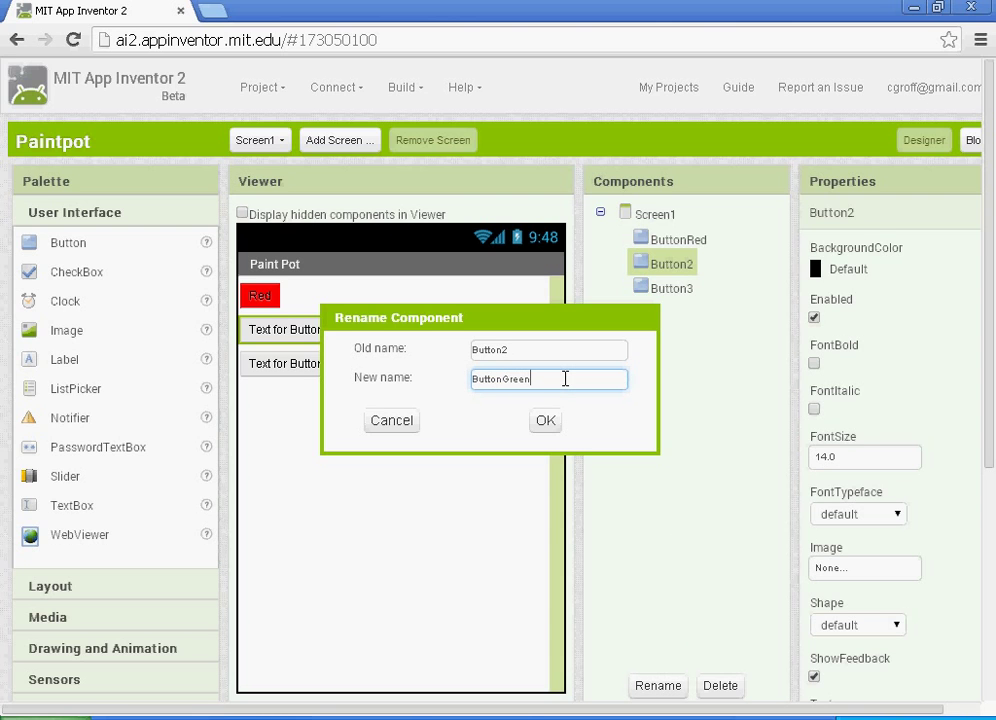
left_click(544, 420)
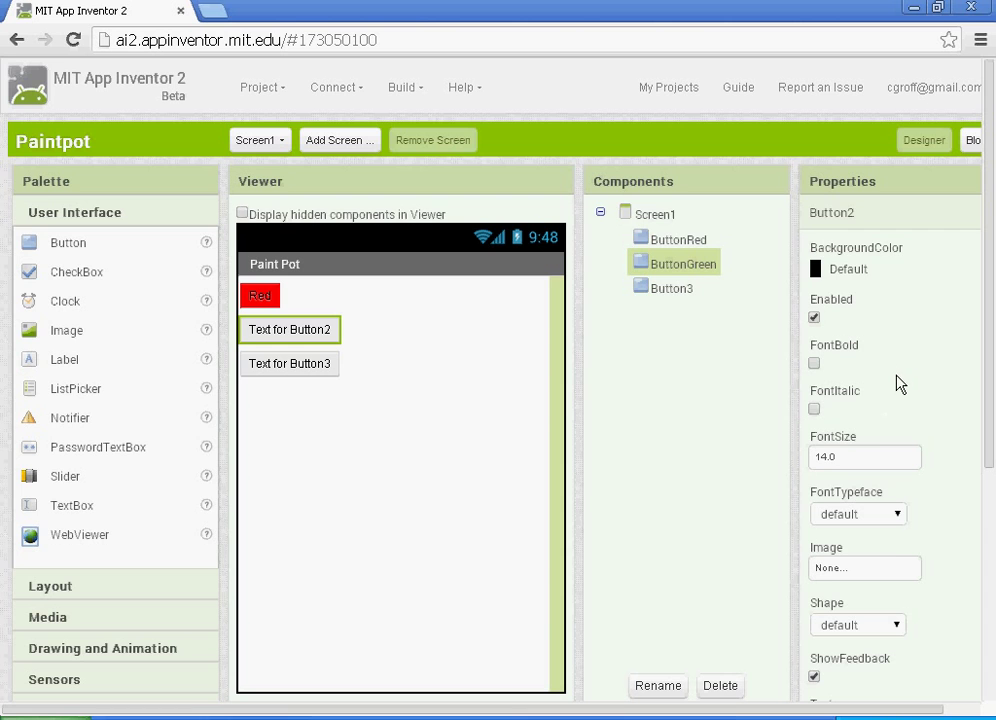
Give ButtonGreen a green BackgroundColor and the text Green.
left_click(848, 268)
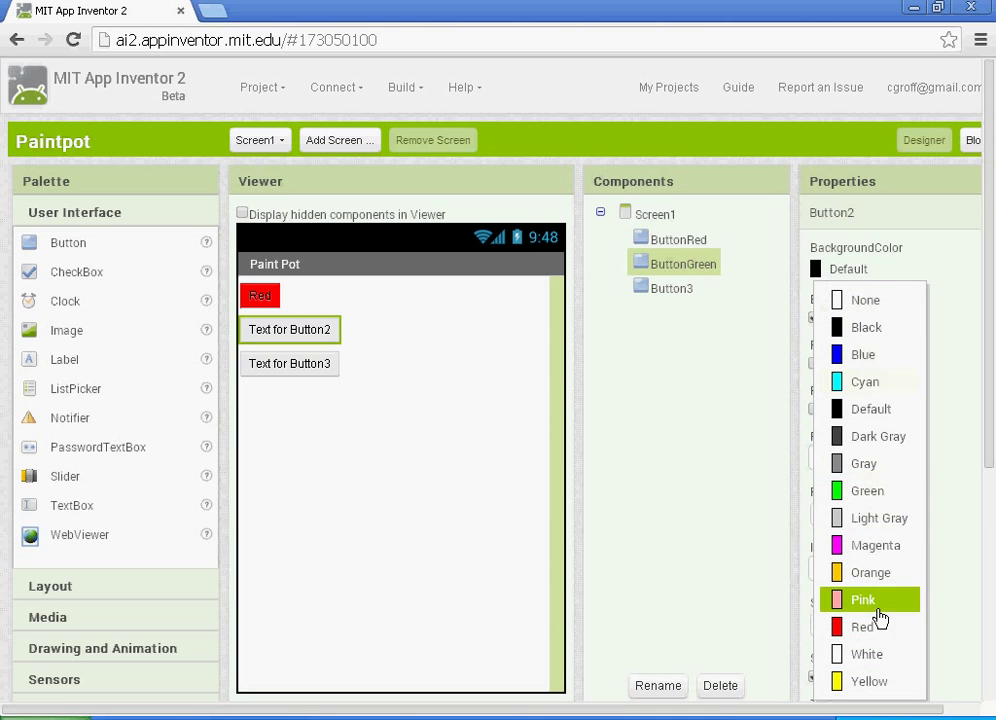
left_click(868, 490)
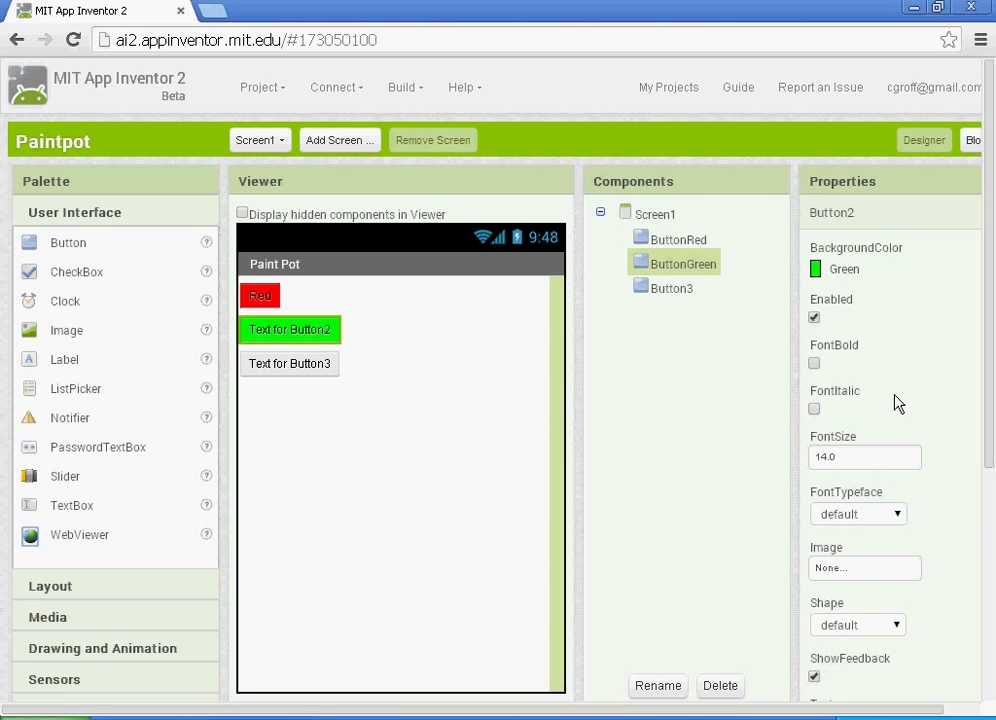
scroll("down", 3)
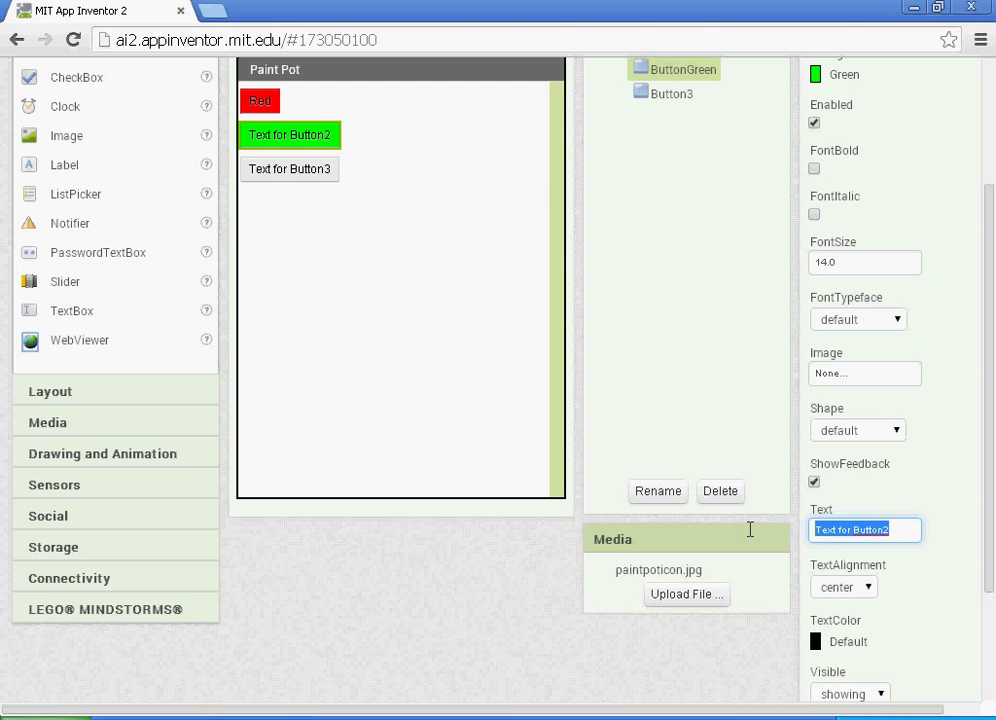
type("Green")
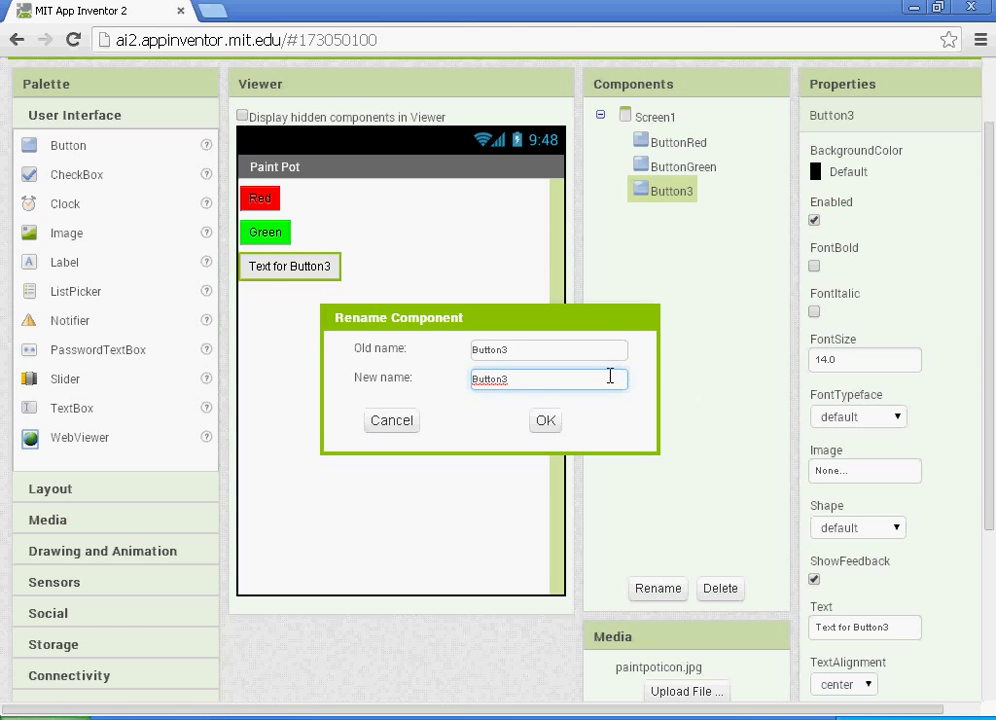
Rename the third button ButtonBlue with a blue BackgroundColor and the text Blue.
type("ButtonBl")
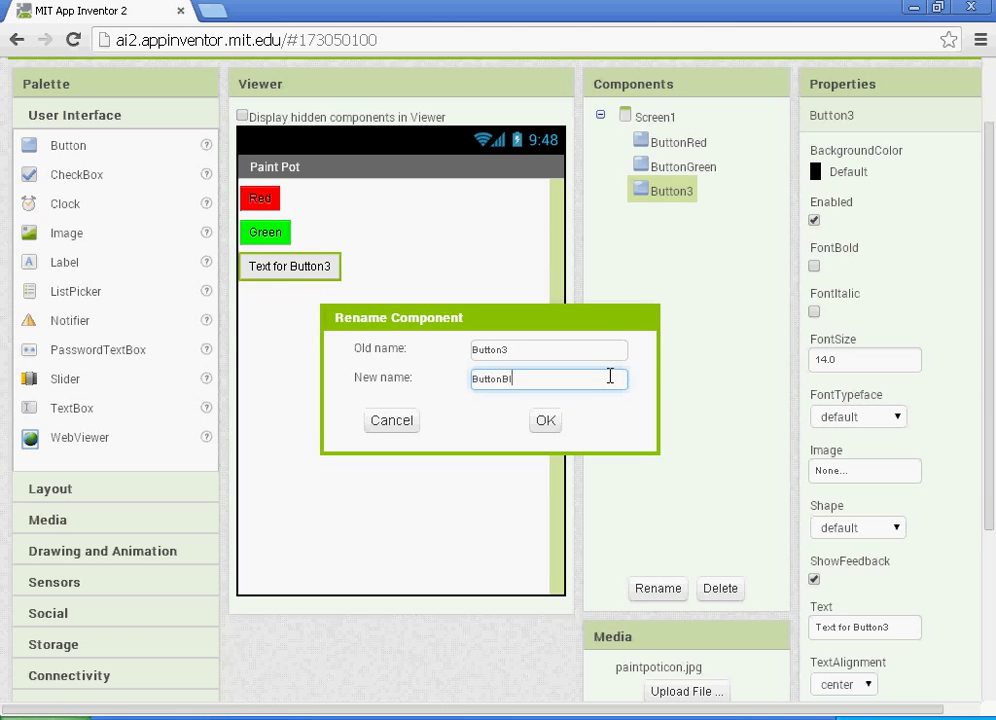
left_click(544, 420)
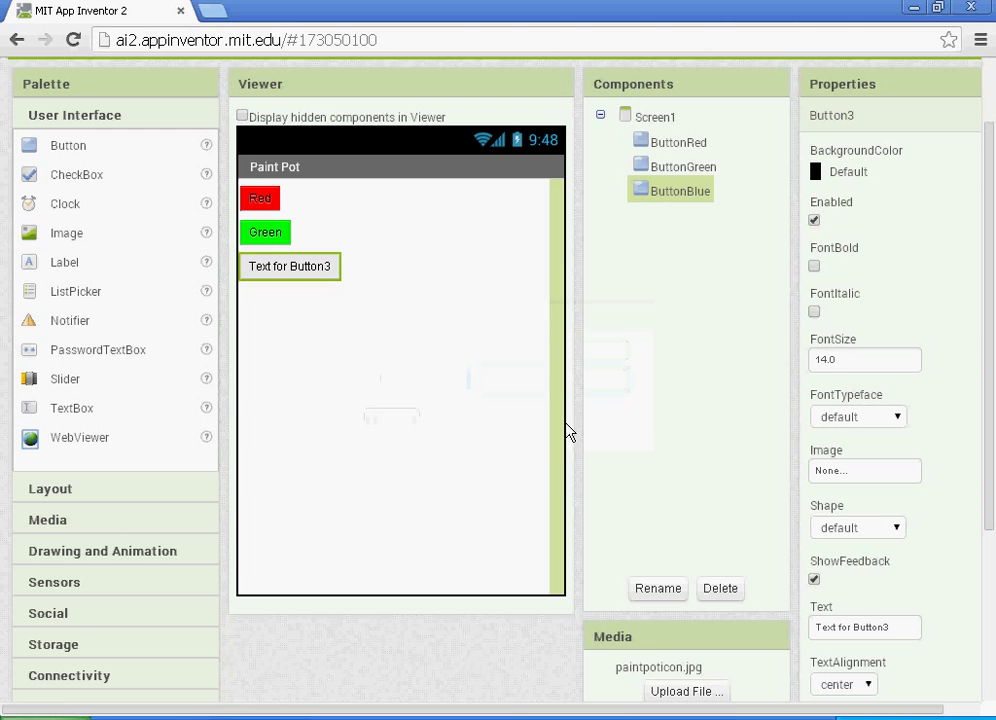
left_click(862, 172)
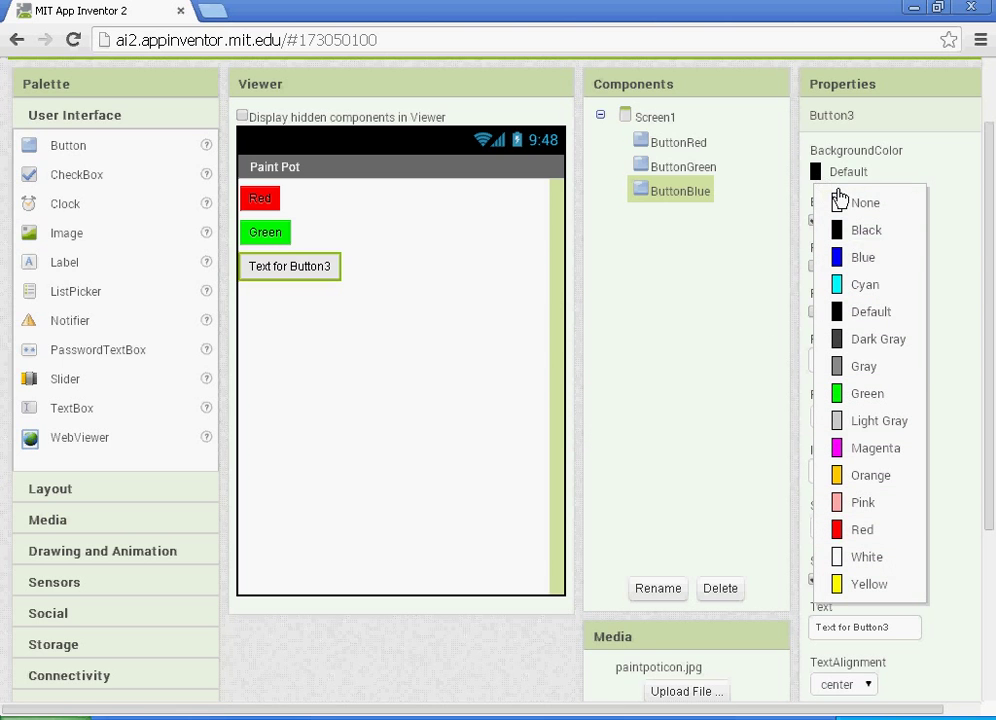
left_click(862, 256)
type("B")
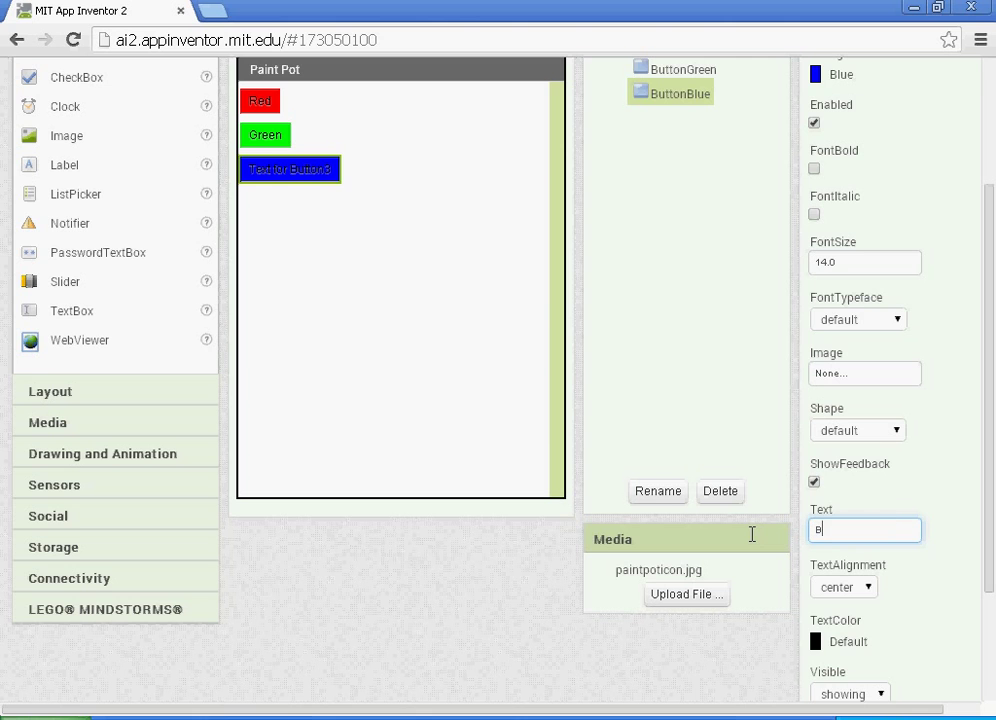
type("lue")
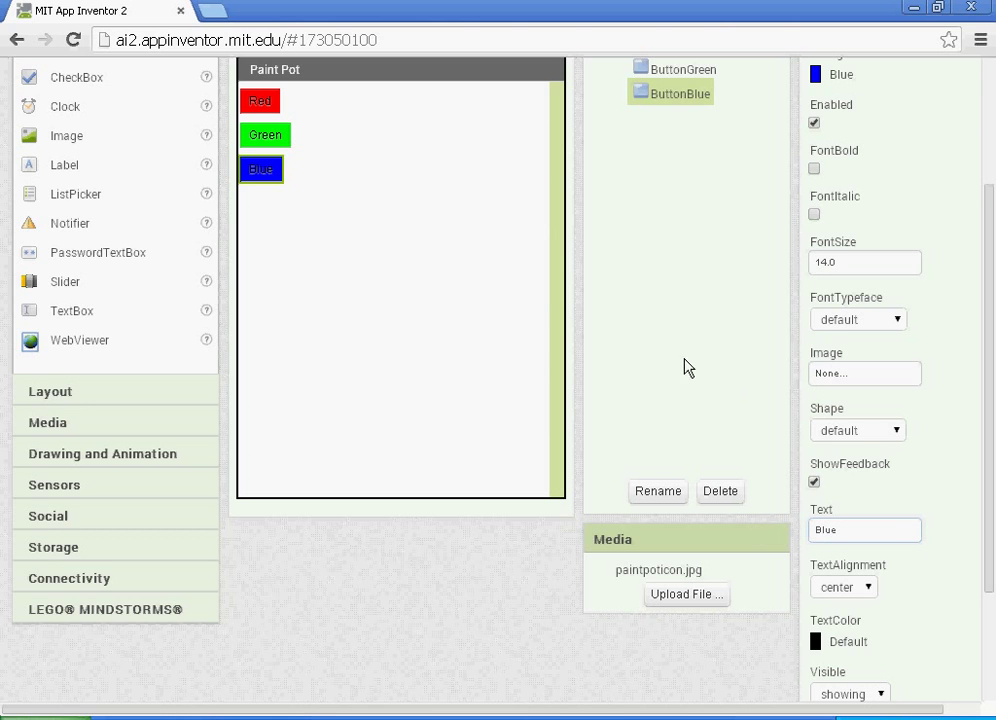
scroll("up", 3)
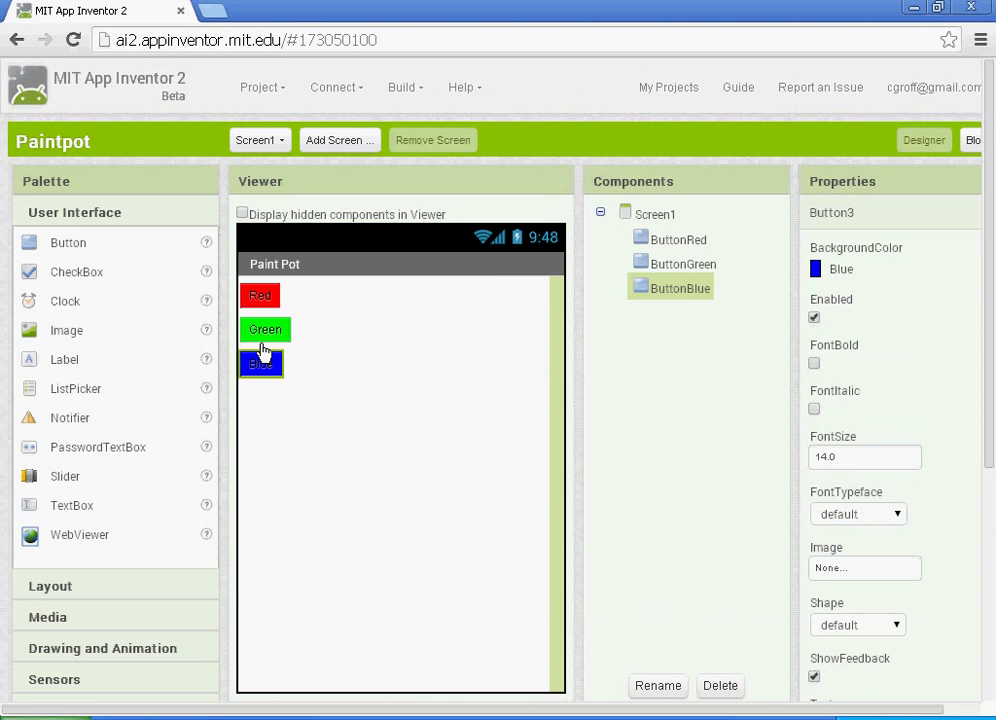
mouse_move(290, 332)
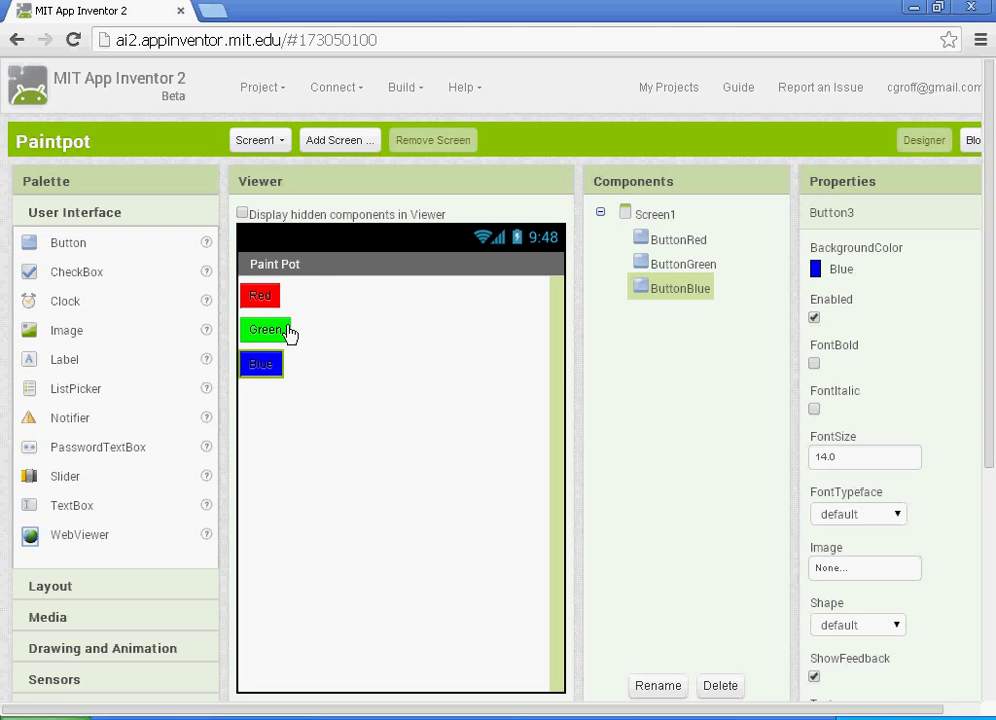
mouse_move(268, 340)
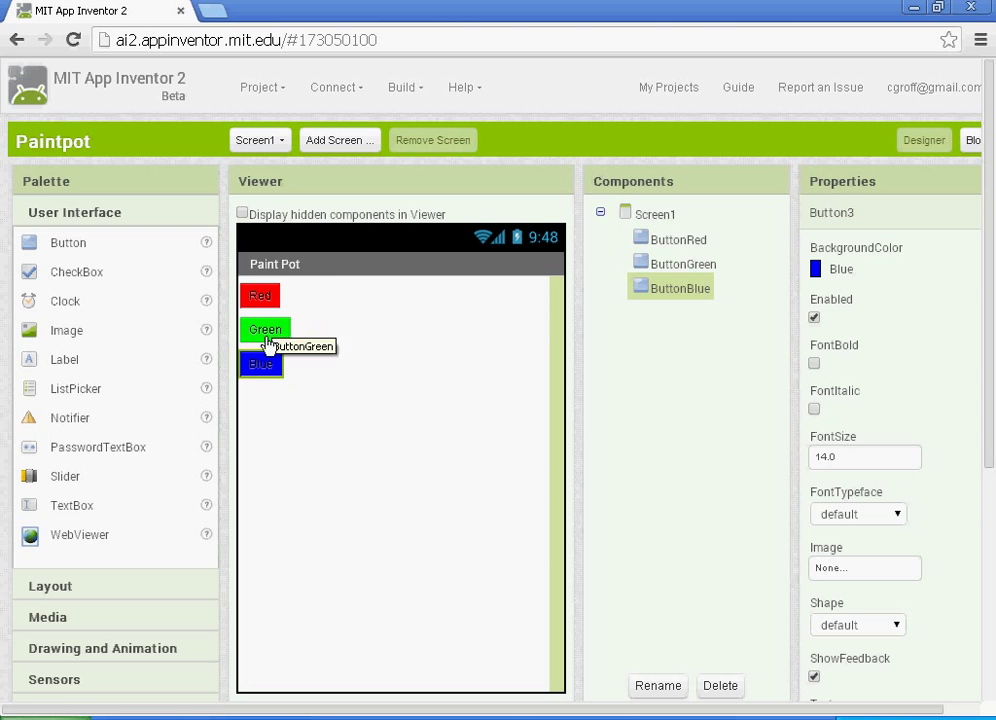
mouse_move(262, 296)
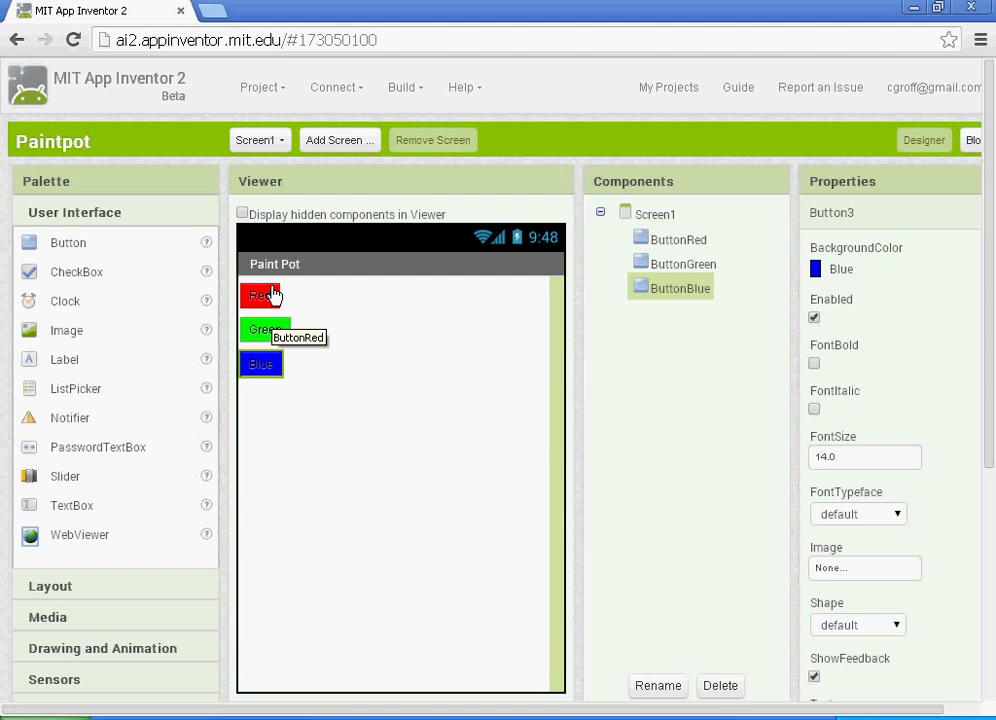
mouse_move(278, 356)
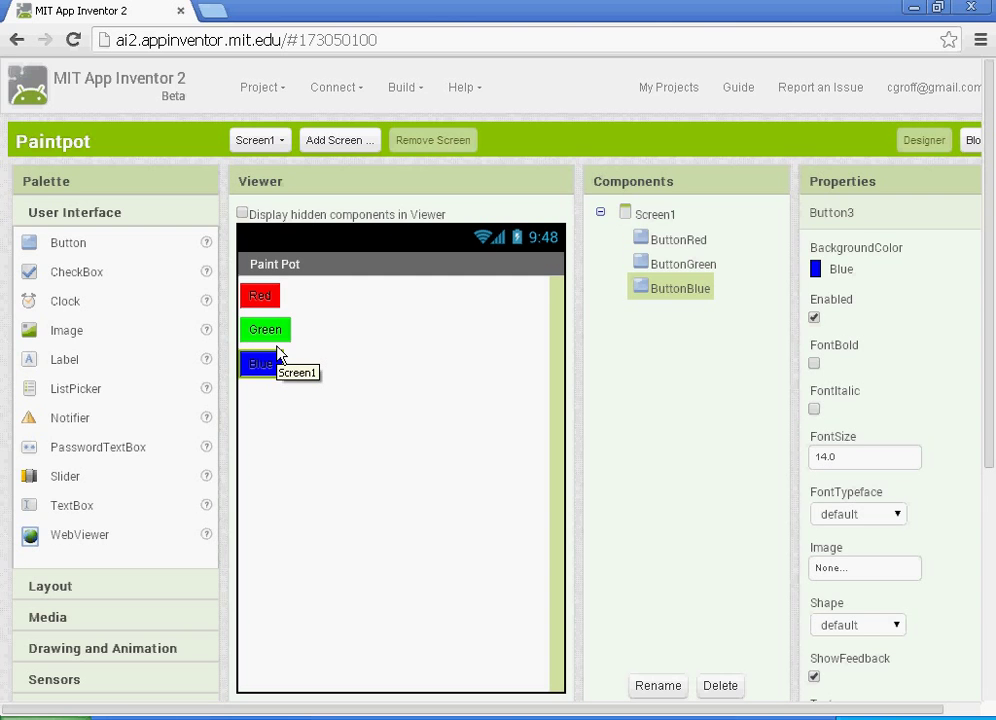
mouse_move(296, 310)
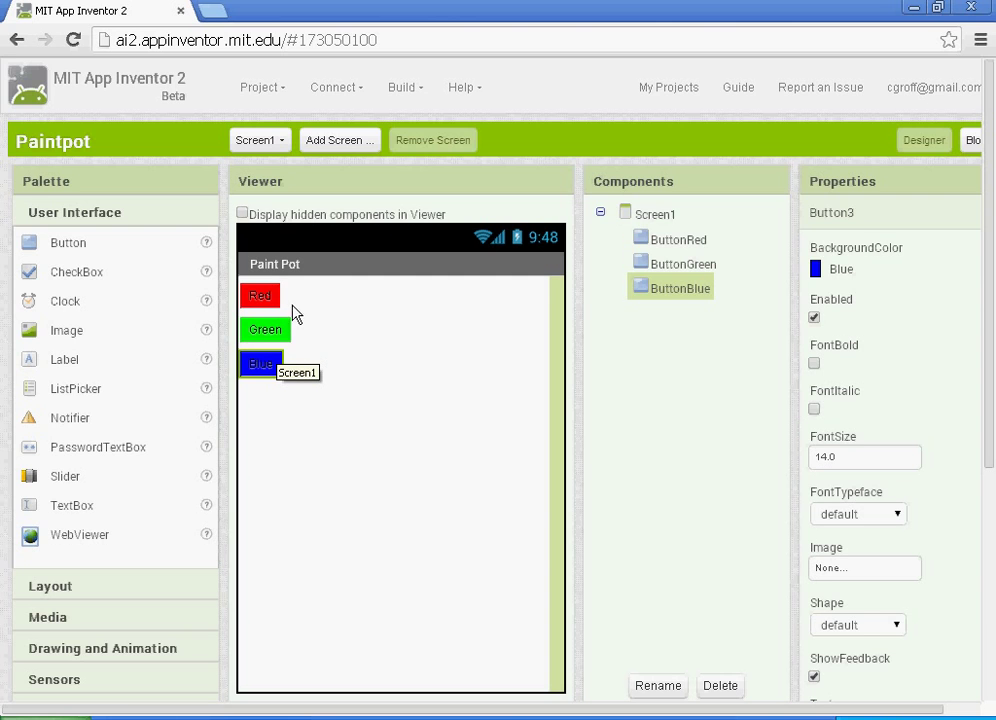
mouse_move(264, 296)
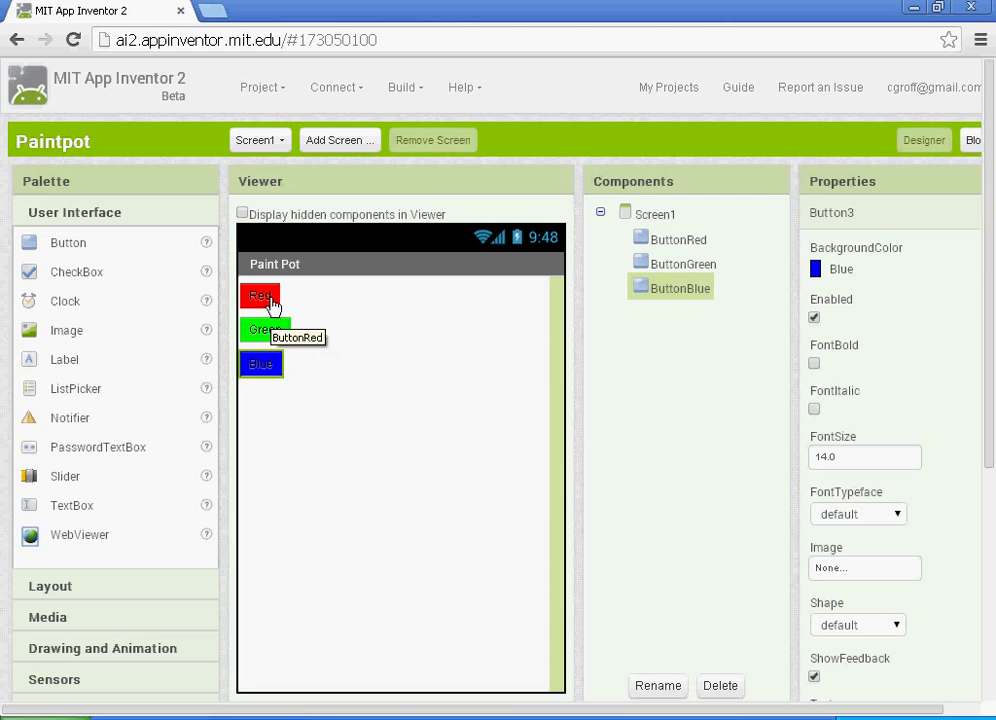
mouse_move(436, 386)
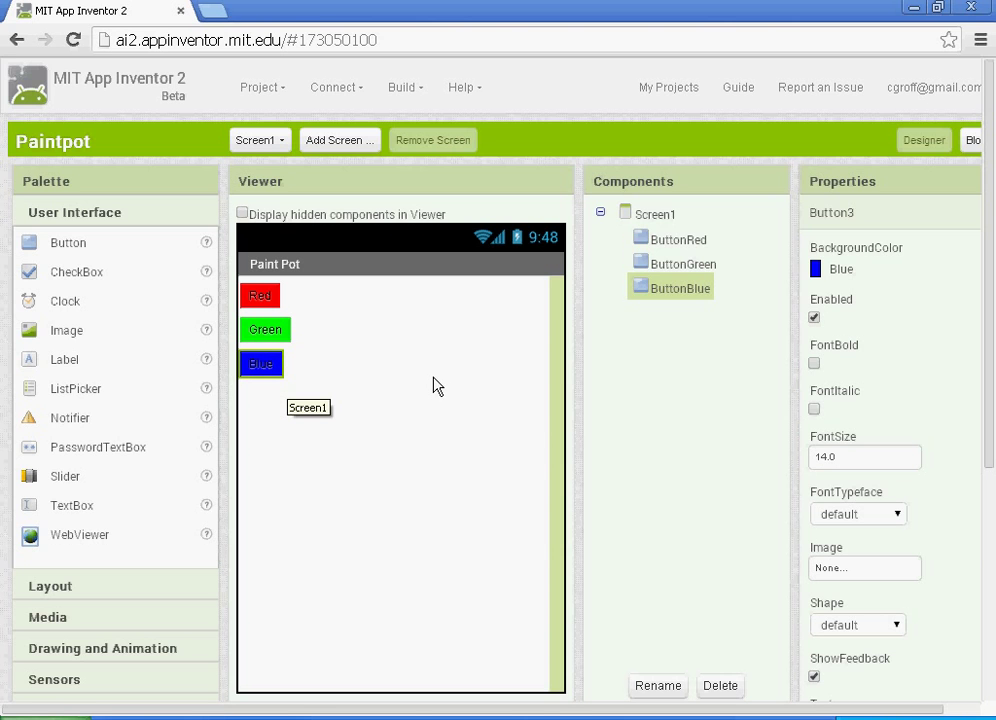
mouse_move(344, 378)
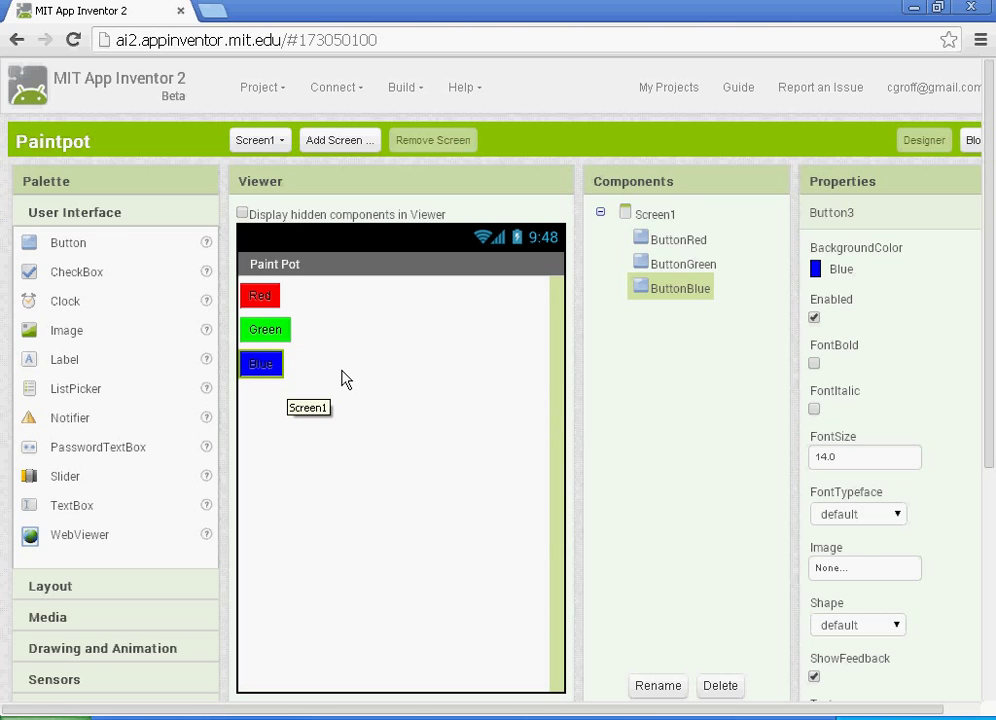
scroll("down", 3)
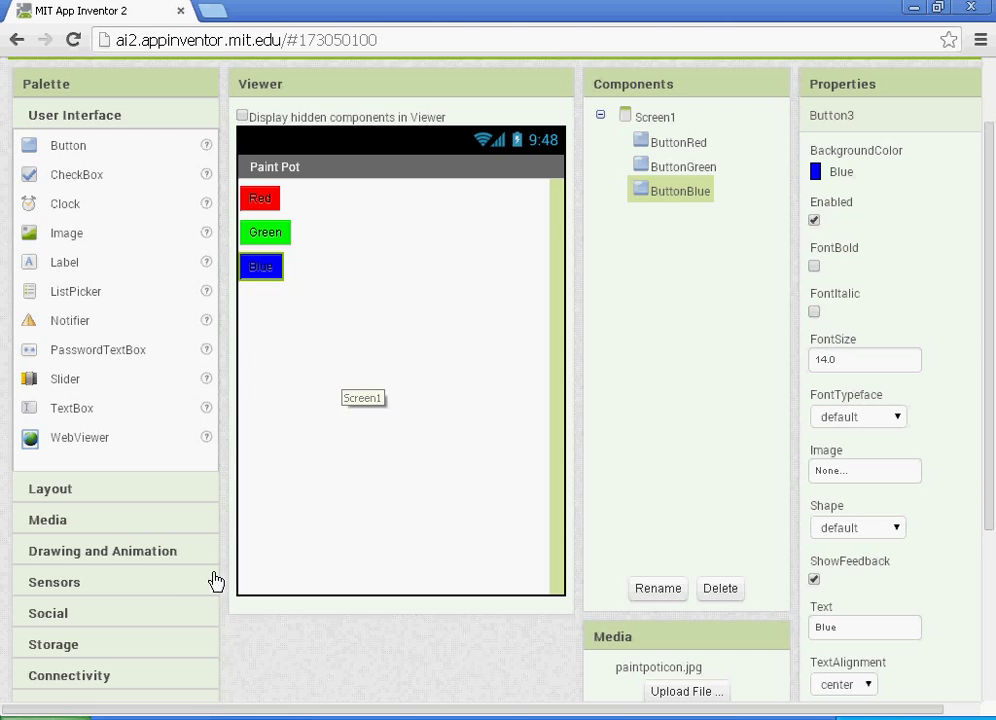
mouse_move(156, 534)
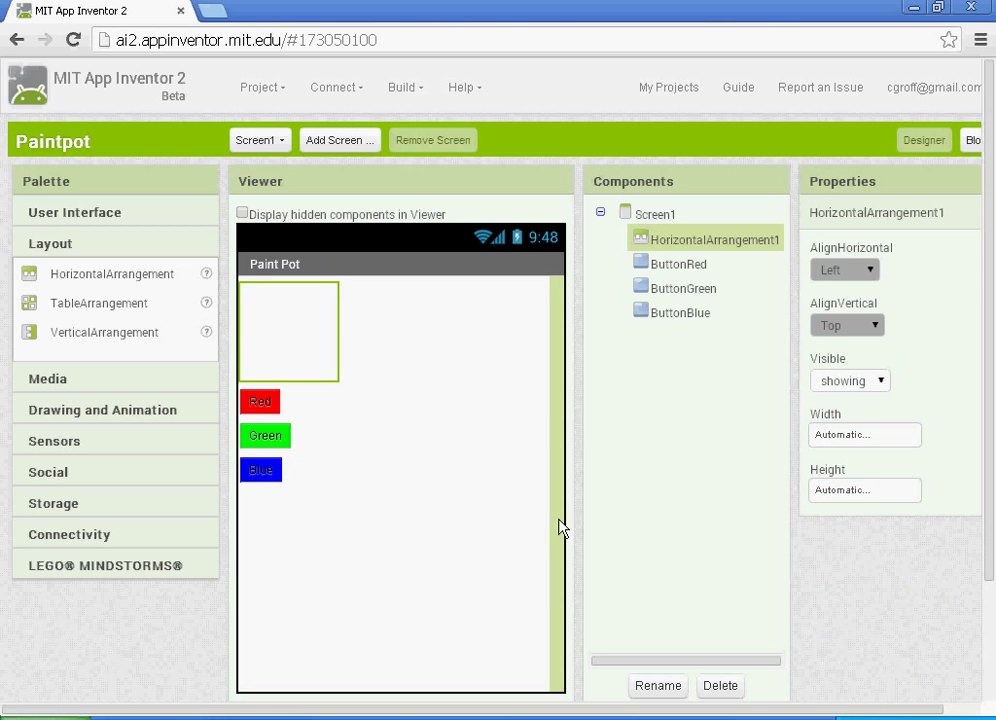
mouse_move(852, 440)
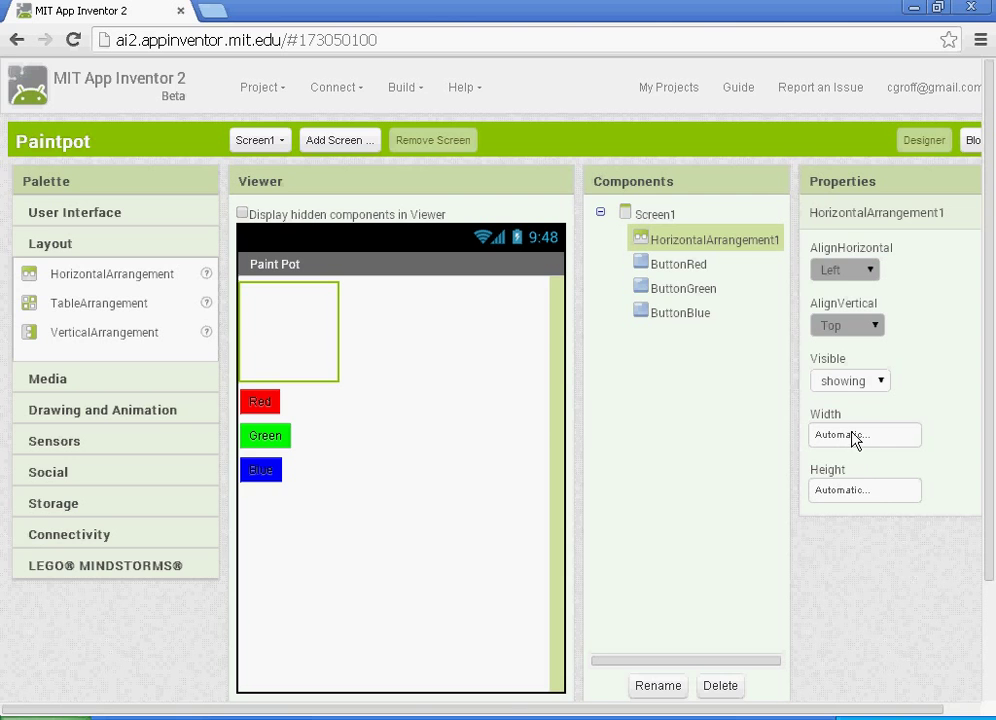
Set the HorizontalArrangement's Width to Fill parent with automatic Height and place a button into it.
left_click(864, 434)
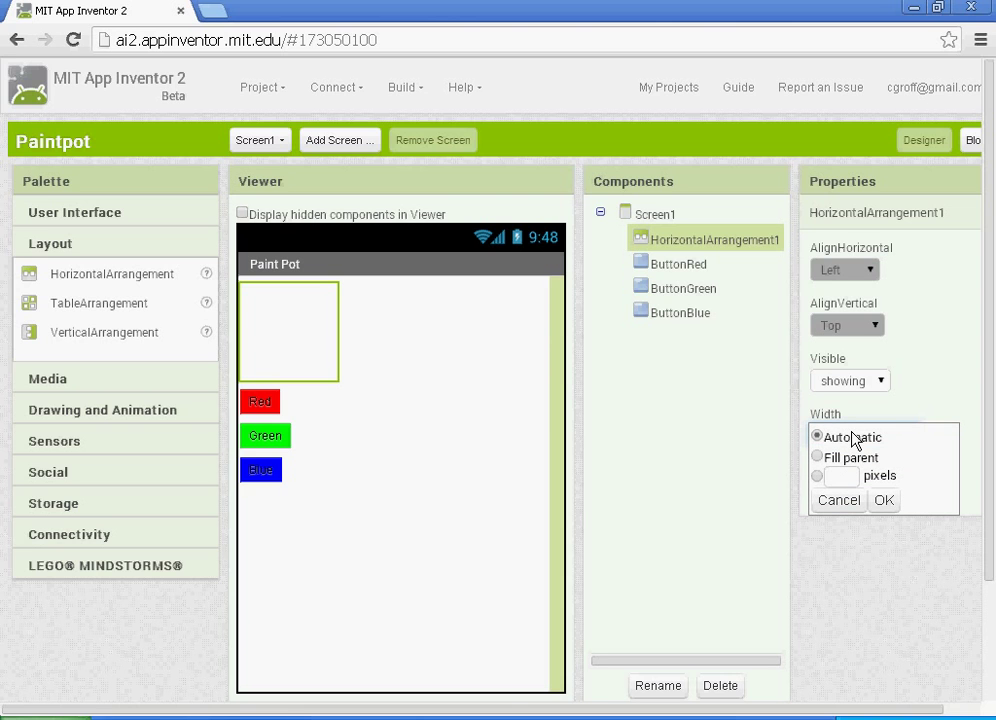
left_click(816, 456)
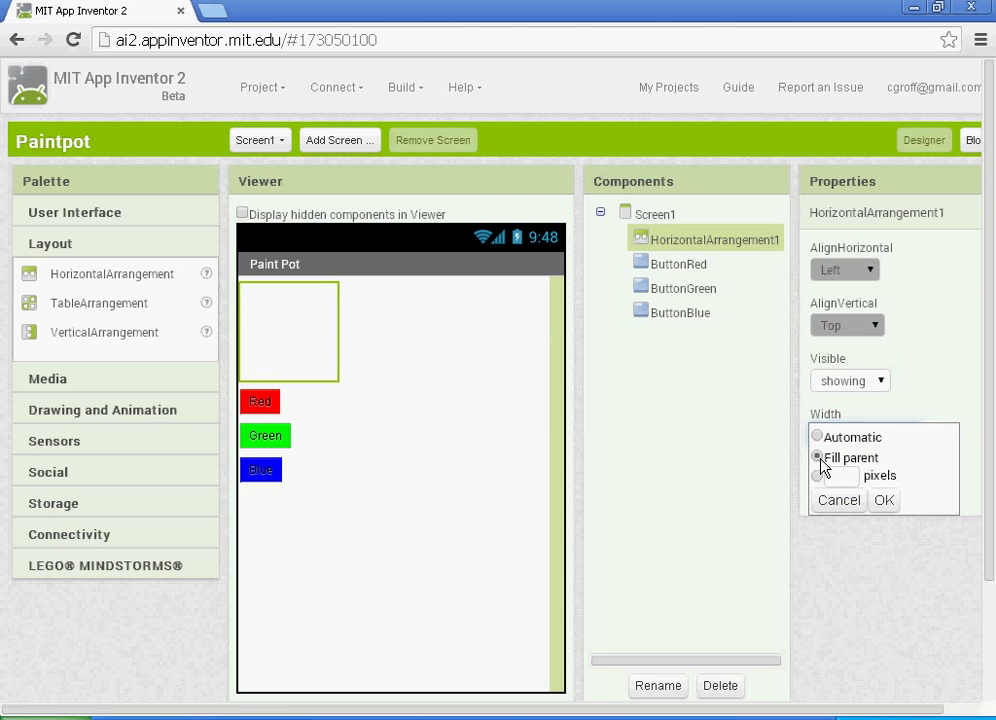
left_click(882, 500)
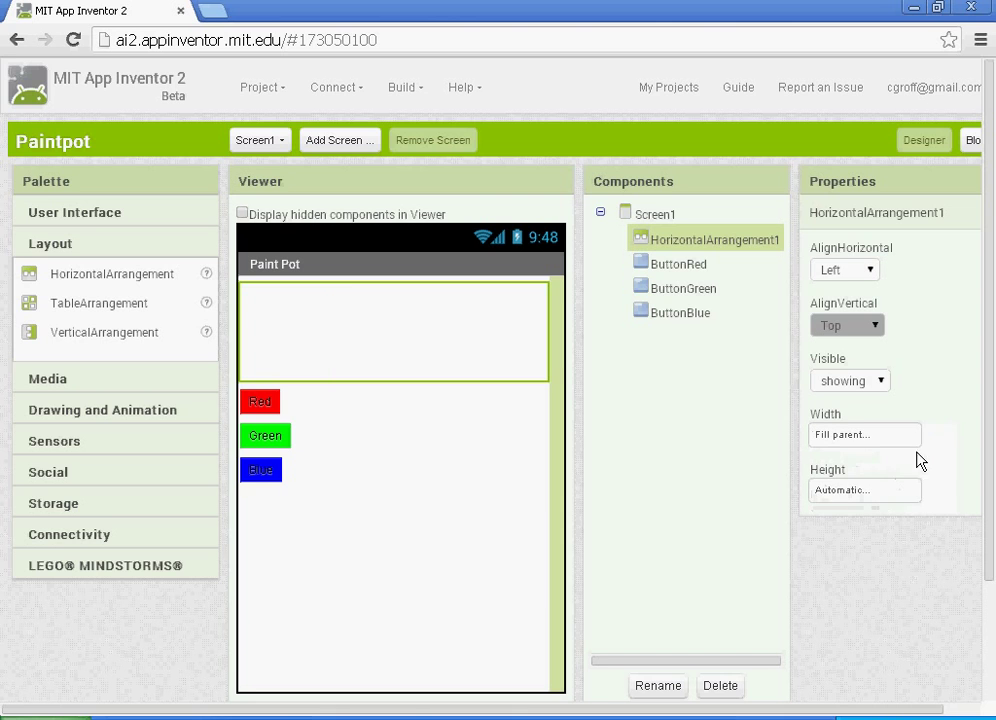
left_click(864, 490)
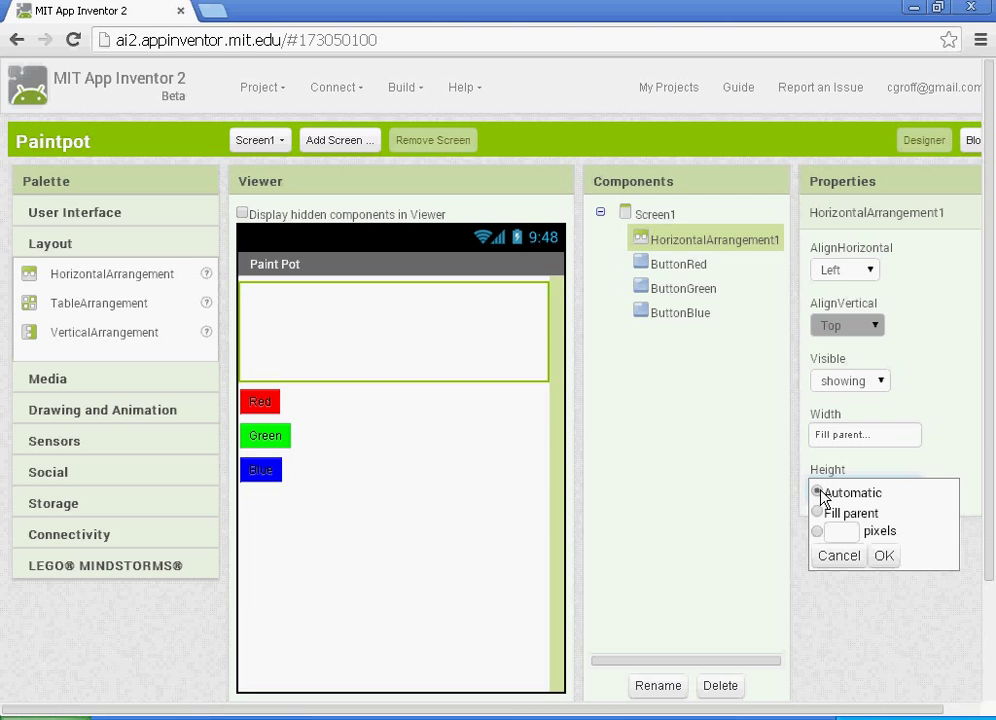
left_click(882, 556)
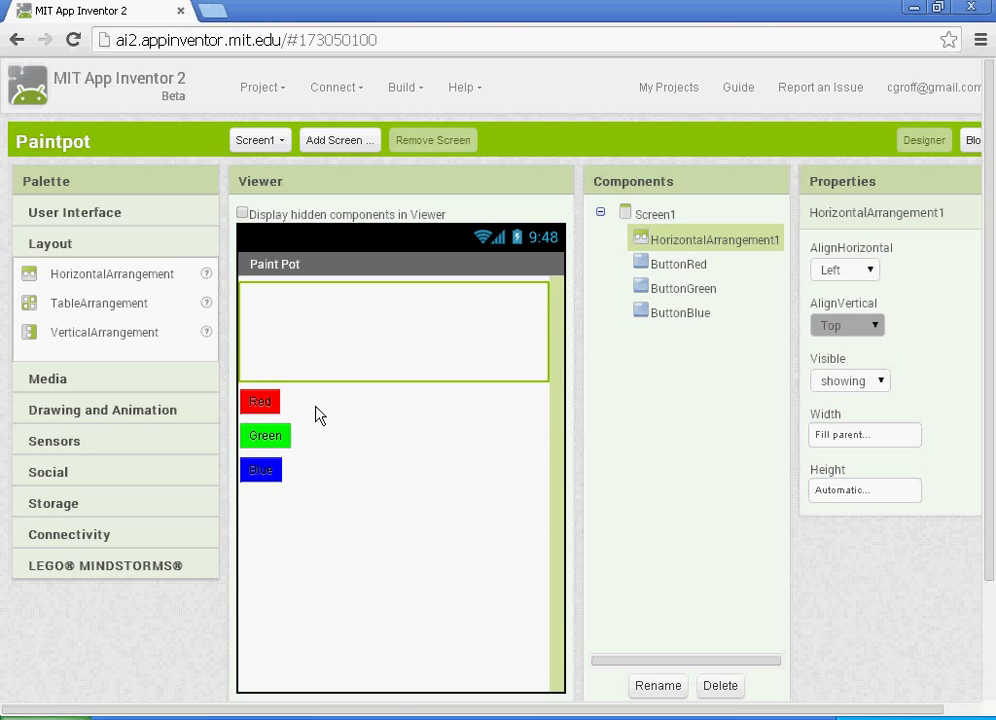
left_click_drag(260, 400, 264, 332)
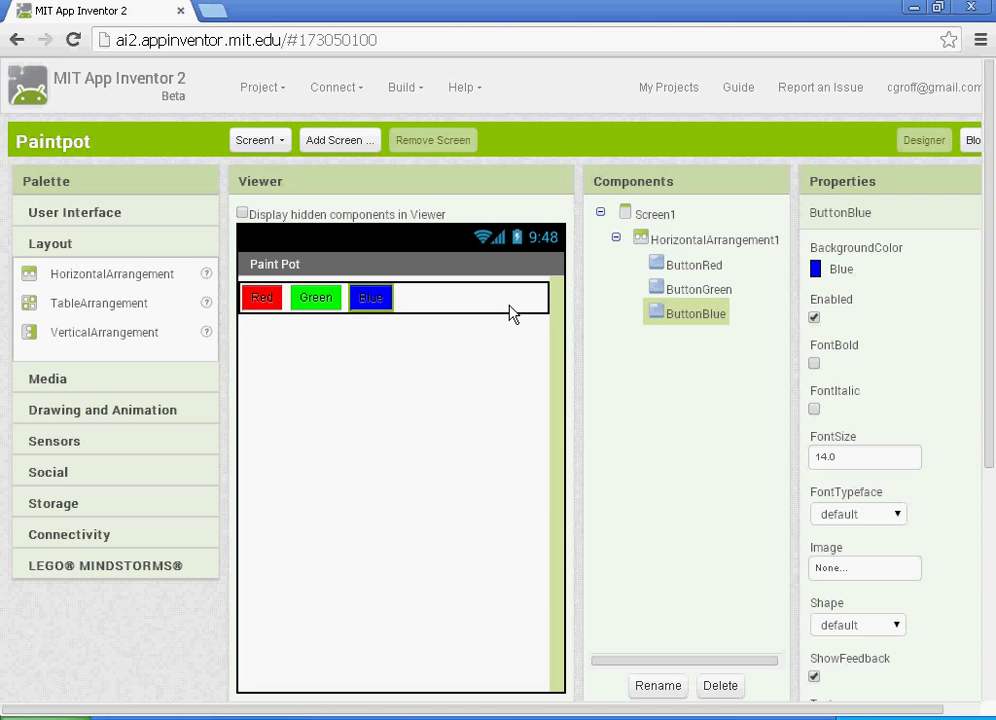
mouse_move(364, 344)
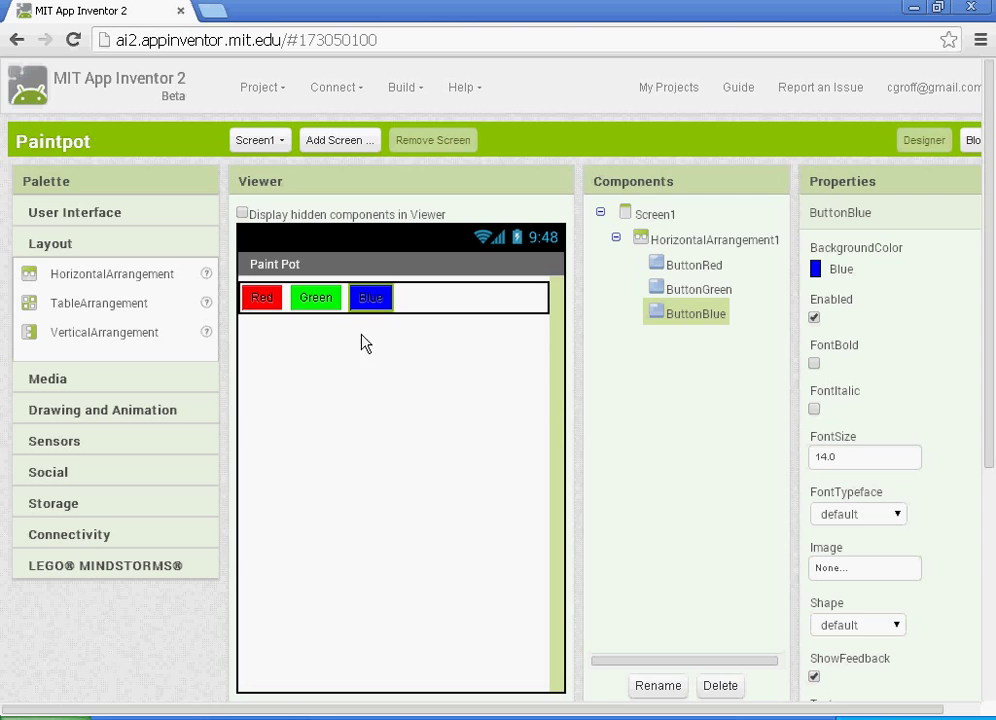
mouse_move(296, 344)
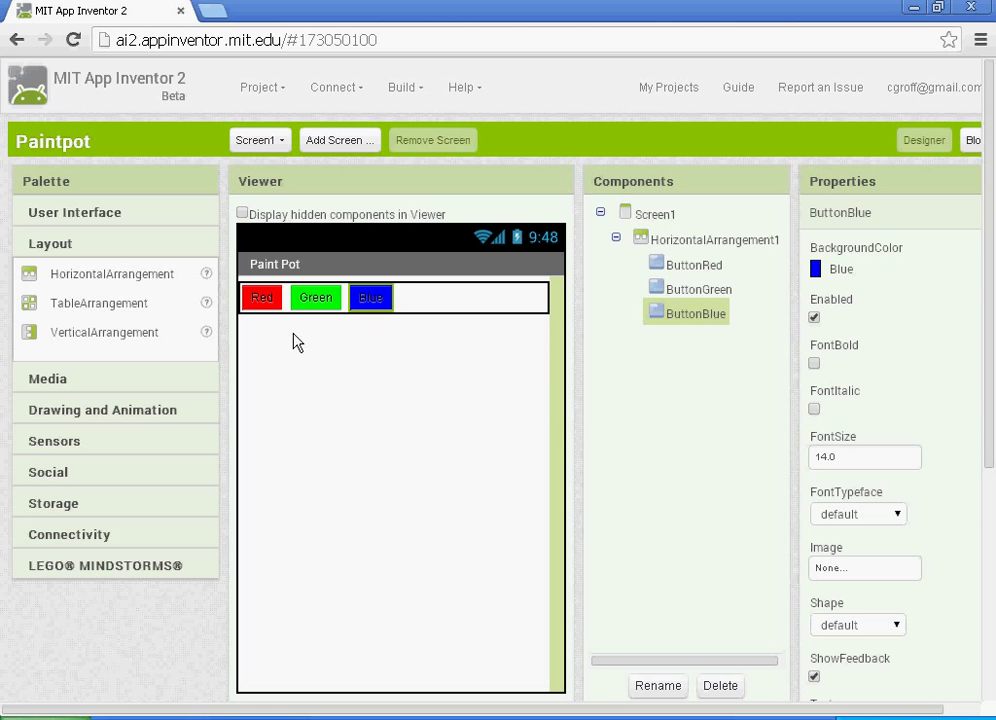
mouse_move(356, 360)
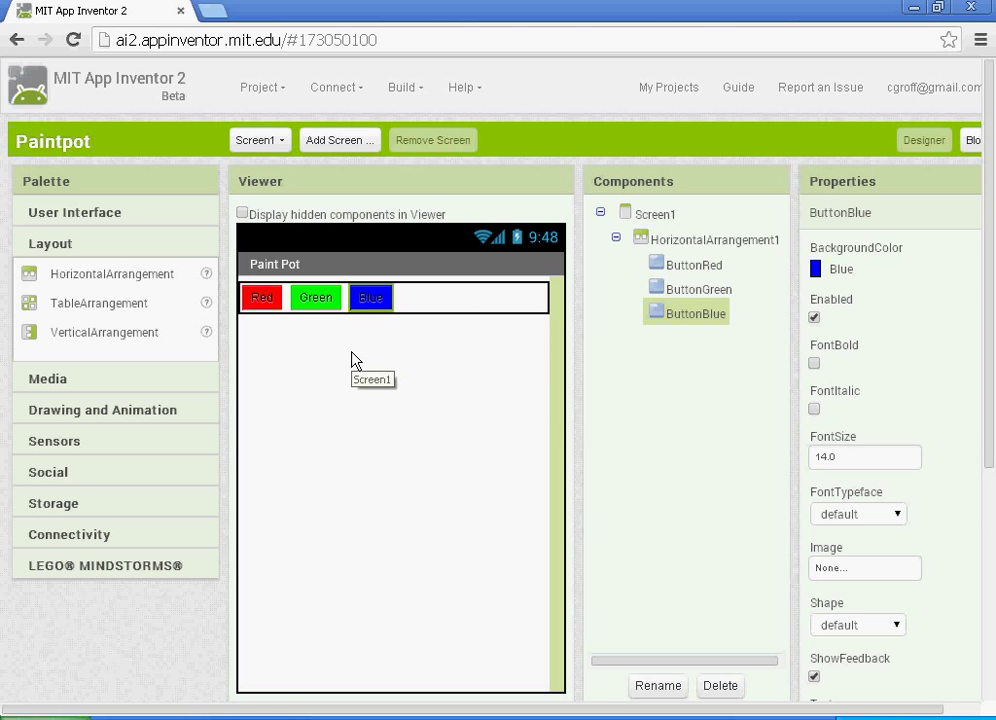
mouse_move(314, 374)
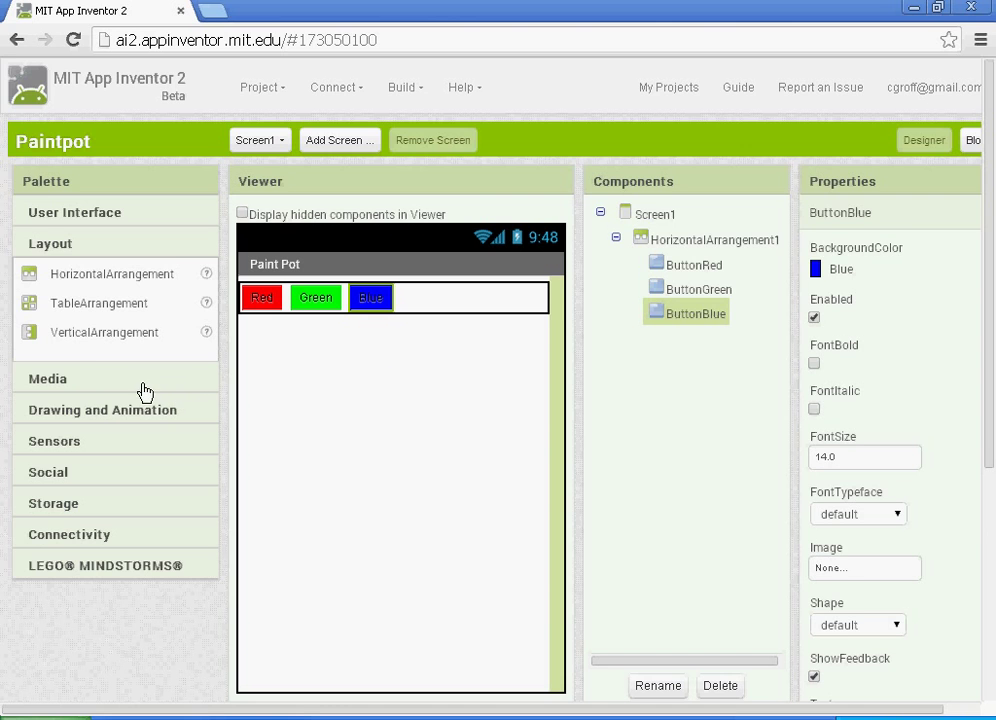
mouse_move(120, 314)
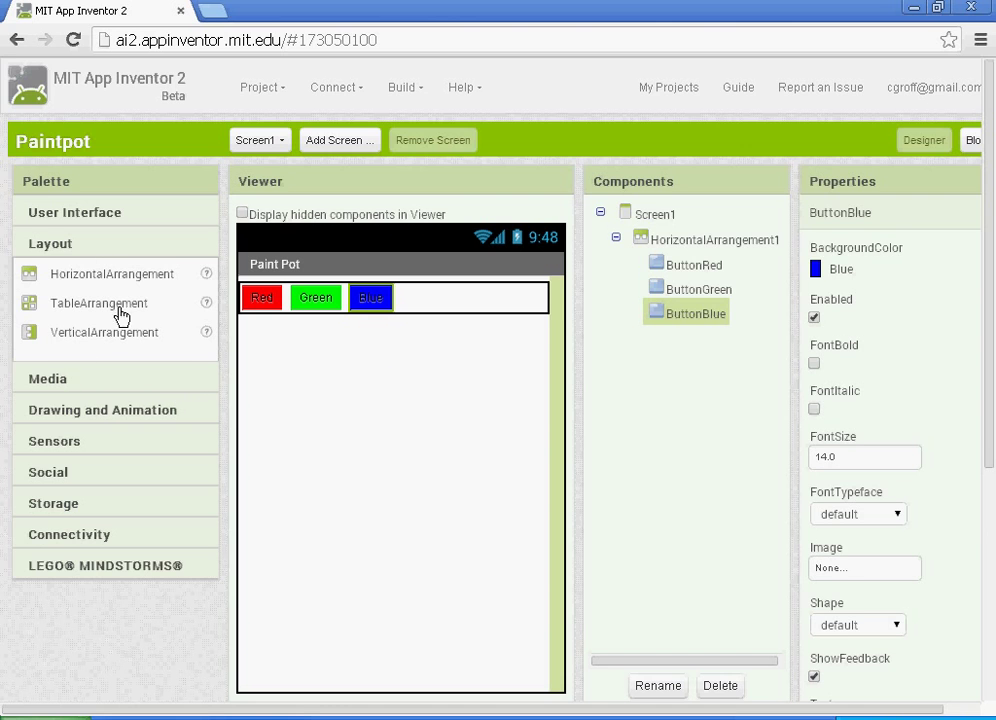
left_click(74, 212)
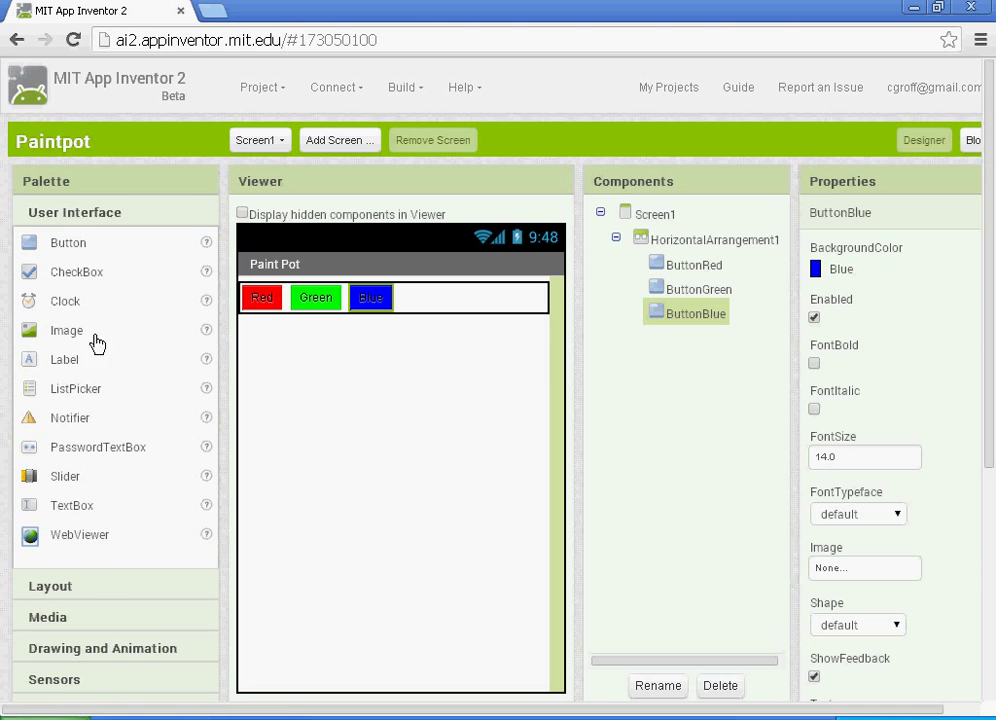
left_click(48, 272)
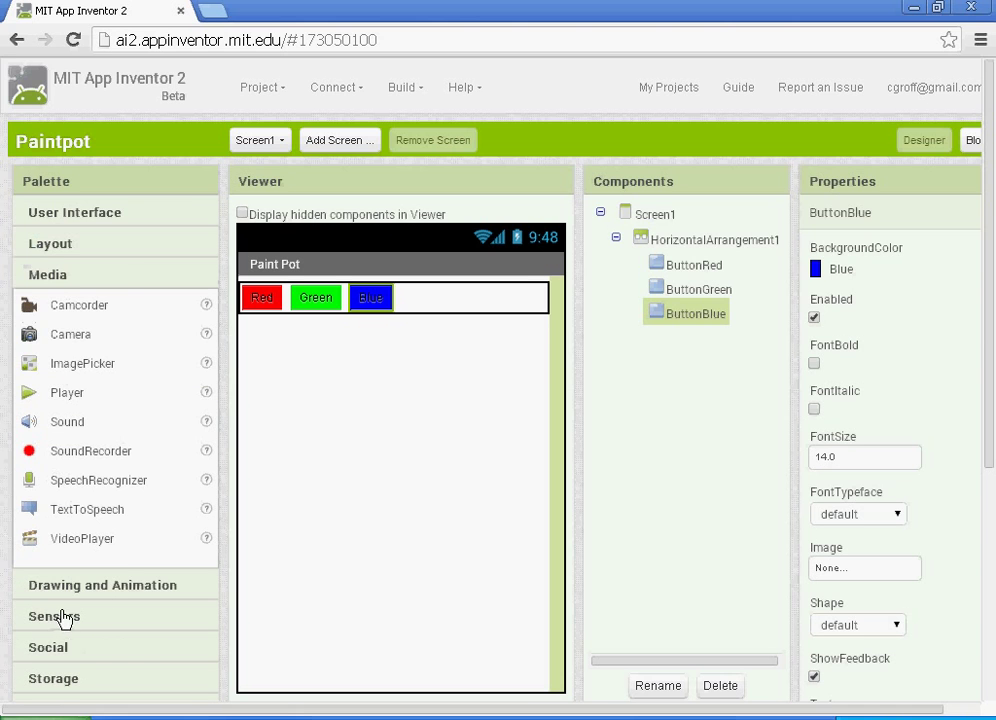
left_click(74, 212)
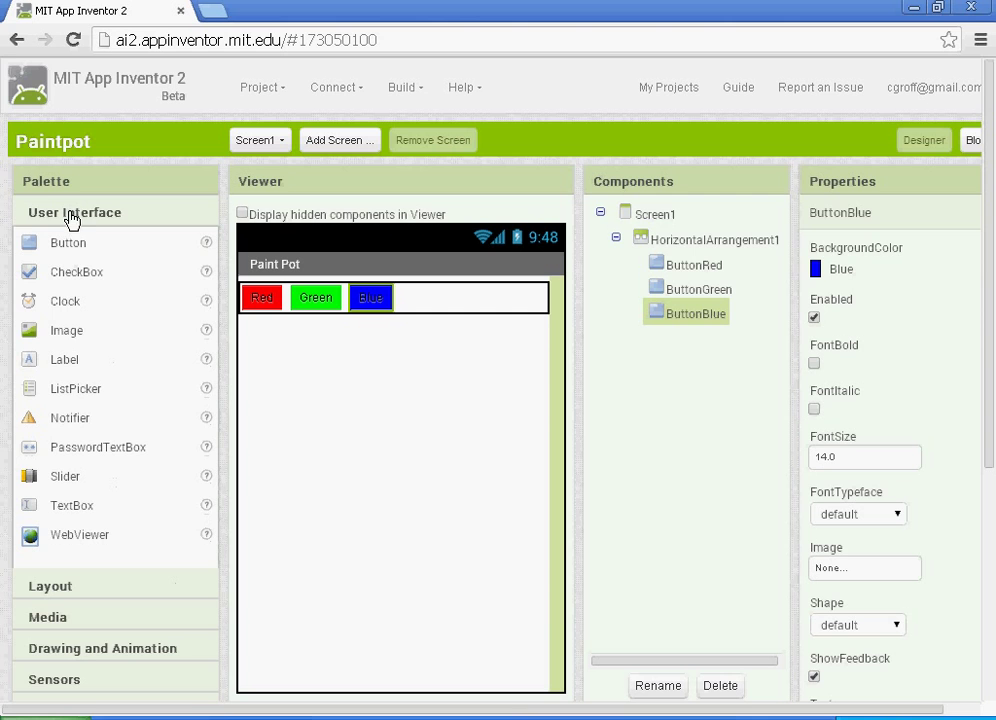
mouse_move(78, 576)
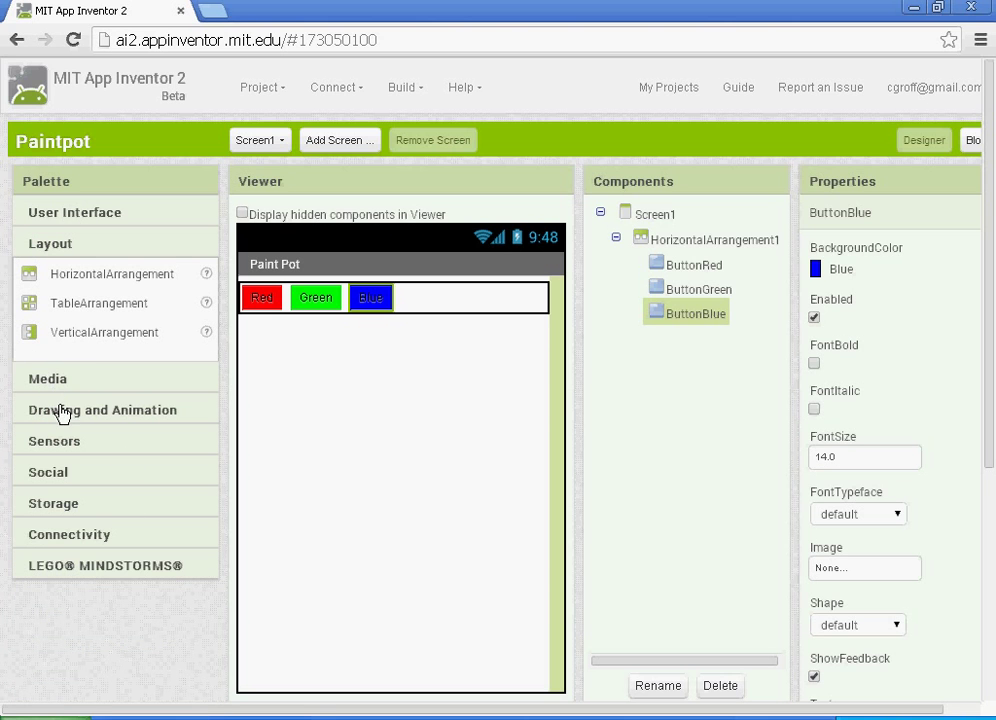
Add a Canvas from Drawing and Animation below HorizontalArrangement1.
left_click(102, 304)
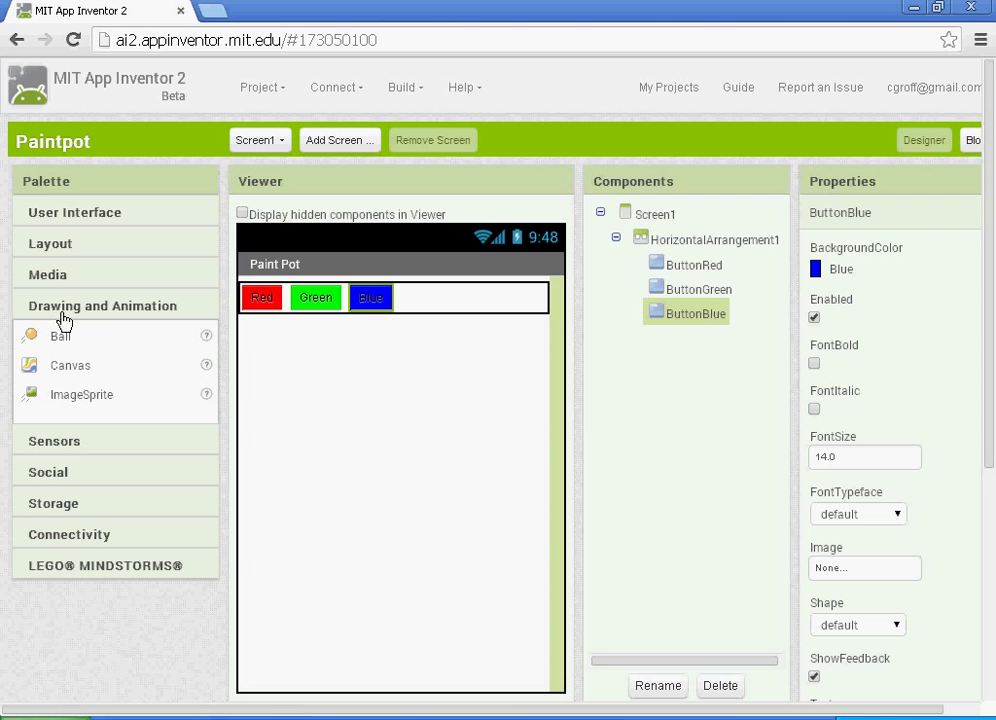
mouse_move(72, 314)
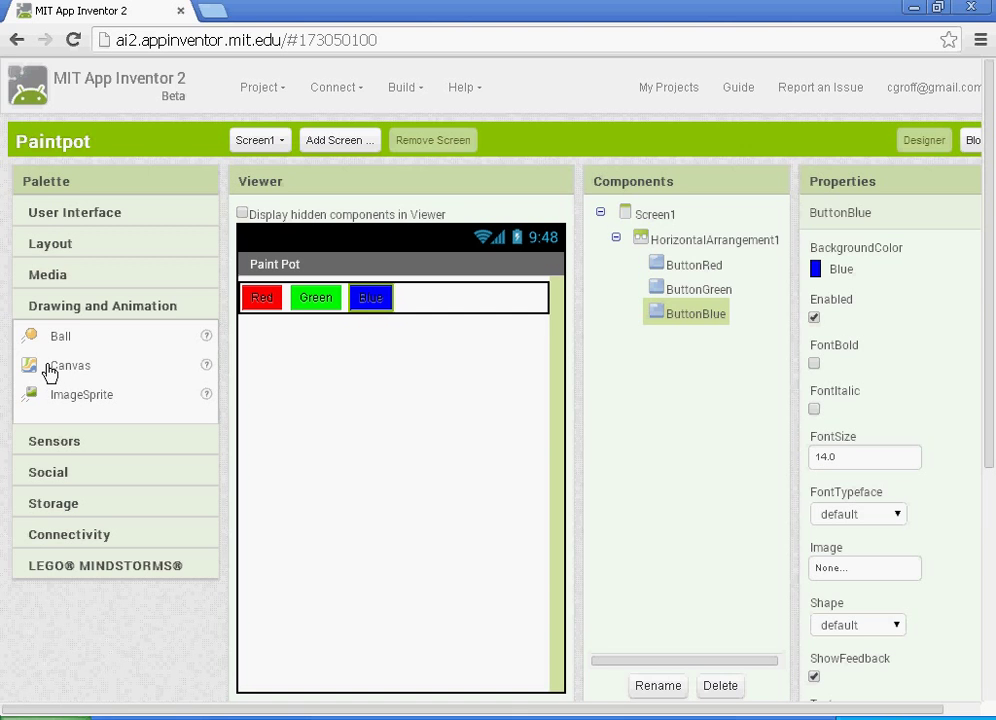
left_click_drag(70, 364, 256, 344)
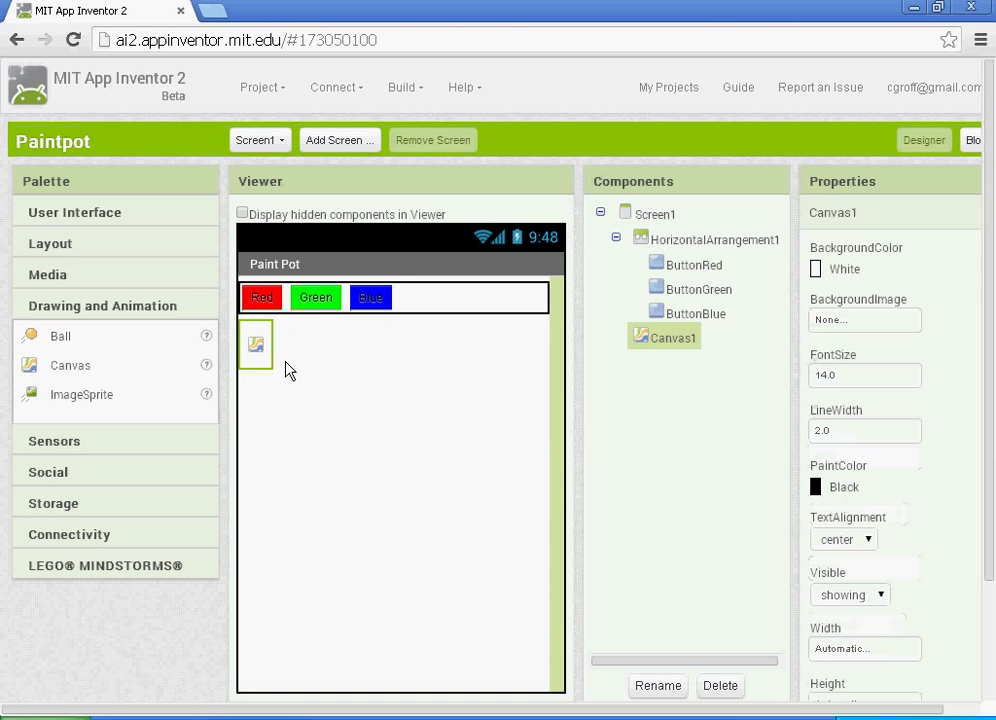
mouse_move(304, 380)
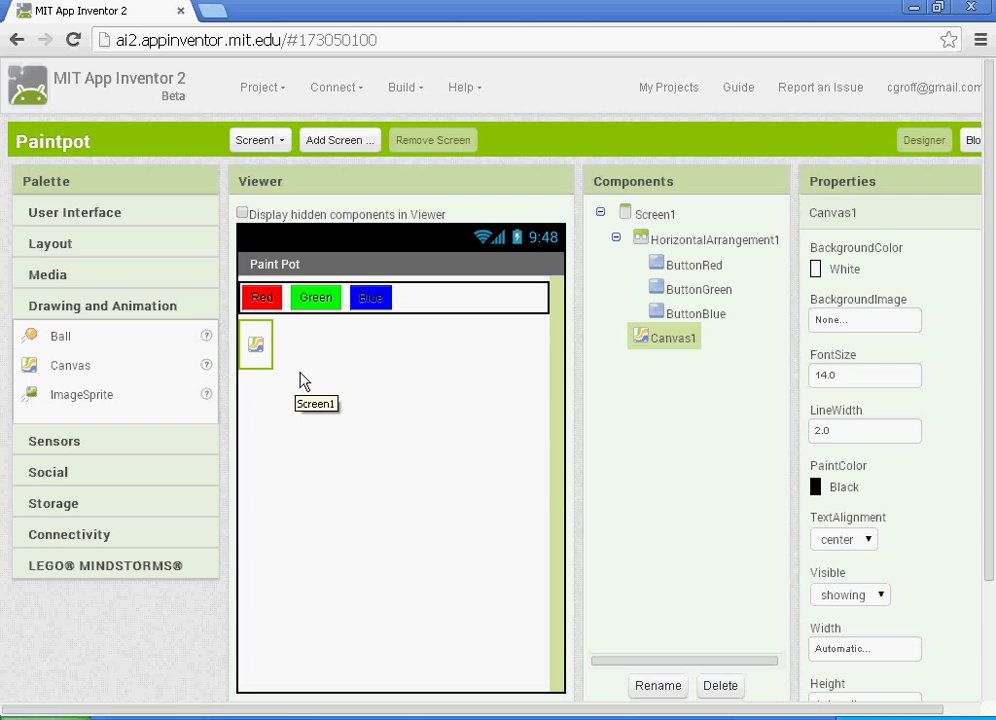
mouse_move(340, 472)
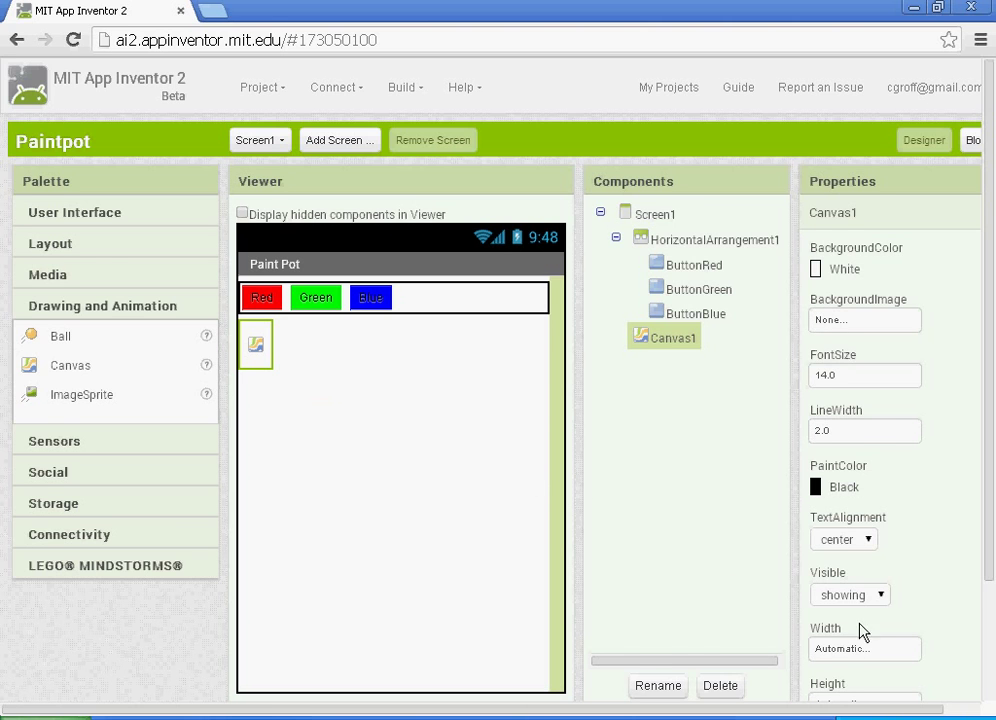
Set Canvas1's Width and Height to Fill parent.
left_click(862, 648)
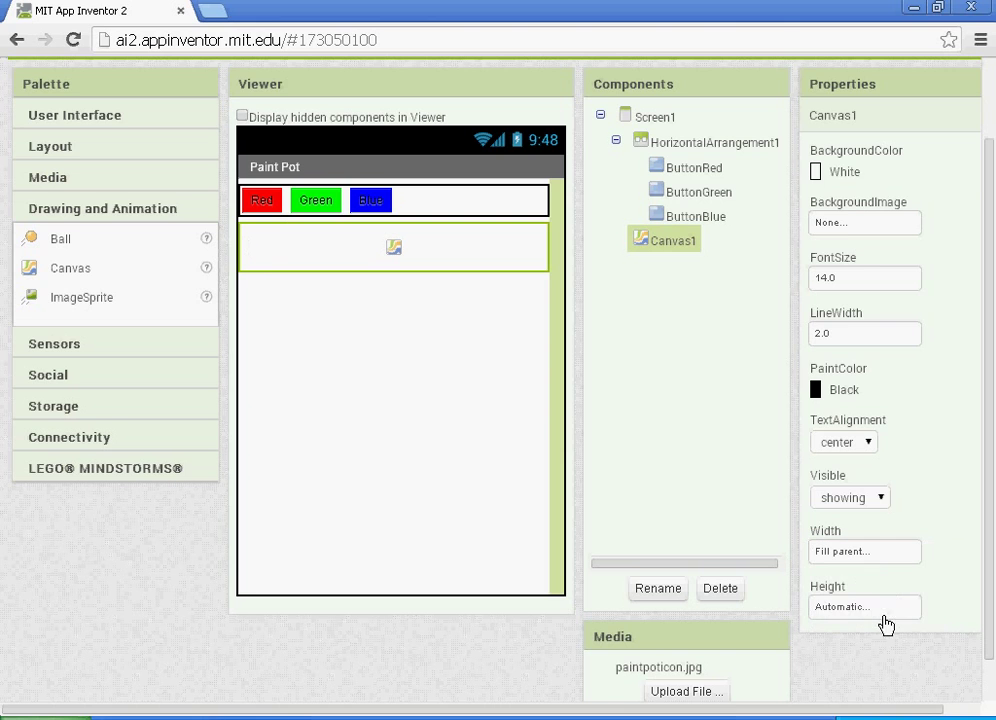
left_click(864, 608)
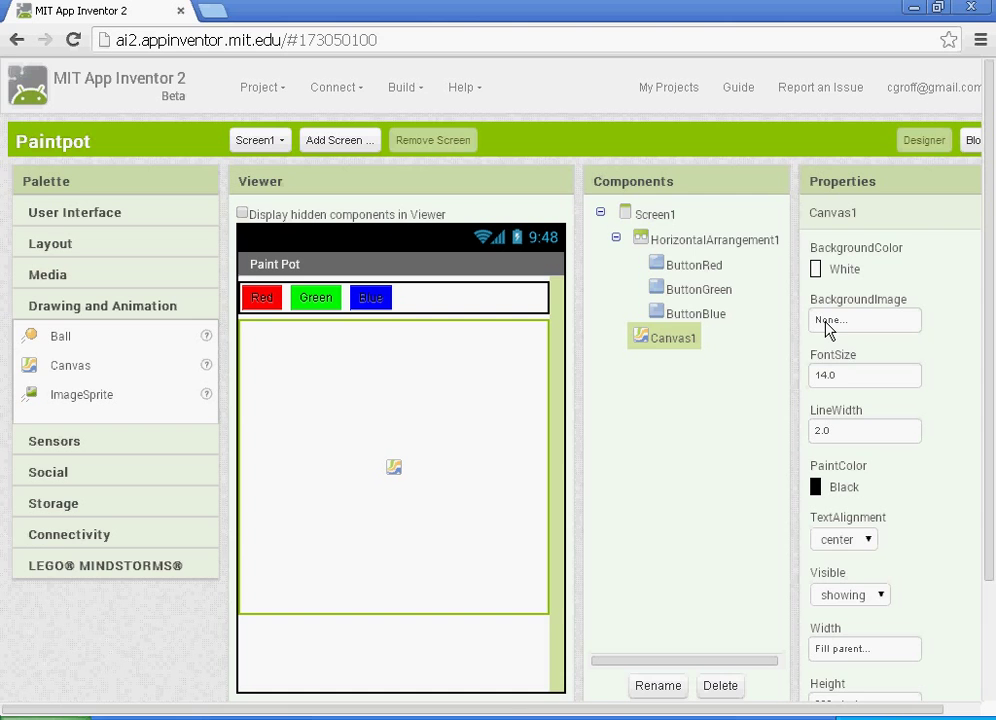
Upload the background picture from the Paint Pot folder as Canvas1's BackgroundImage.
left_click(864, 320)
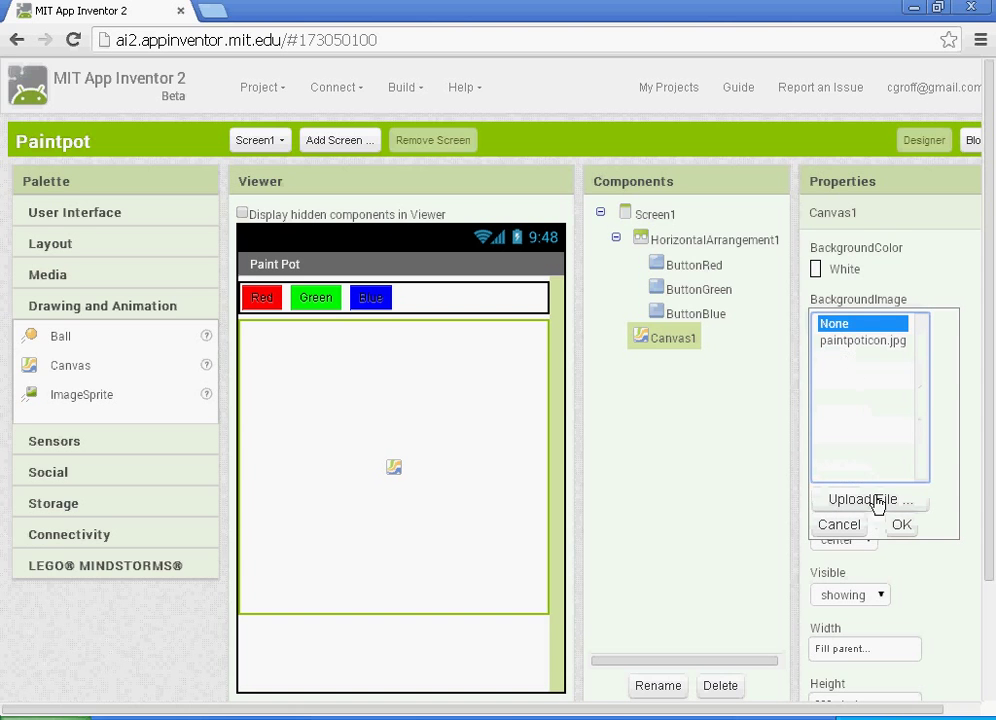
left_click(868, 500)
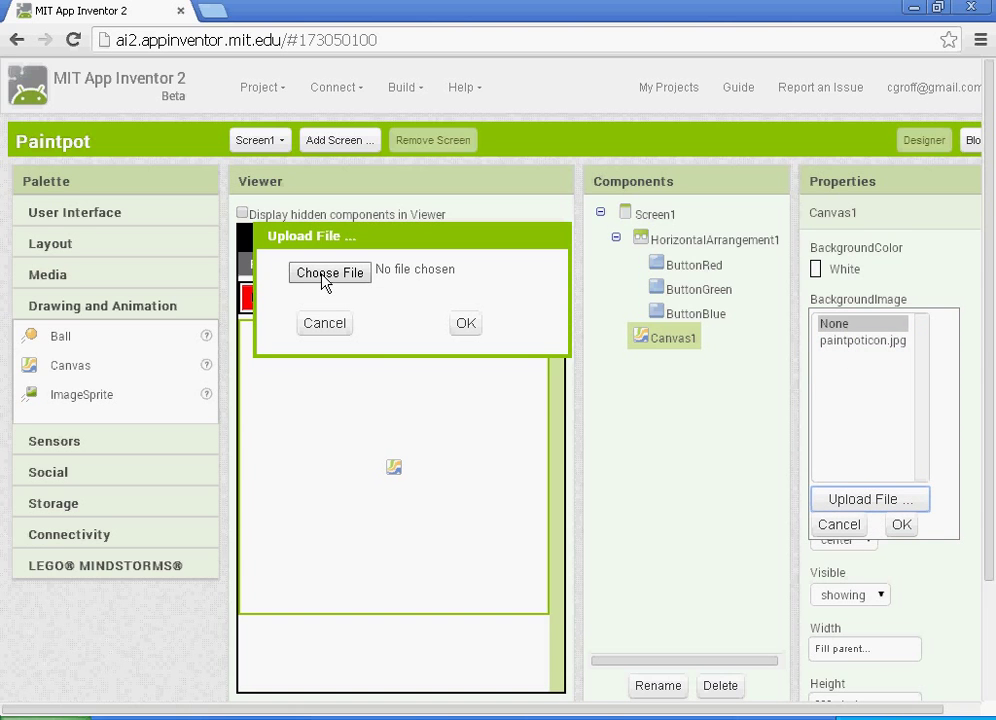
left_click(328, 272)
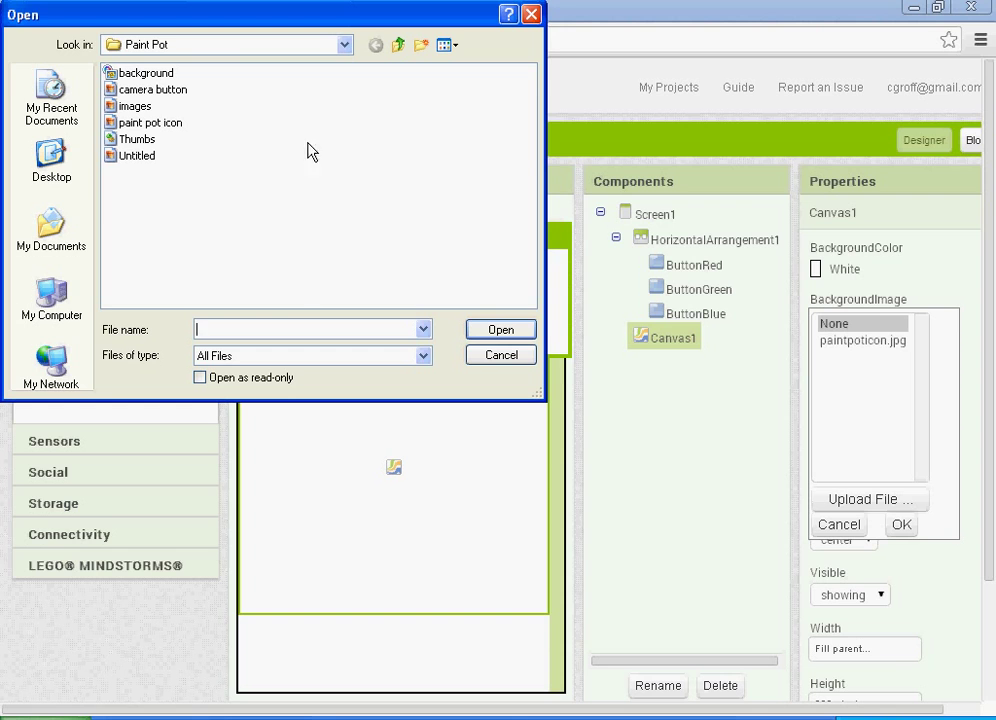
mouse_move(180, 174)
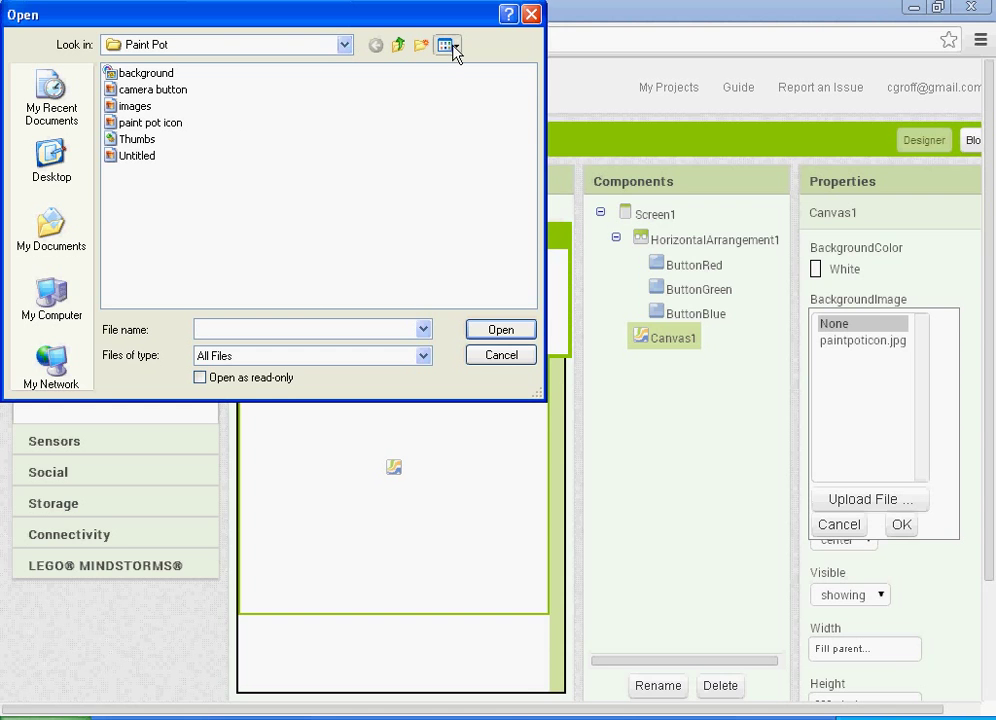
left_click(446, 44)
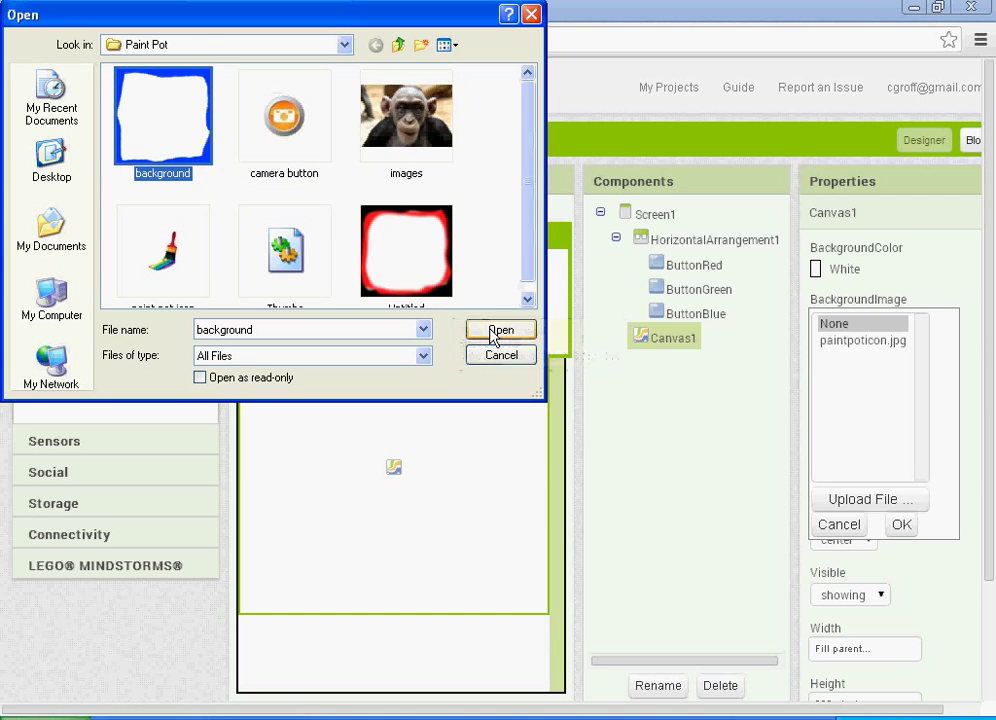
left_click(500, 330)
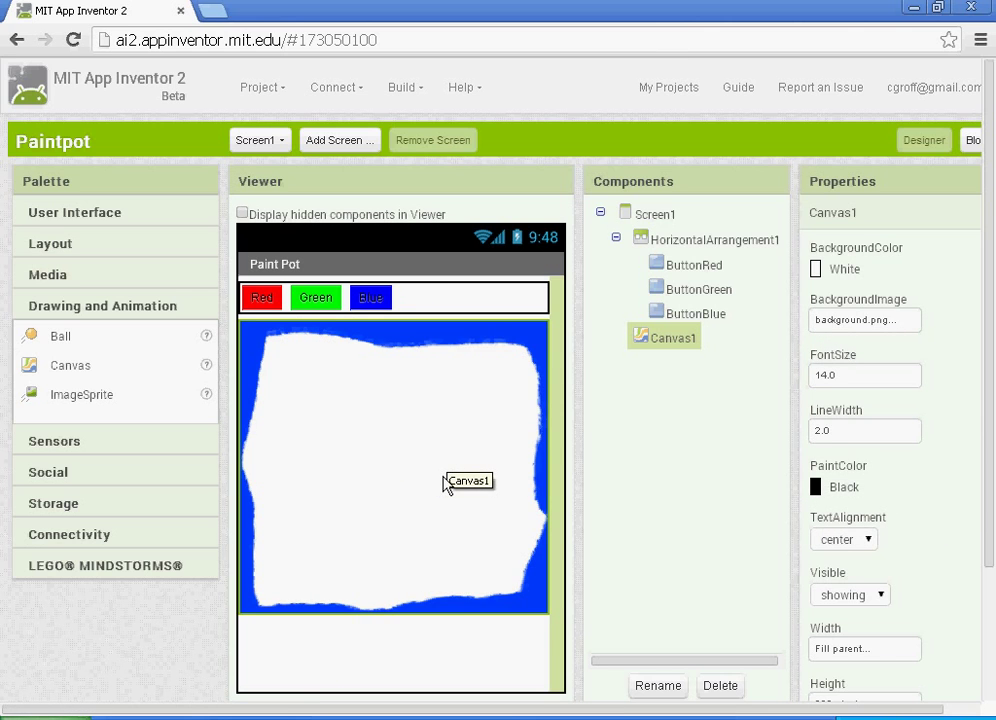
mouse_move(470, 332)
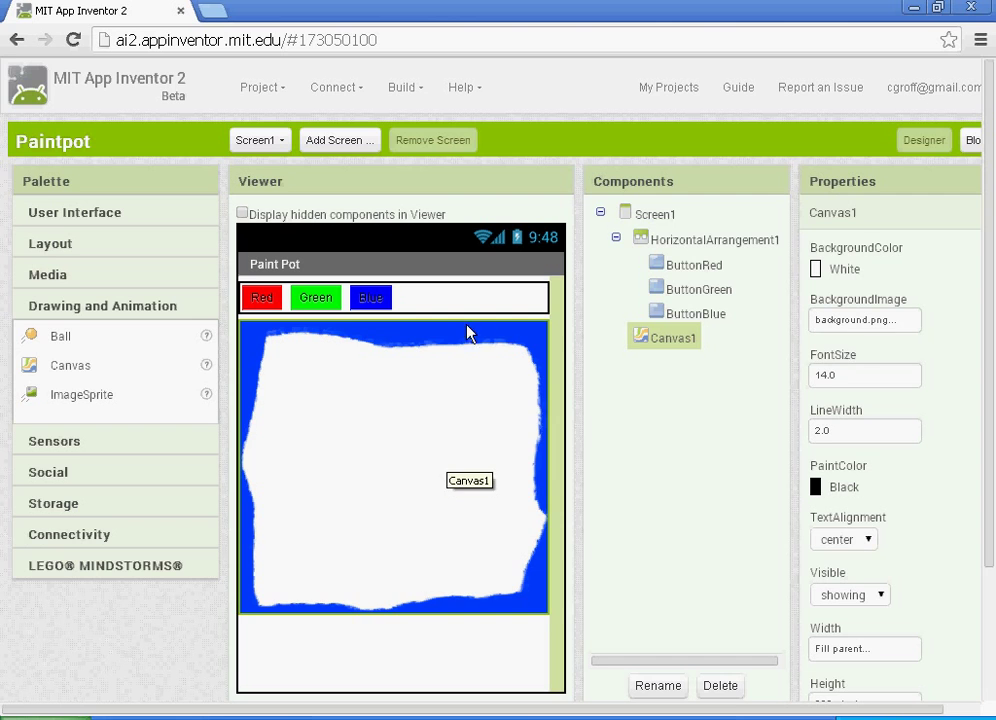
mouse_move(890, 322)
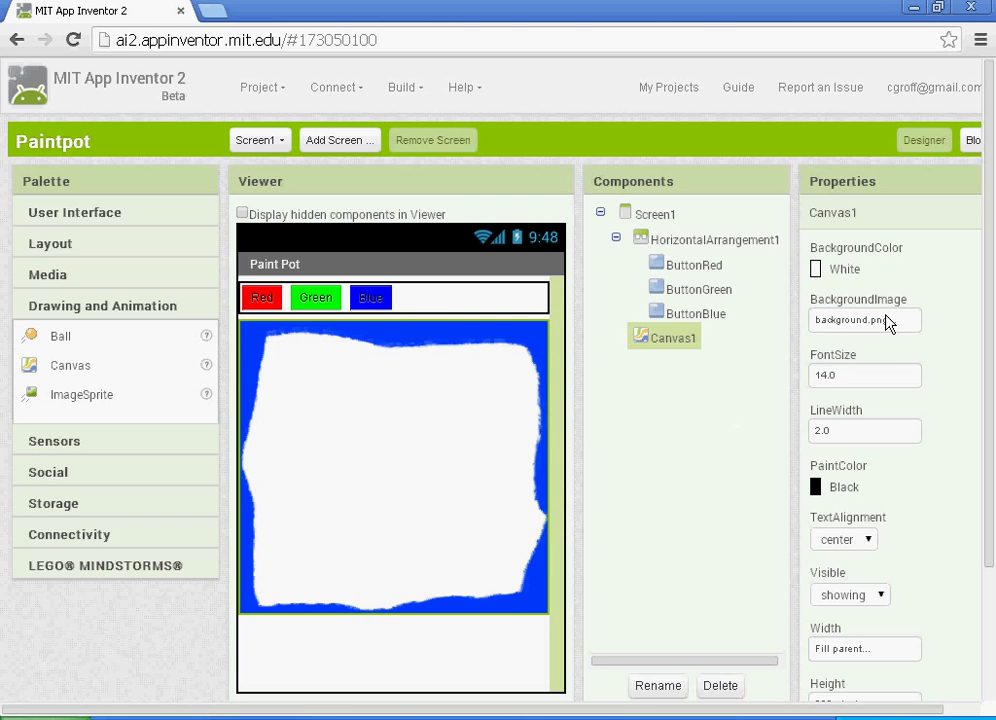
mouse_move(360, 504)
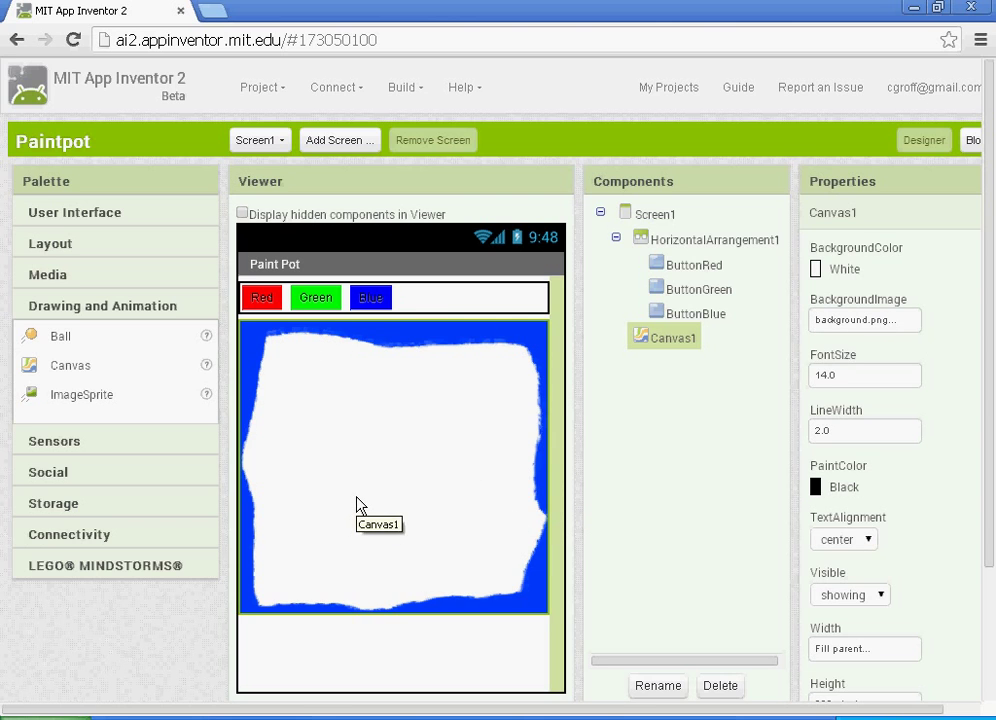
mouse_move(296, 344)
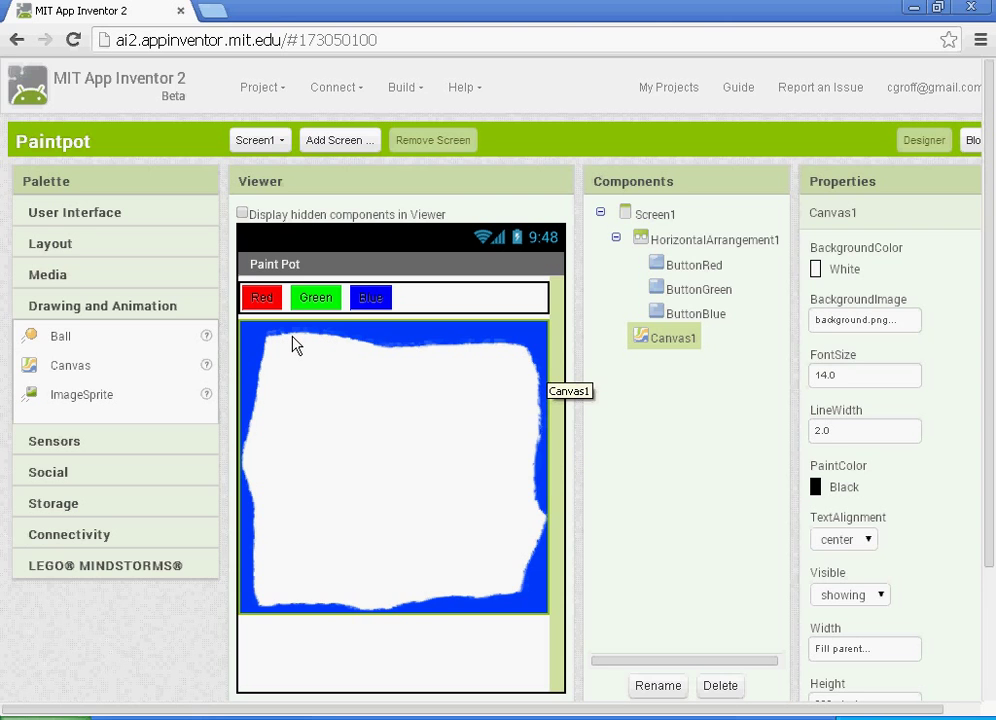
mouse_move(478, 368)
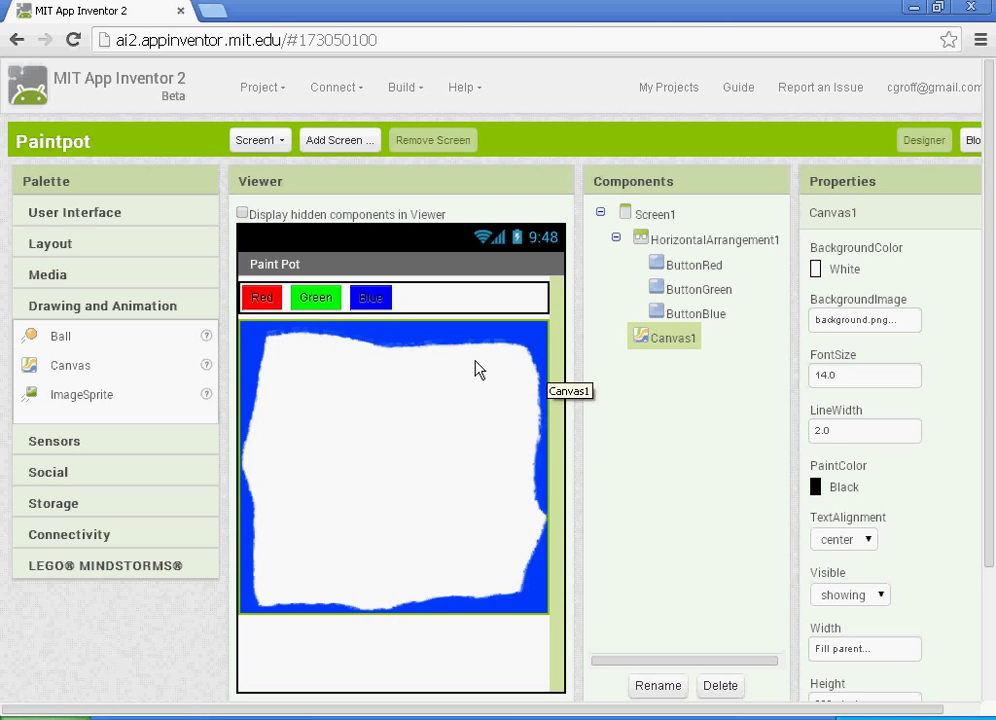
mouse_move(400, 368)
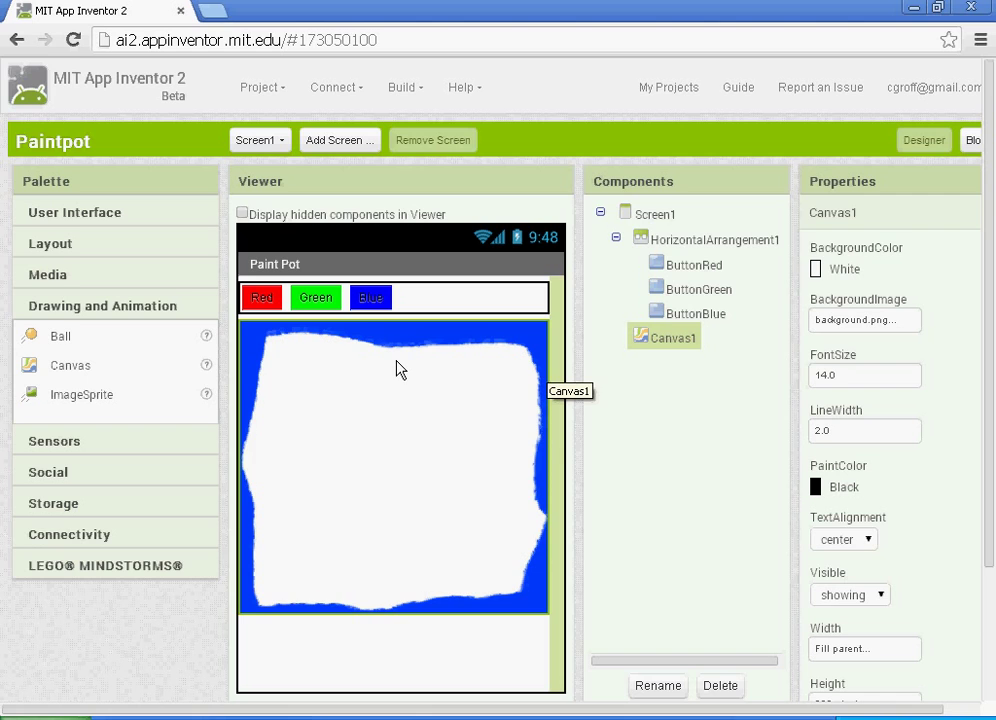
mouse_move(444, 510)
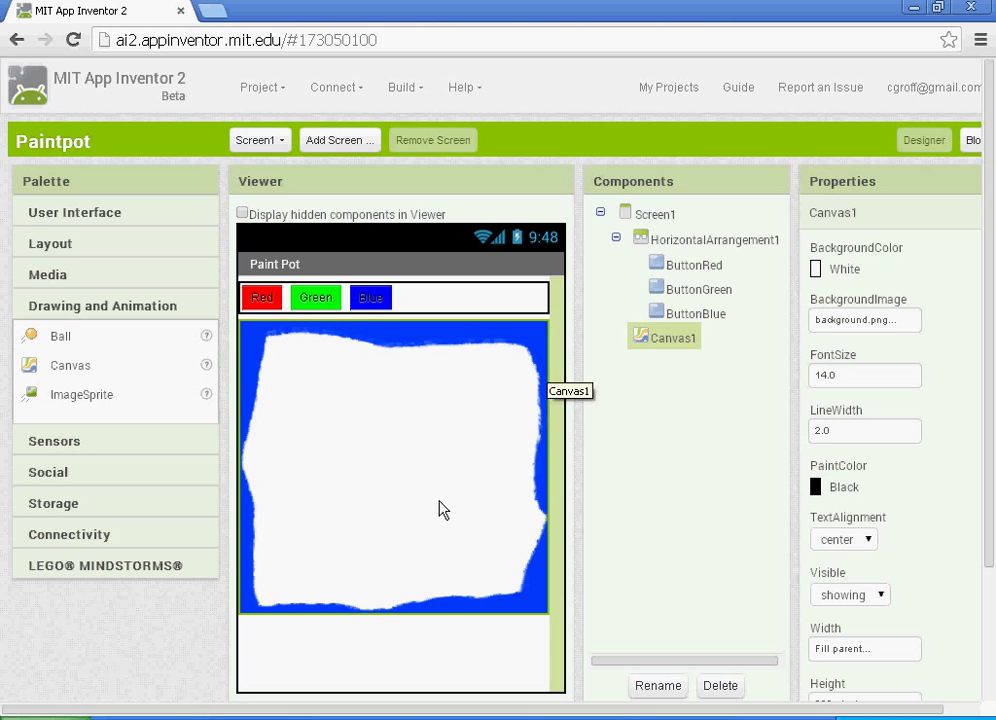
mouse_move(460, 494)
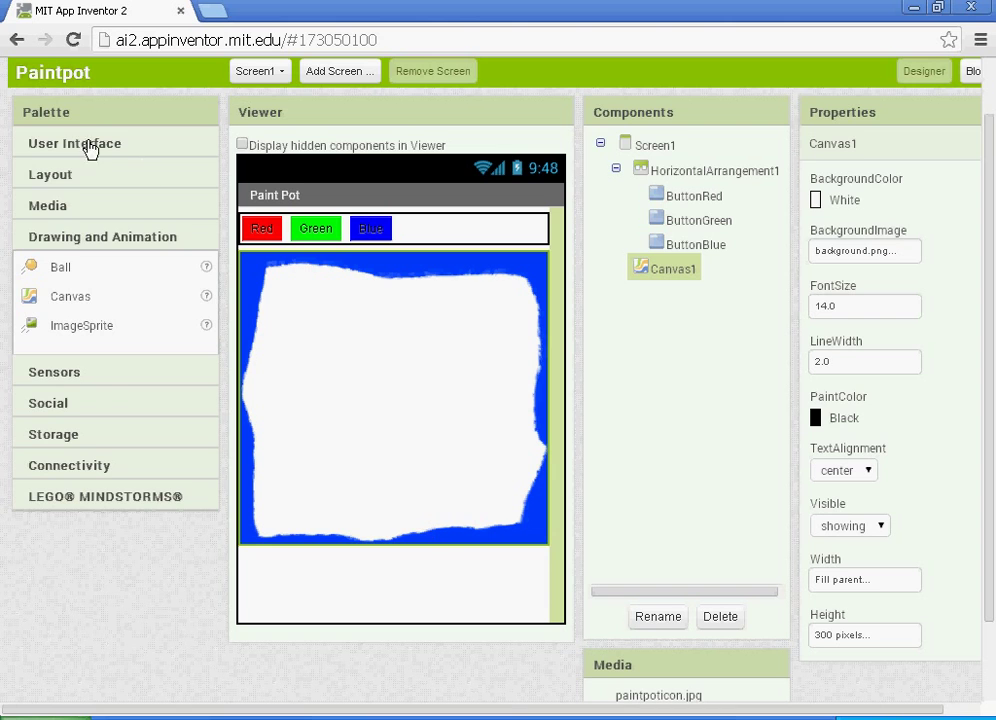
Place a new Button below Canvas1 and set its Text to Wipe.
left_click(74, 144)
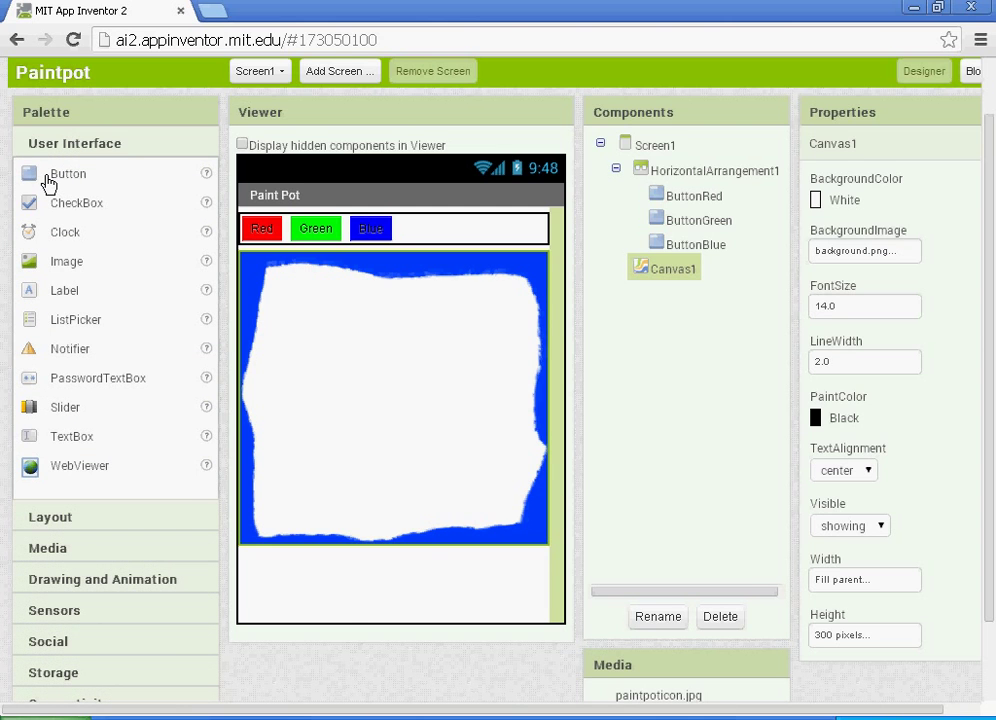
left_click_drag(68, 172, 288, 564)
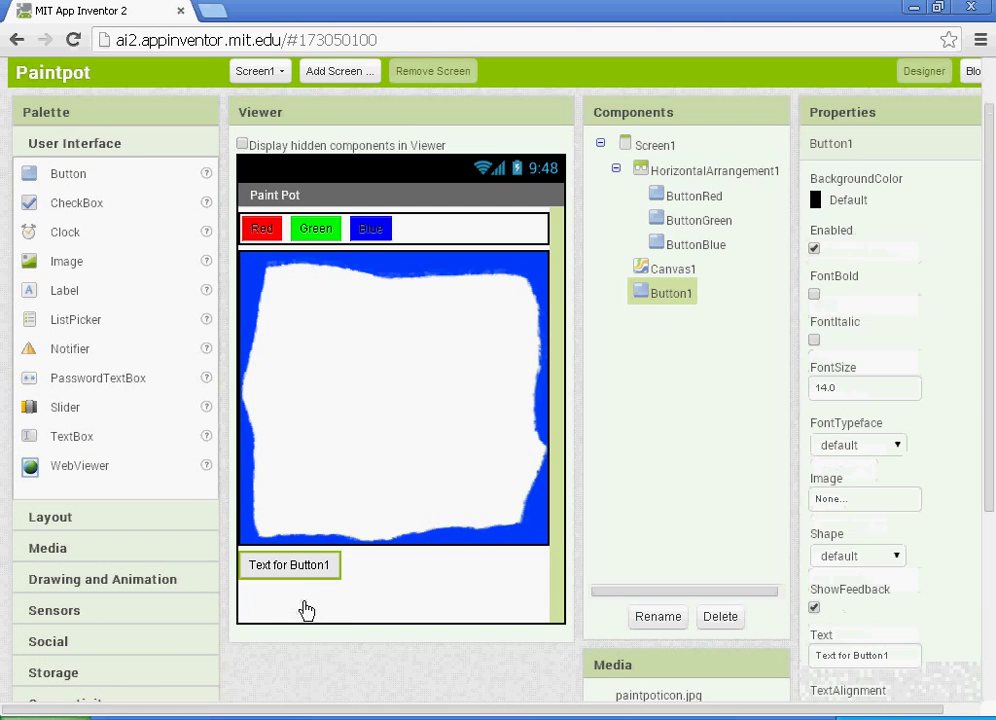
mouse_move(876, 710)
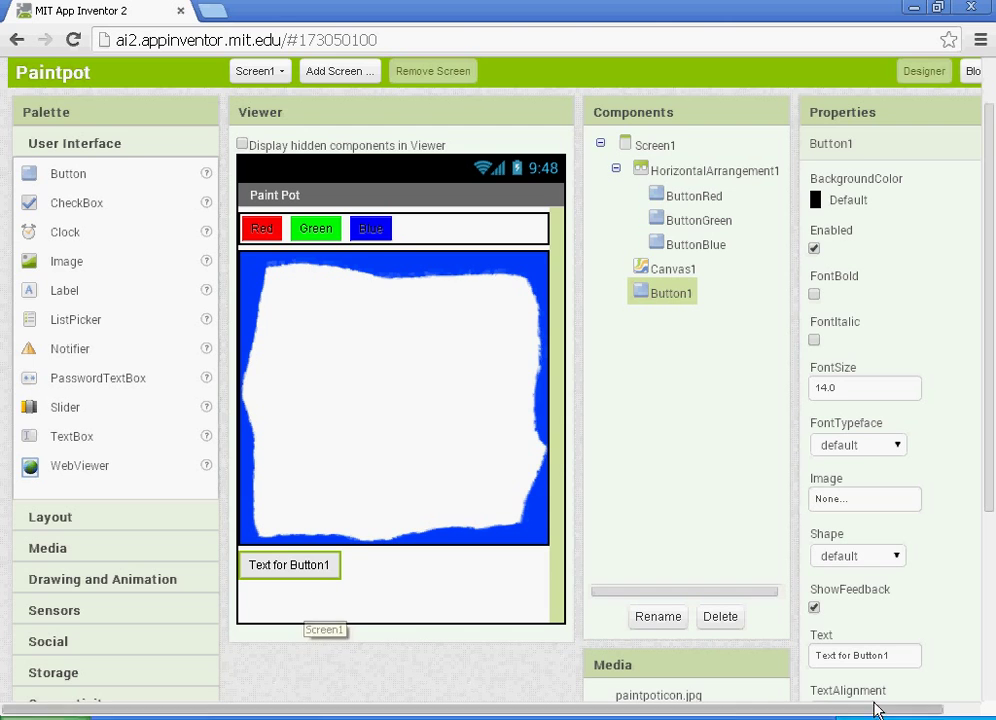
triple_click(864, 656)
type("Wipe")
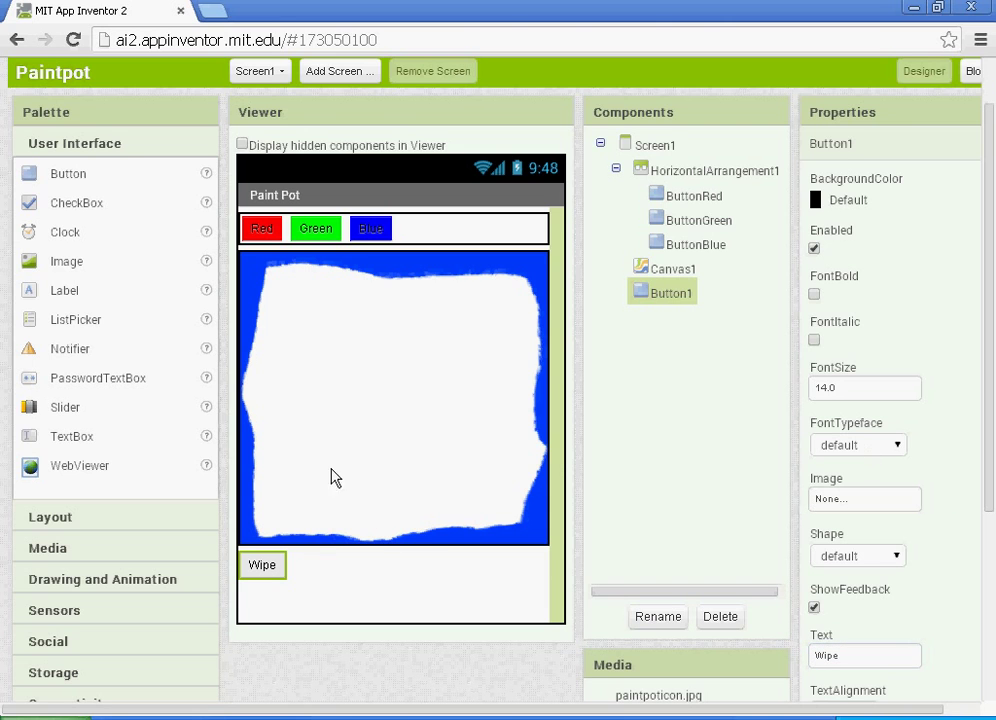
mouse_move(944, 350)
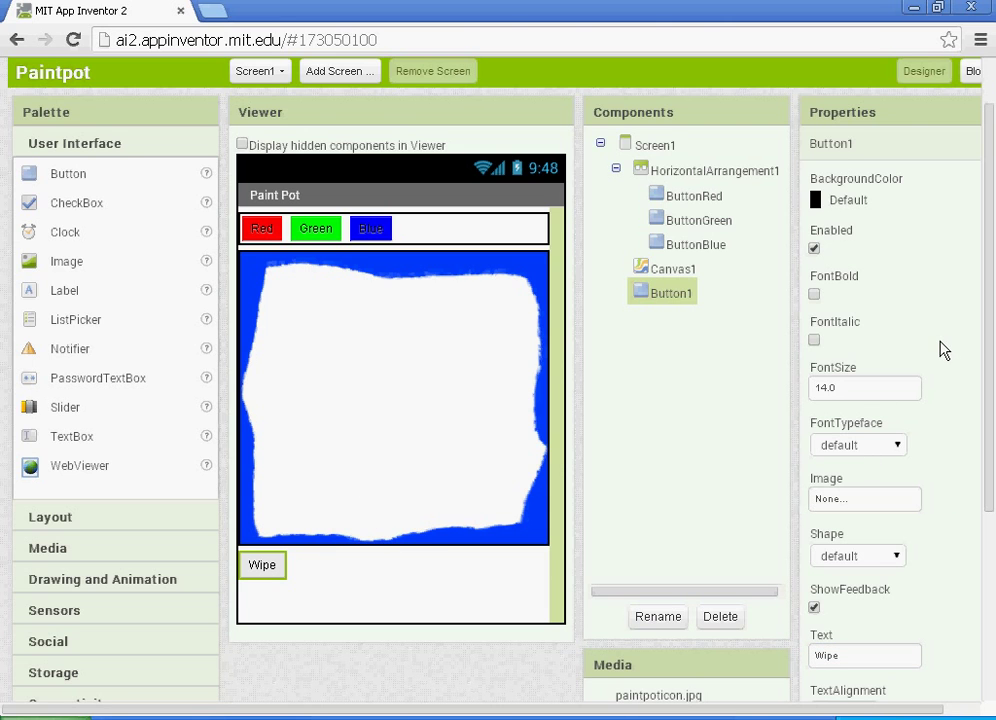
mouse_move(416, 424)
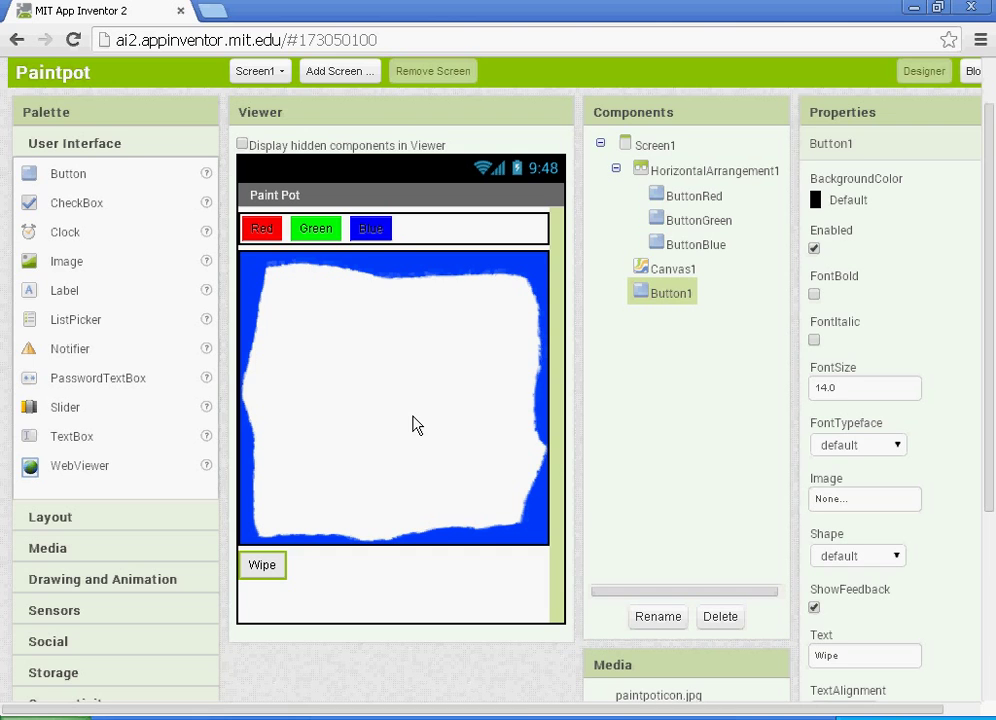
mouse_move(414, 420)
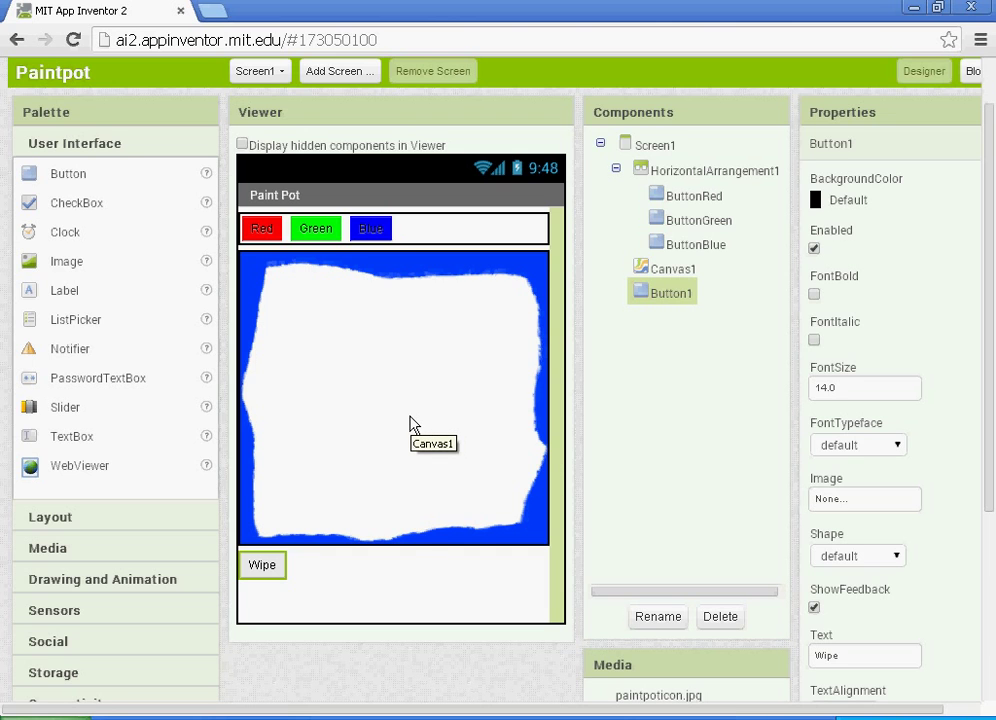
Rename the Wipe button component to ButtonWipe.
left_click(656, 616)
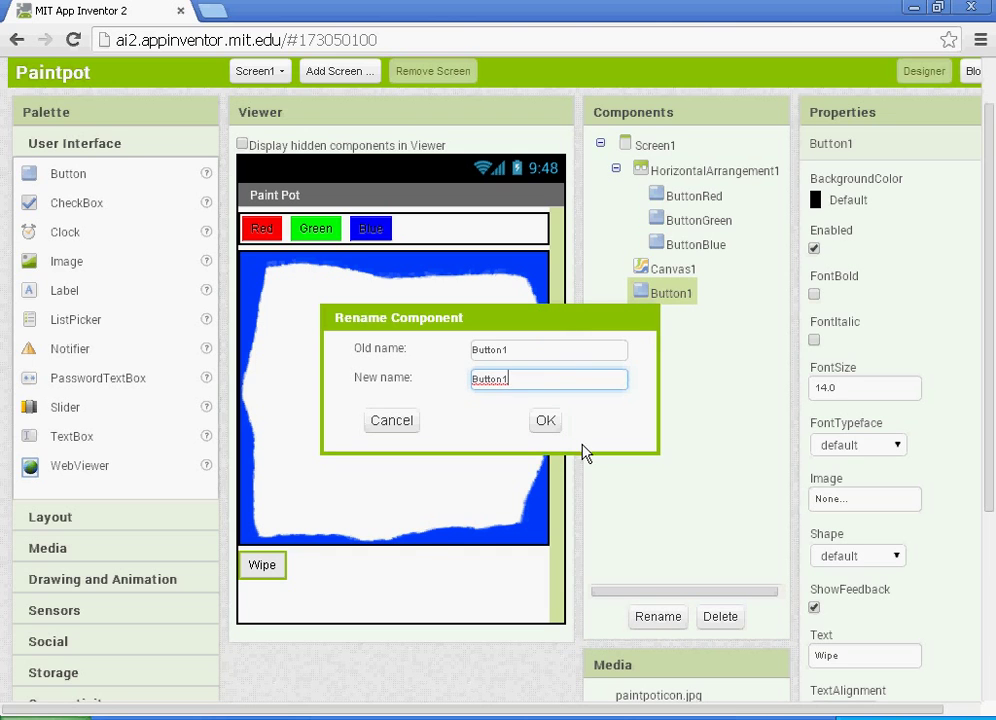
key("Backspace")
type("Wipe")
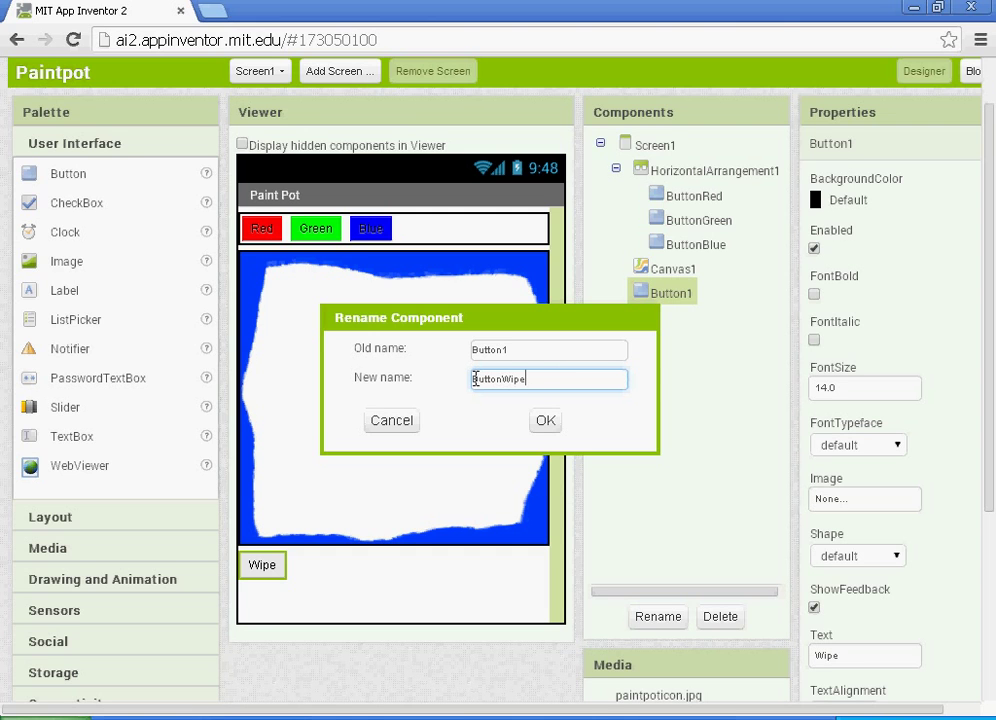
left_click(544, 420)
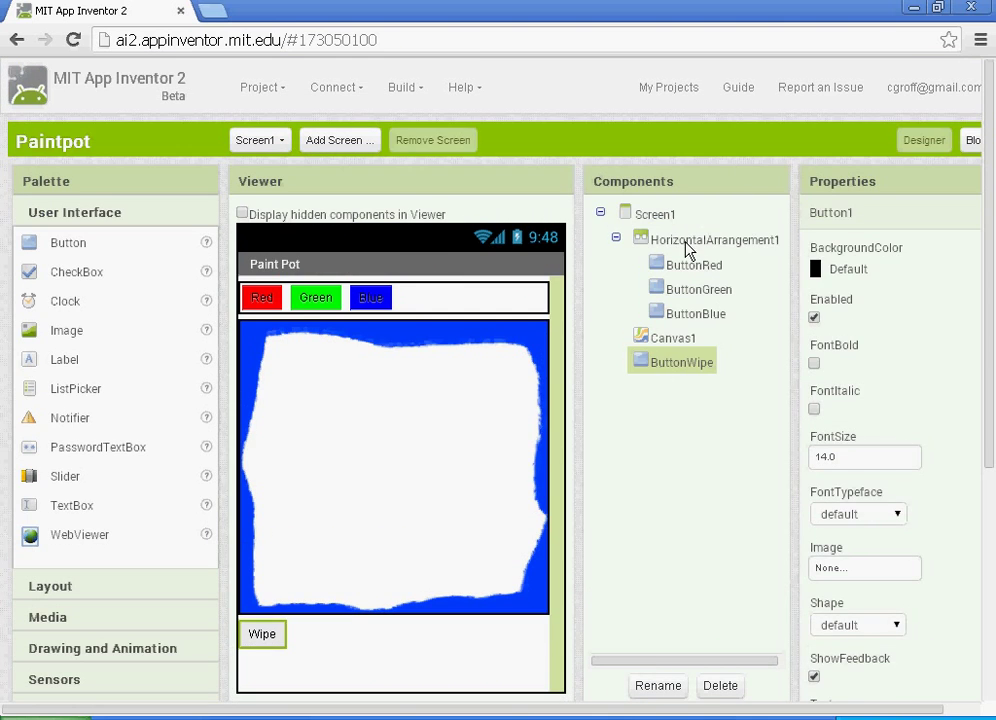
left_click(718, 240)
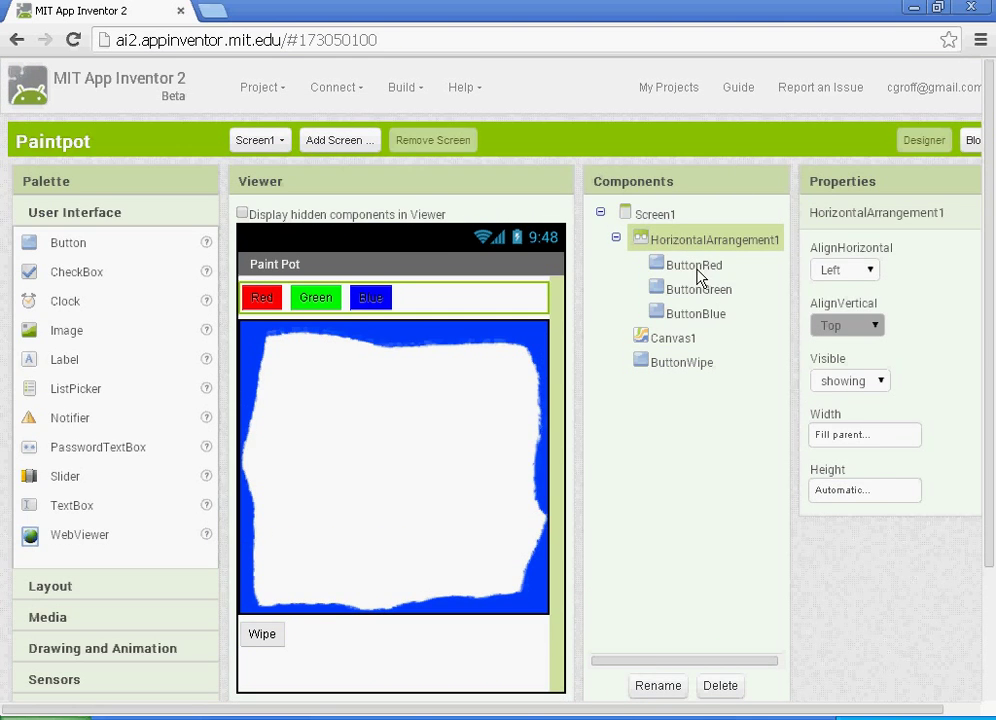
left_click(700, 312)
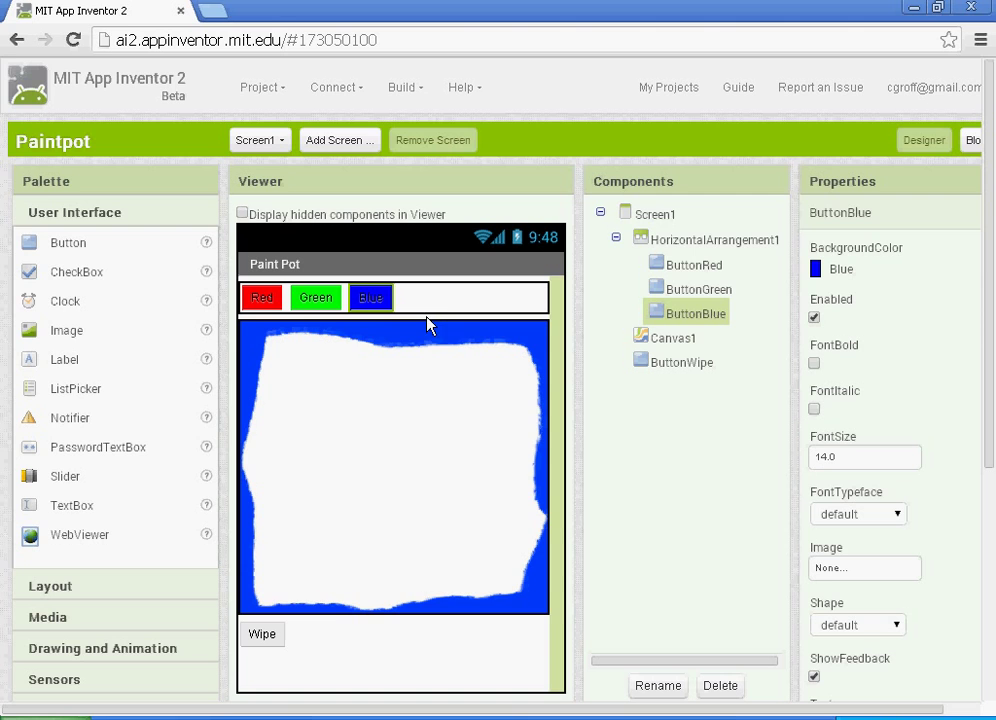
left_click(672, 336)
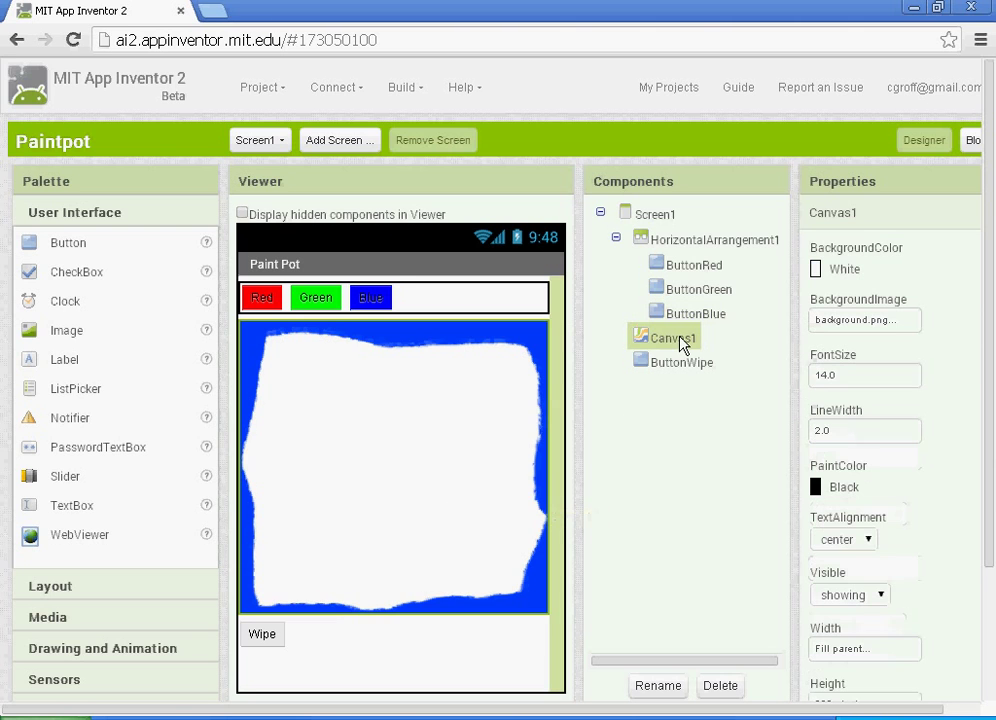
mouse_move(390, 518)
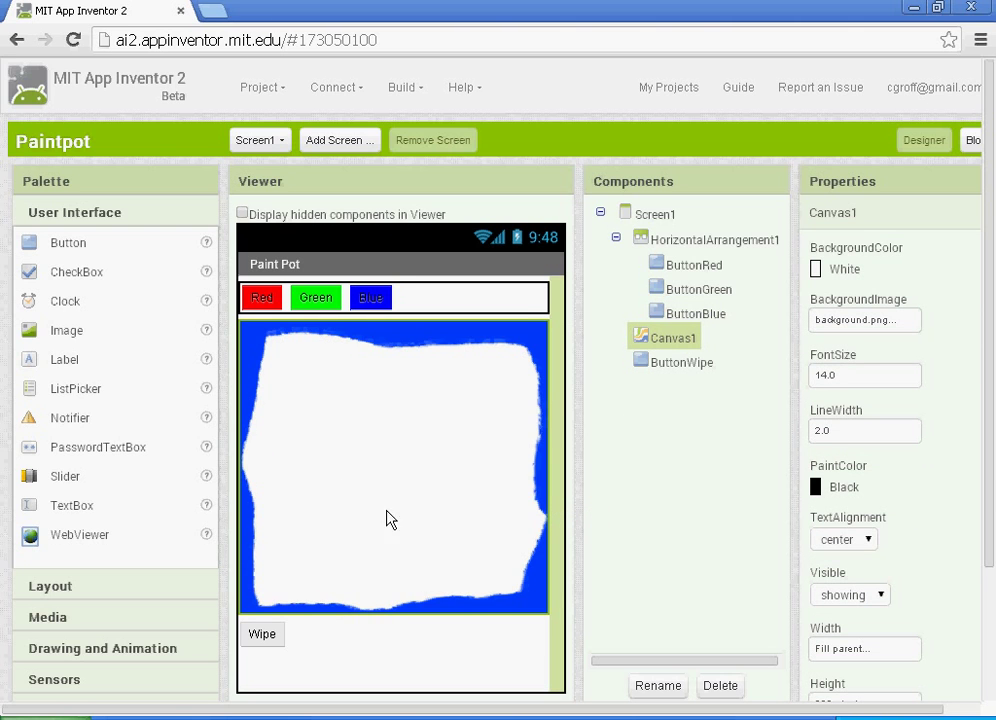
left_click(684, 360)
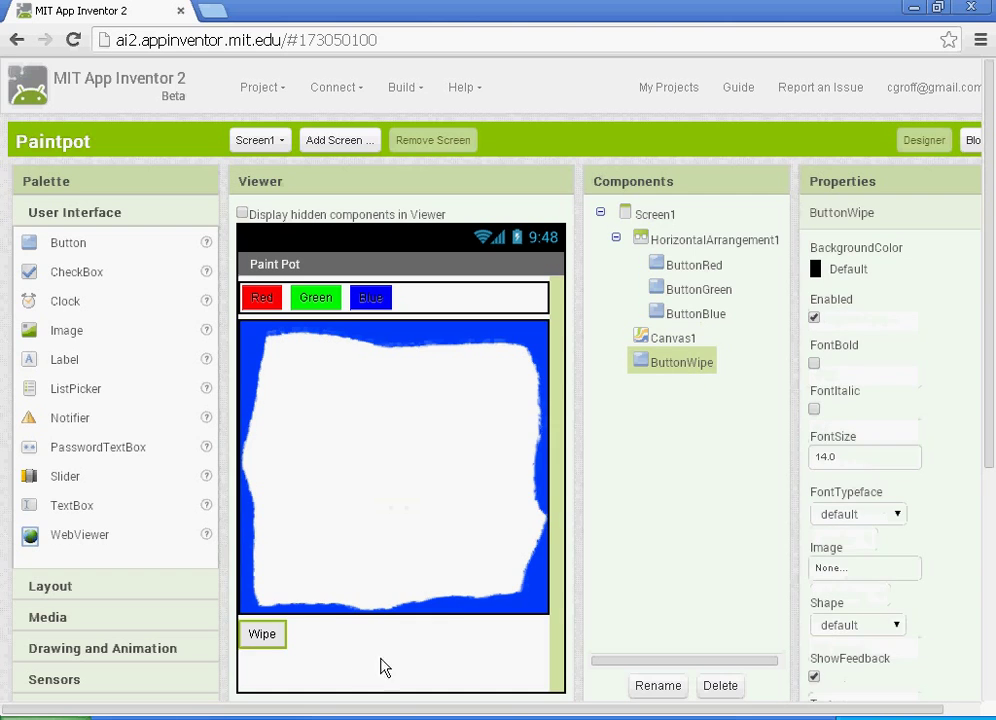
mouse_move(336, 500)
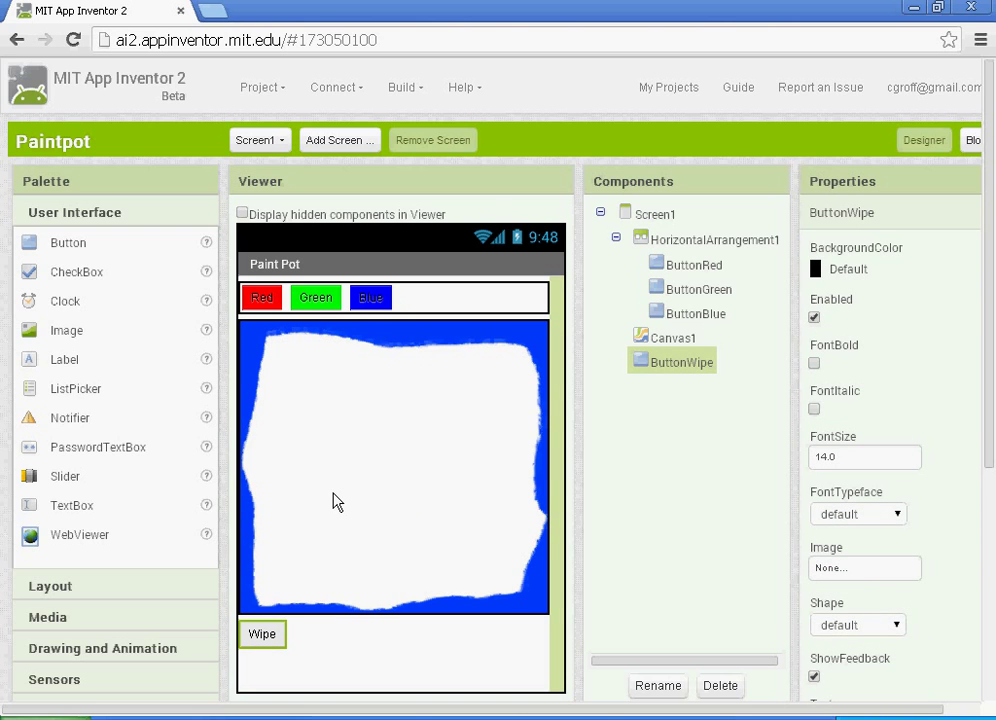
mouse_move(324, 688)
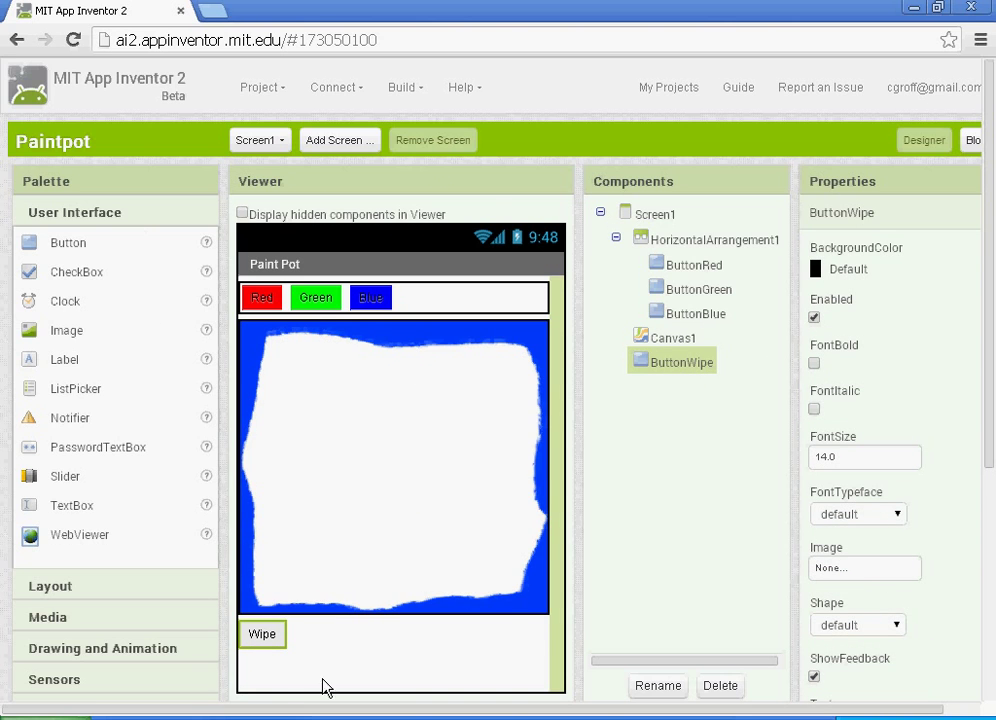
mouse_move(324, 688)
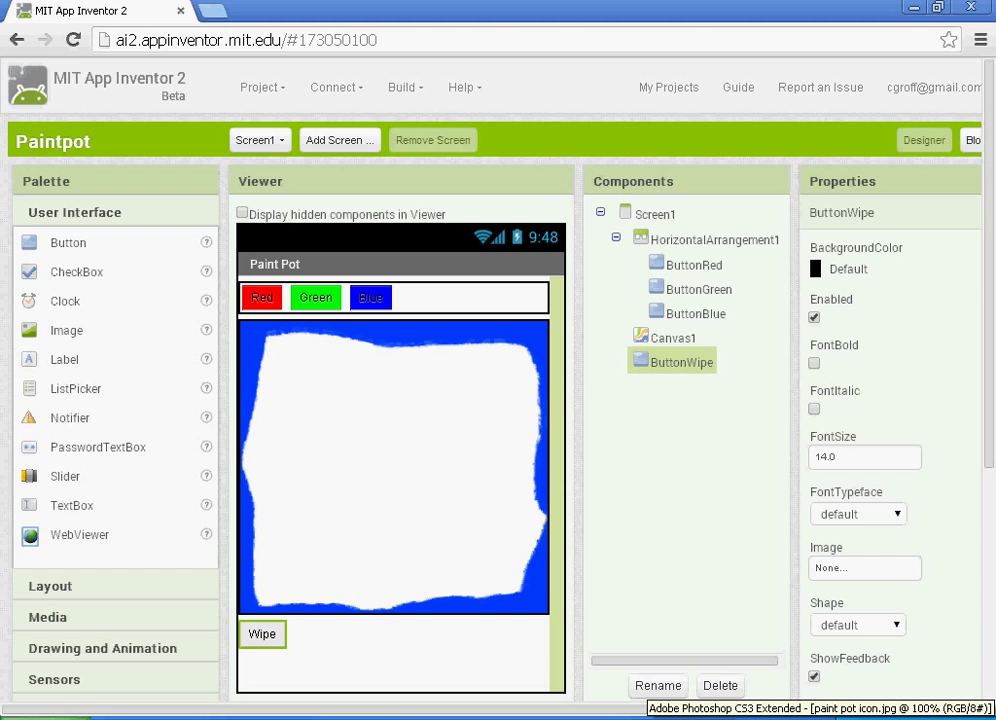
Connect the Paintpot app to the Android emulator via Connect > Emulator.
left_click(336, 88)
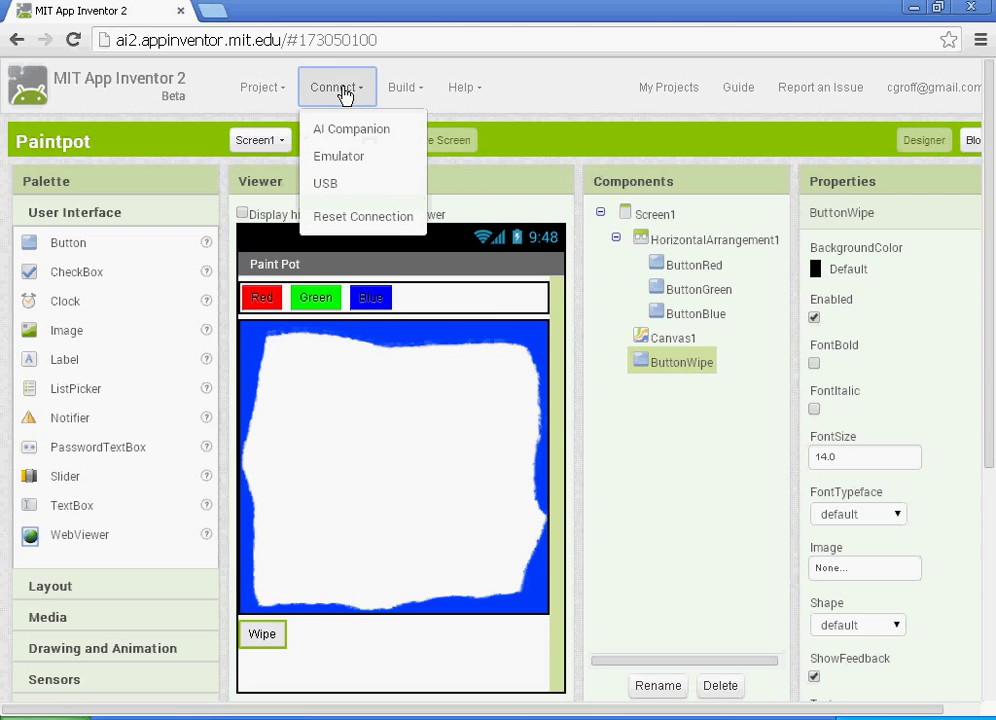
mouse_move(340, 156)
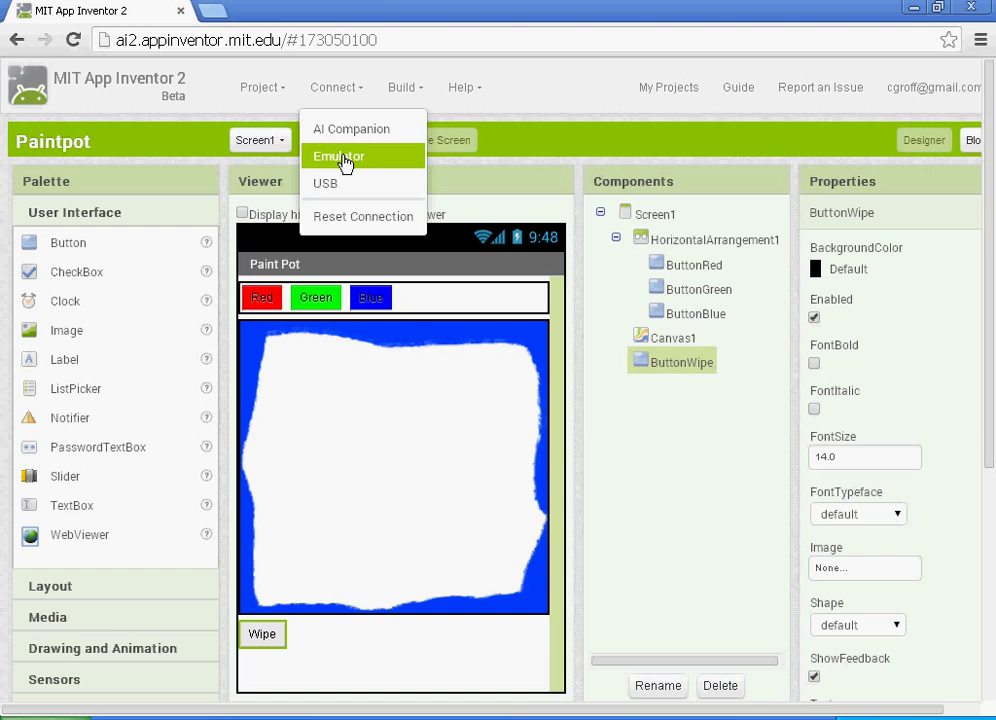
left_click(338, 156)
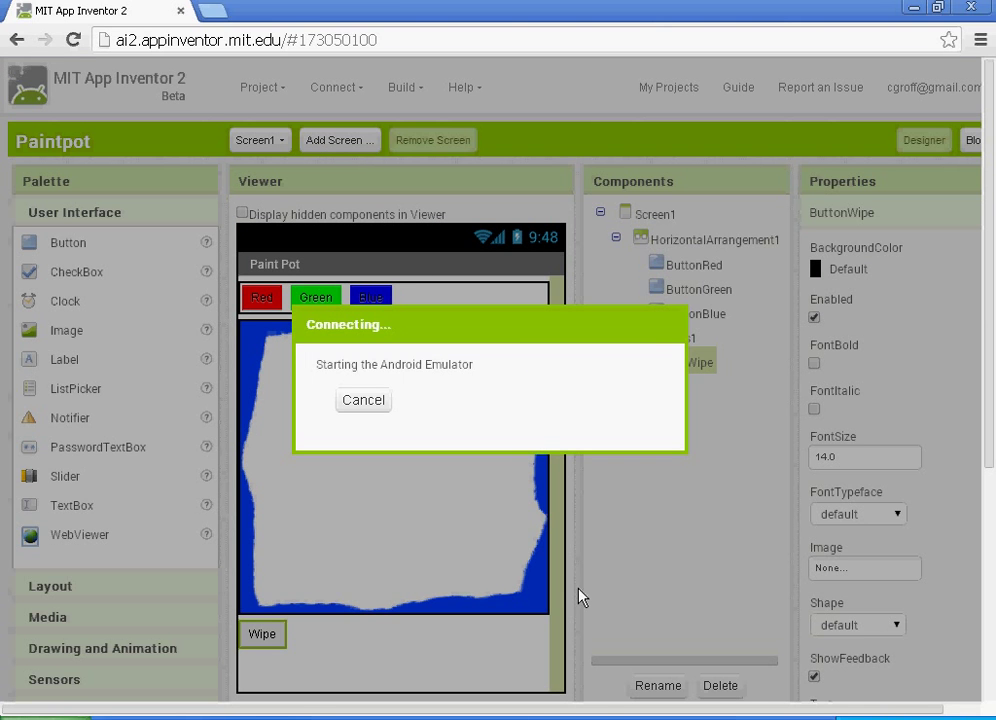